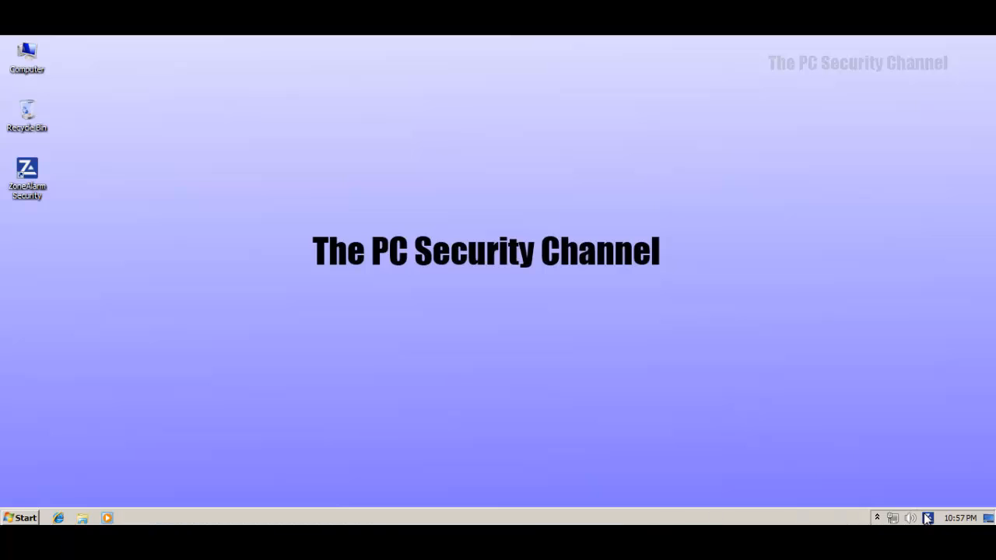
Launch ZoneAlarm from the desktop icon to show the protection overview.
double_click(28, 168)
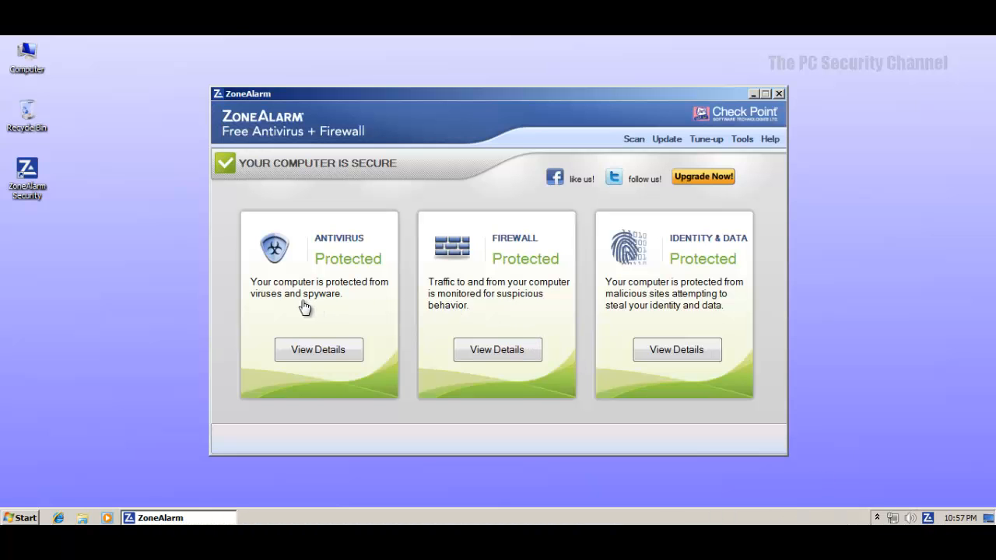
mouse_move(296, 367)
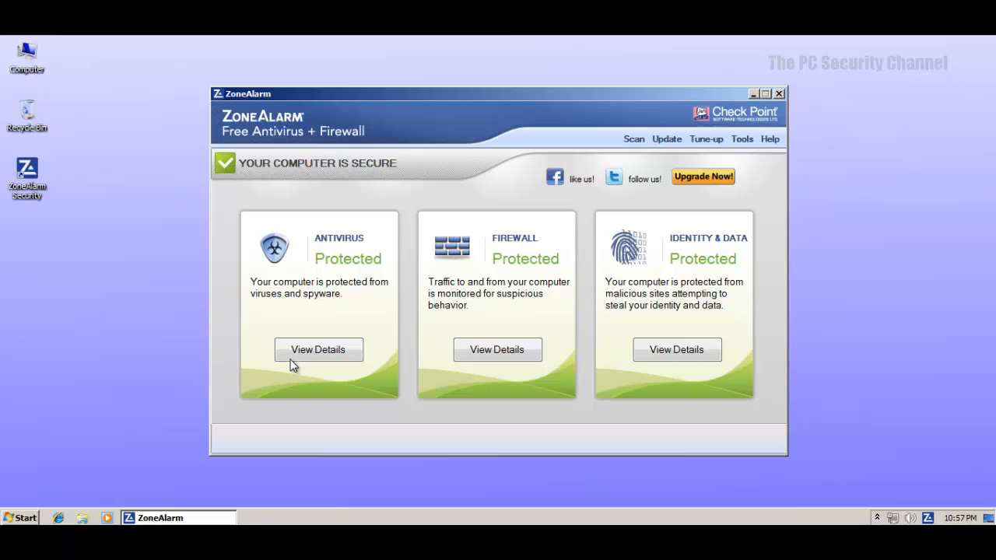
mouse_move(501, 350)
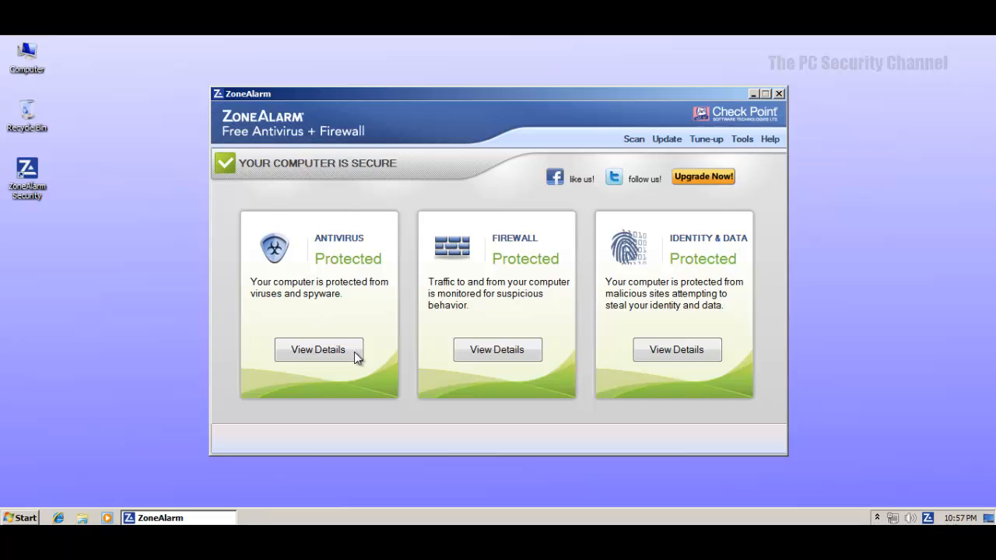
mouse_move(448, 395)
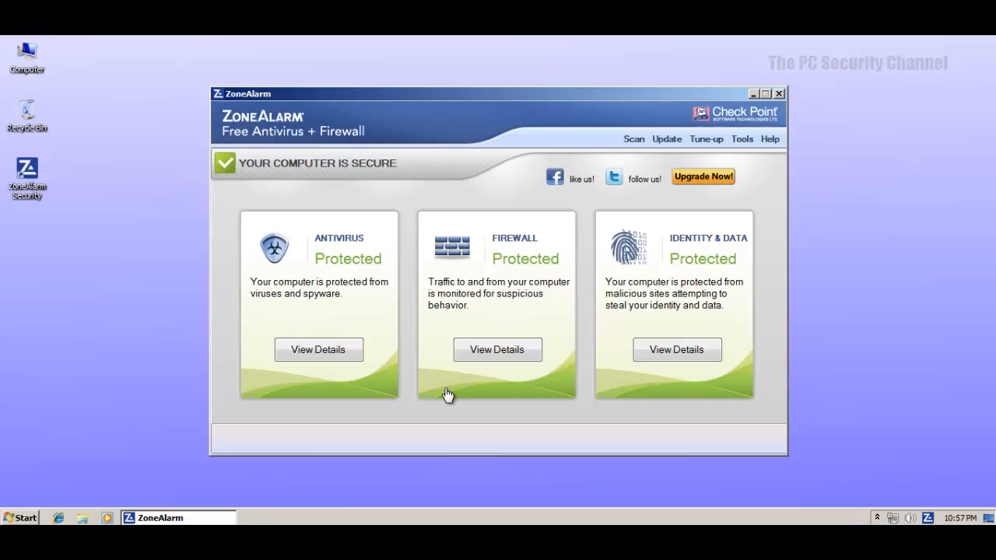
mouse_move(329, 366)
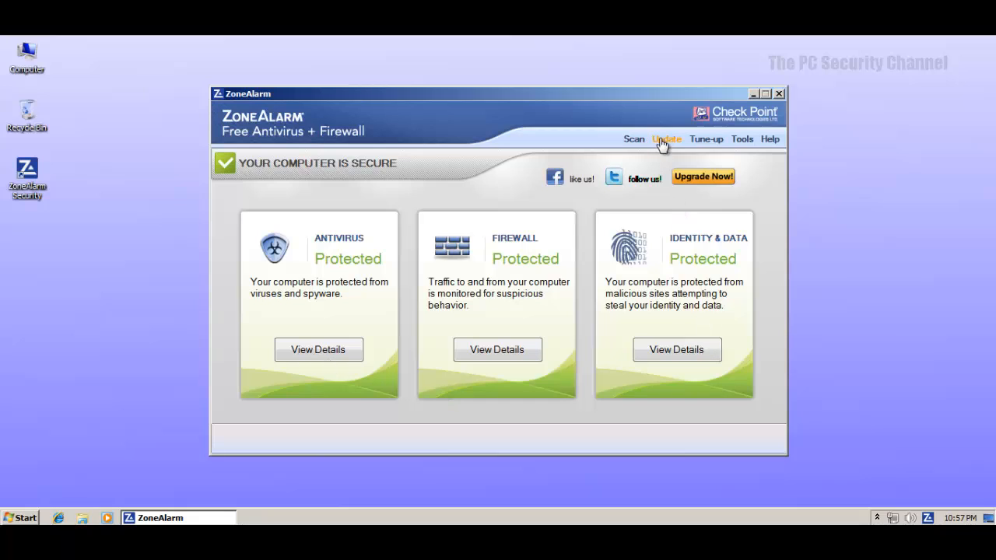
mouse_move(581, 389)
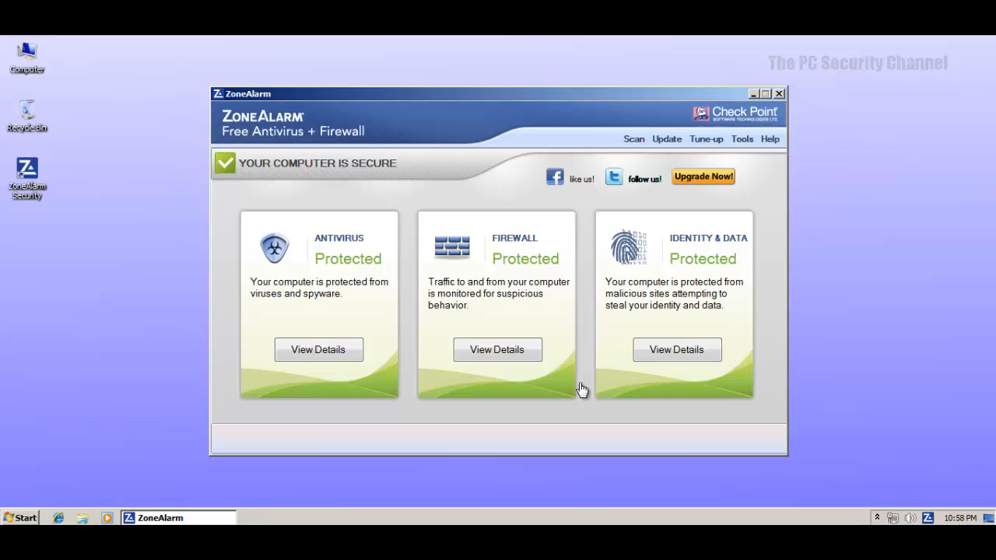
mouse_move(597, 205)
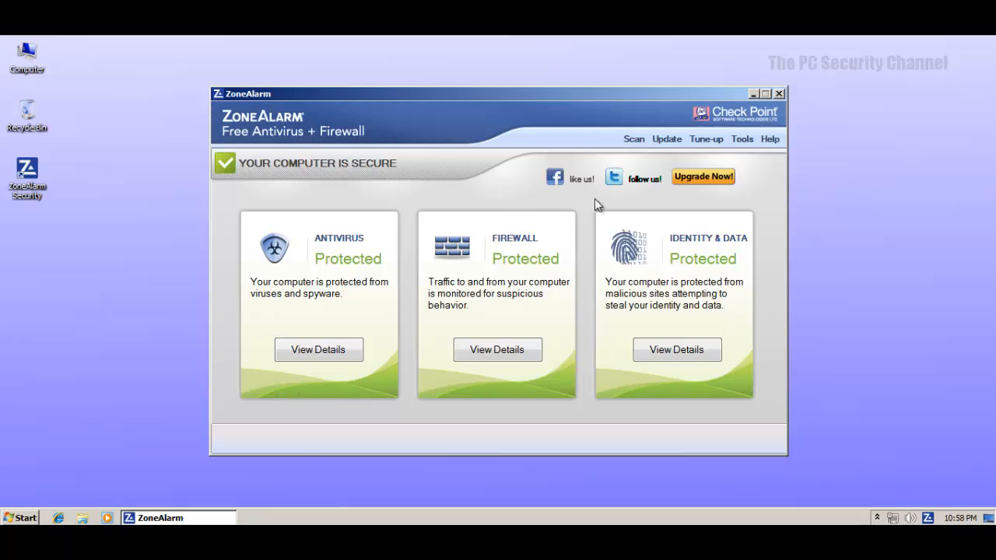
mouse_move(569, 187)
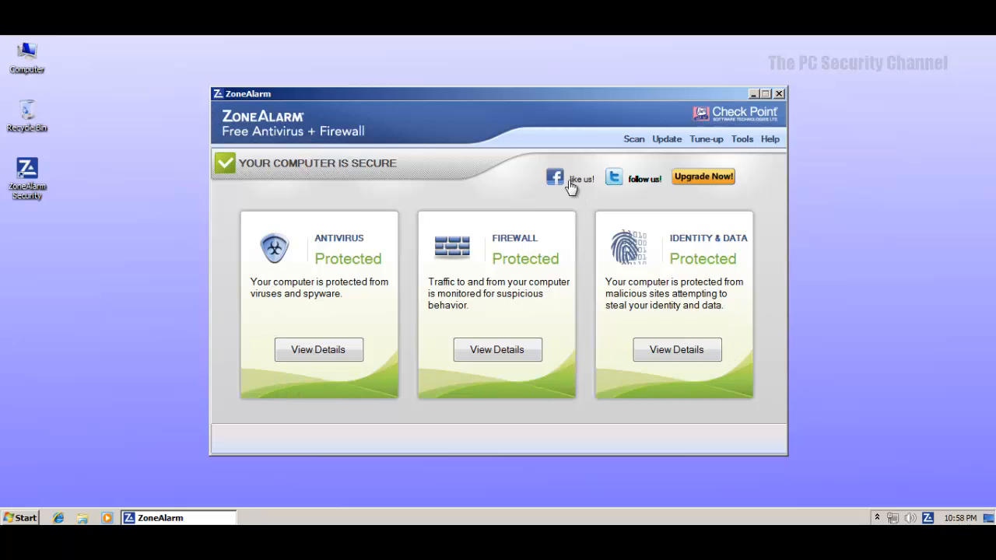
mouse_move(607, 171)
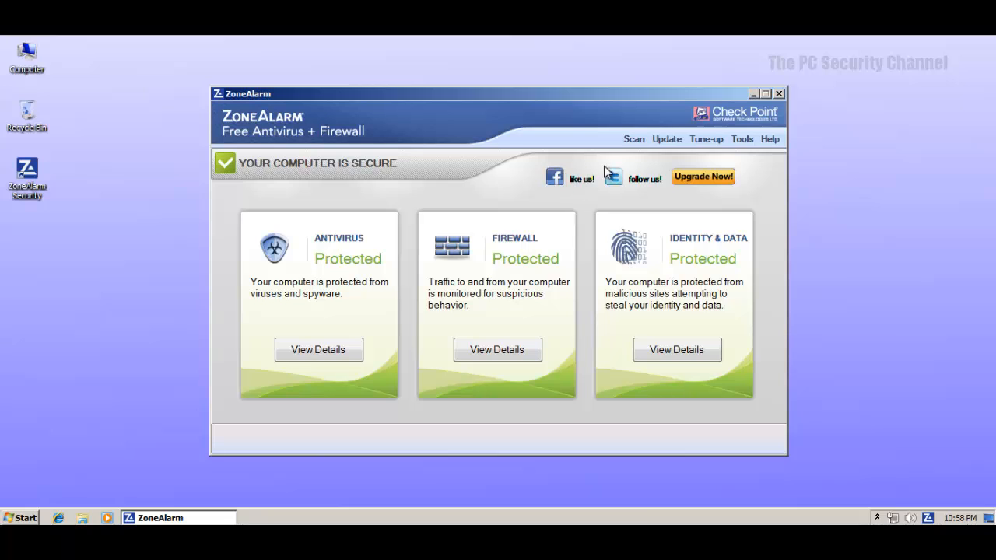
mouse_move(339, 247)
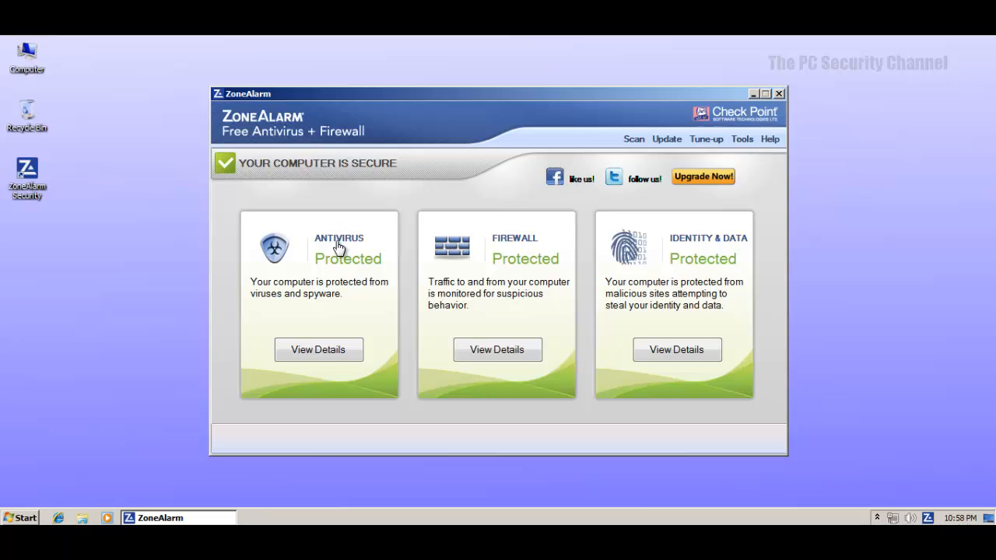
mouse_move(386, 367)
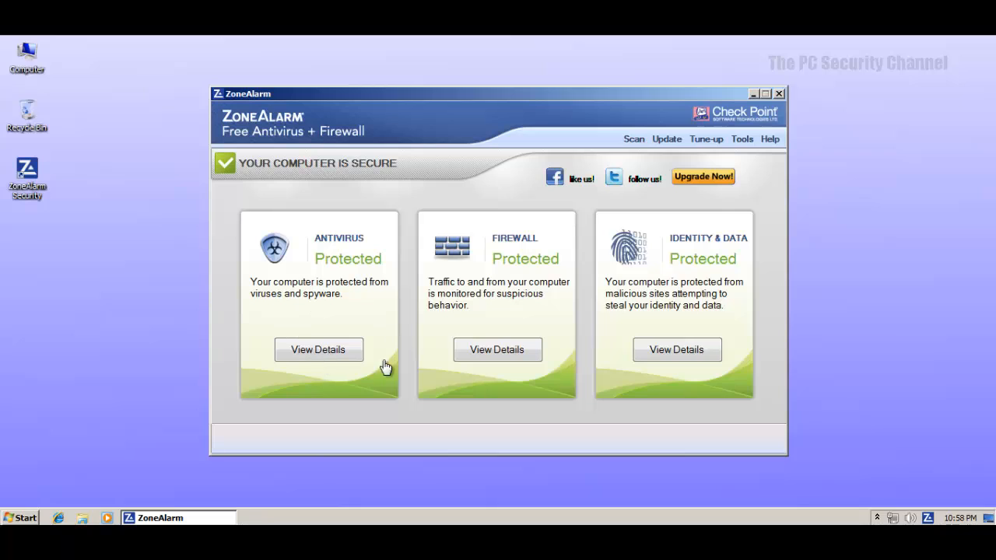
View the antivirus details, then the firewall details with Basic Firewall and Application Control on.
left_click(317, 349)
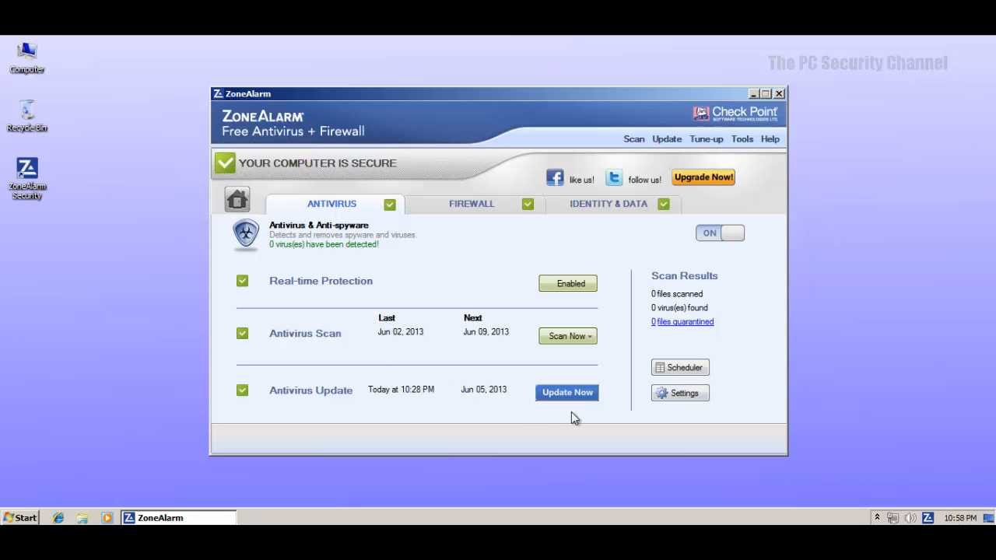
left_click(566, 392)
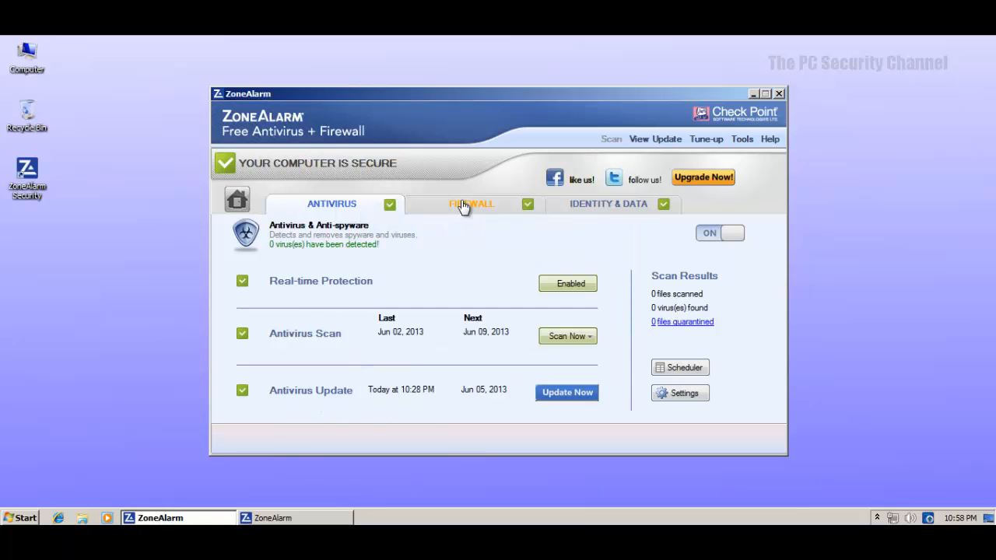
left_click(469, 204)
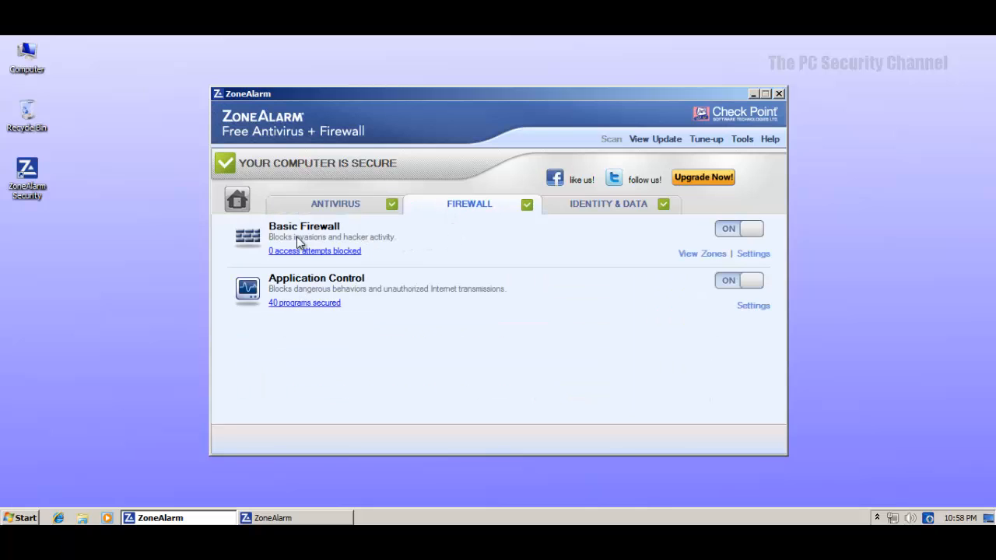
mouse_move(298, 262)
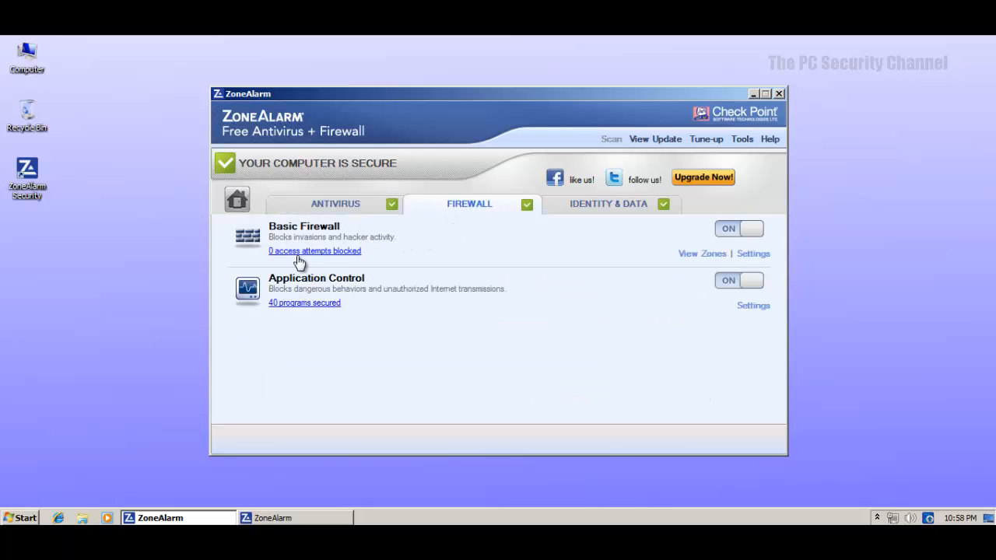
mouse_move(303, 301)
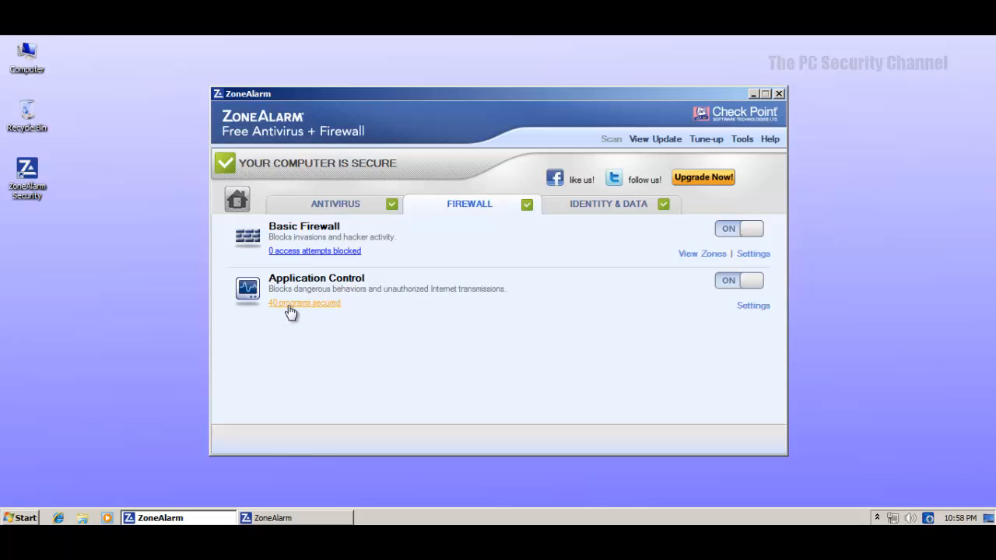
Show the 40 secured programs, widen the Programs column and browse SmartDefense choices.
left_click(304, 302)
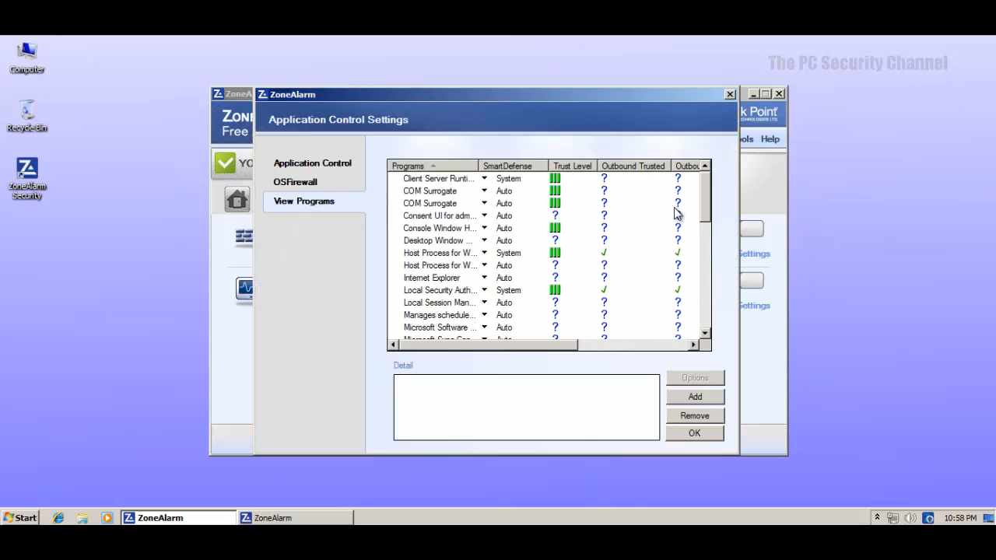
scroll("down", 3)
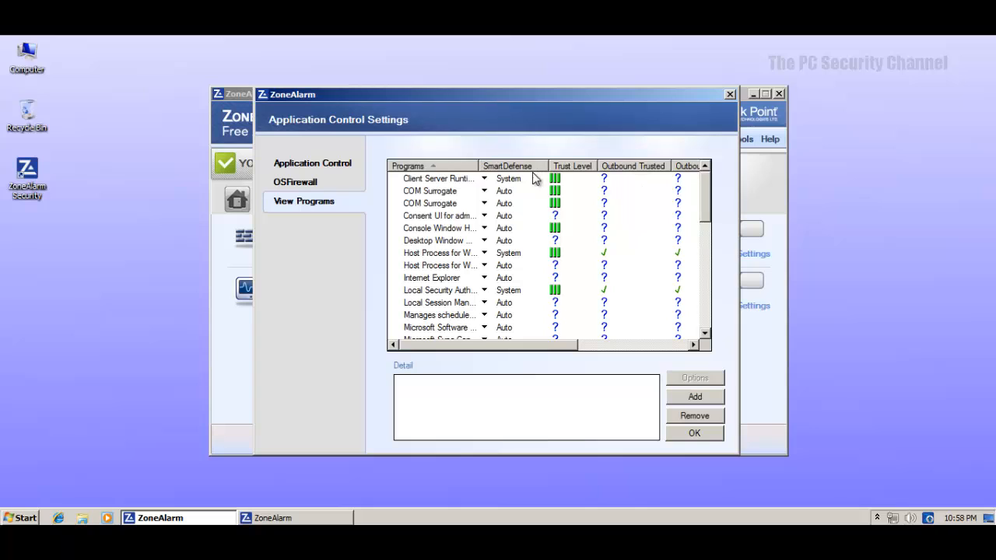
mouse_move(476, 165)
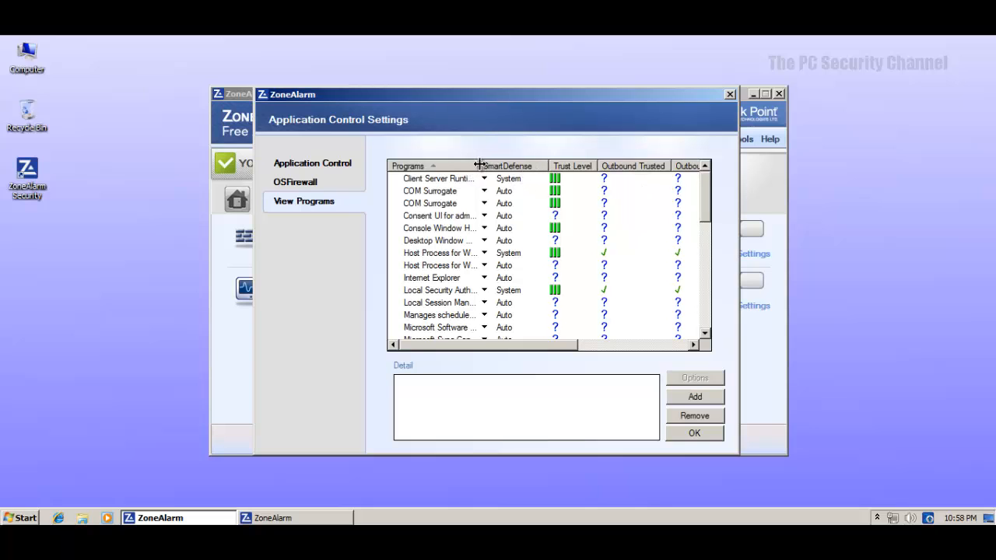
left_click_drag(476, 165, 521, 165)
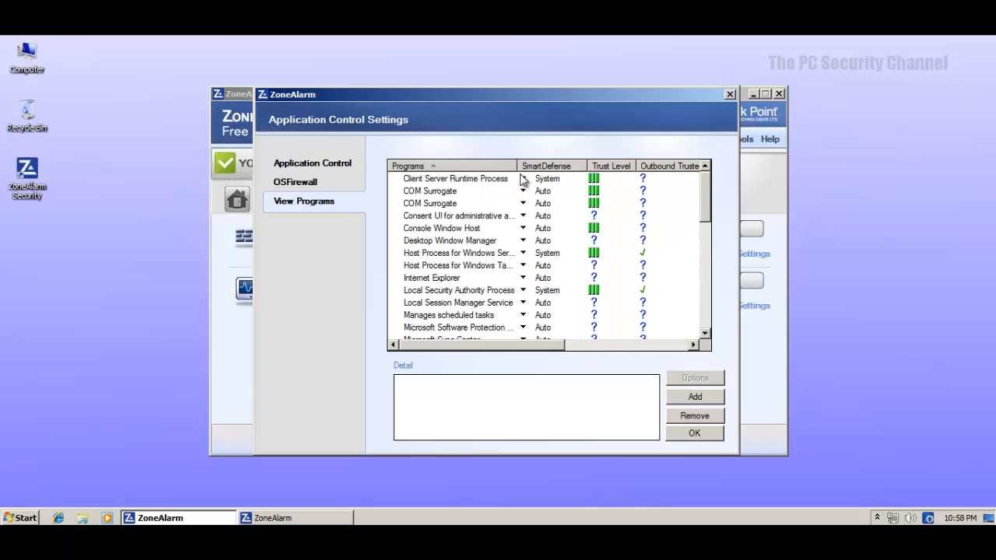
left_click(523, 178)
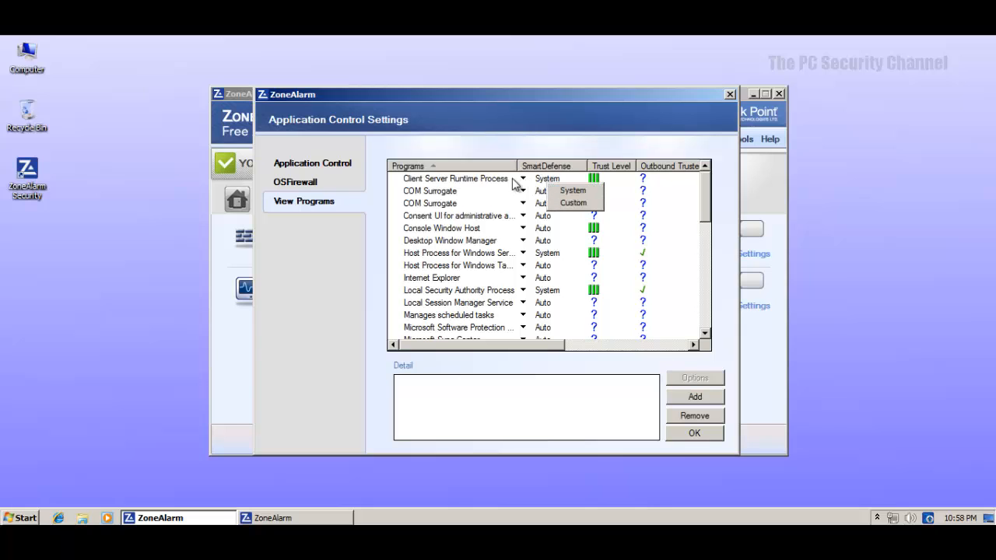
left_click(454, 177)
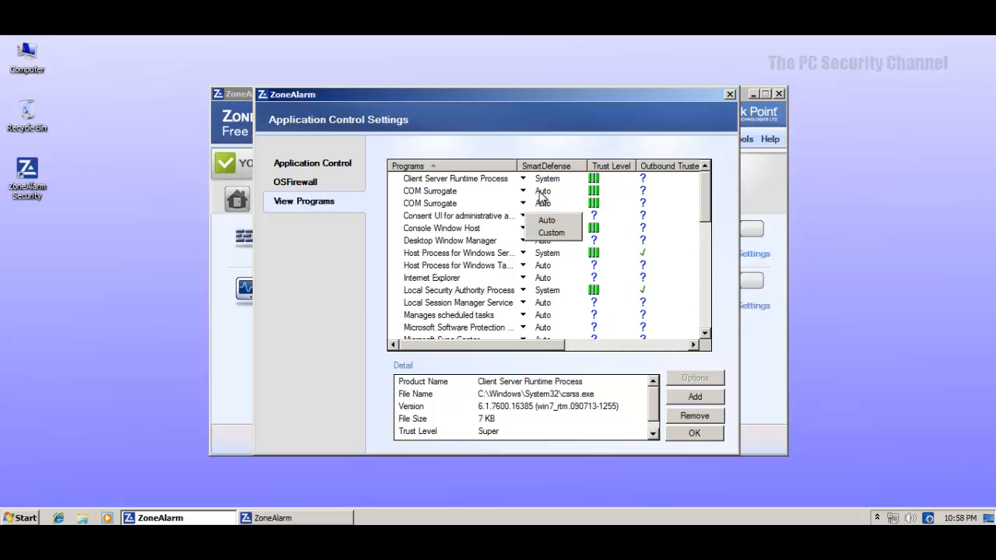
mouse_move(641, 239)
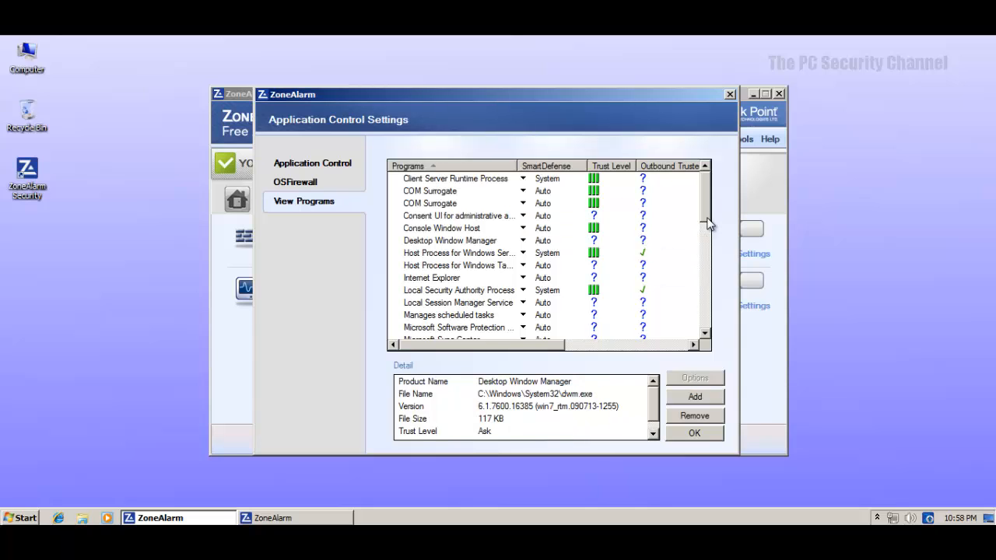
Review trust details for Consent UI and Host Process for Windows Tasks in the program list.
scroll("right", 3)
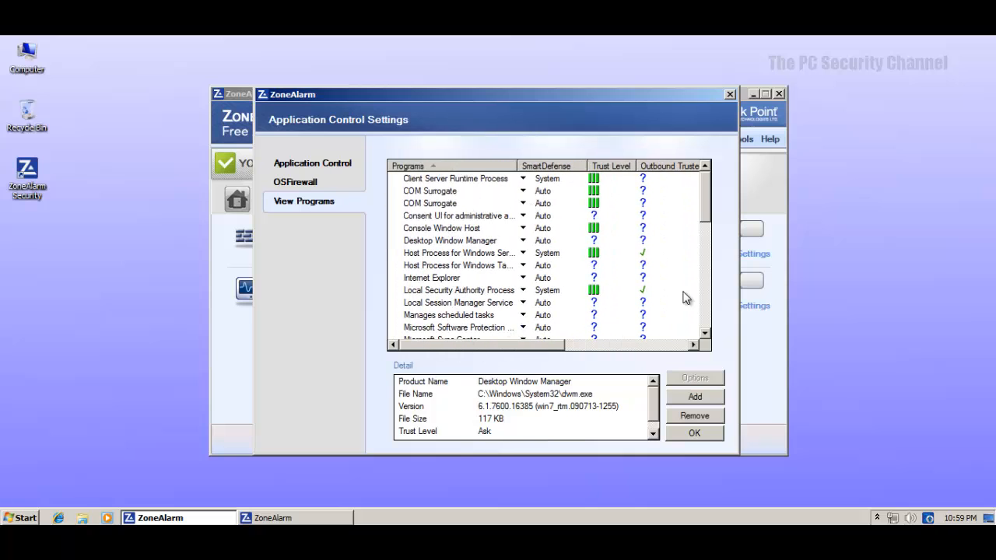
scroll("down", 3)
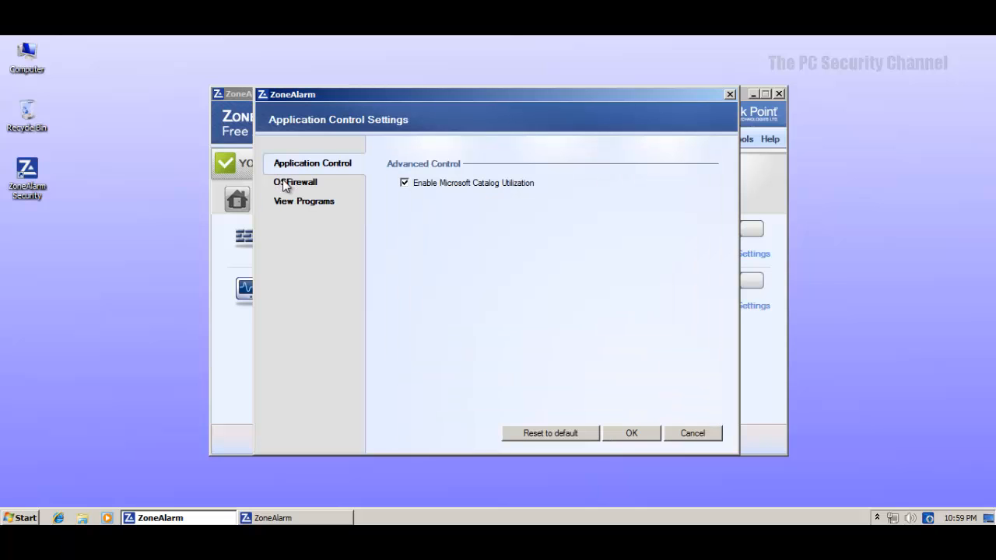
left_click(303, 201)
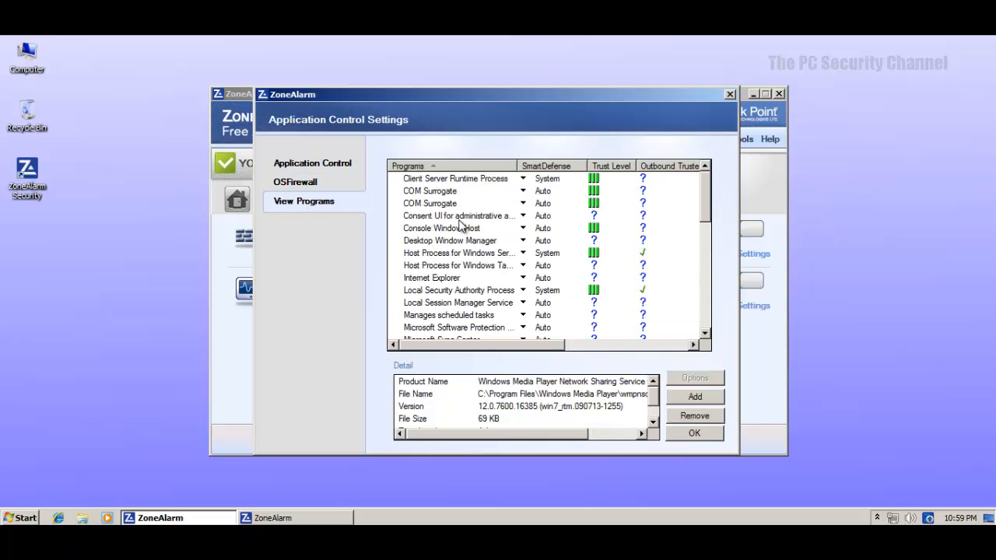
left_click(457, 215)
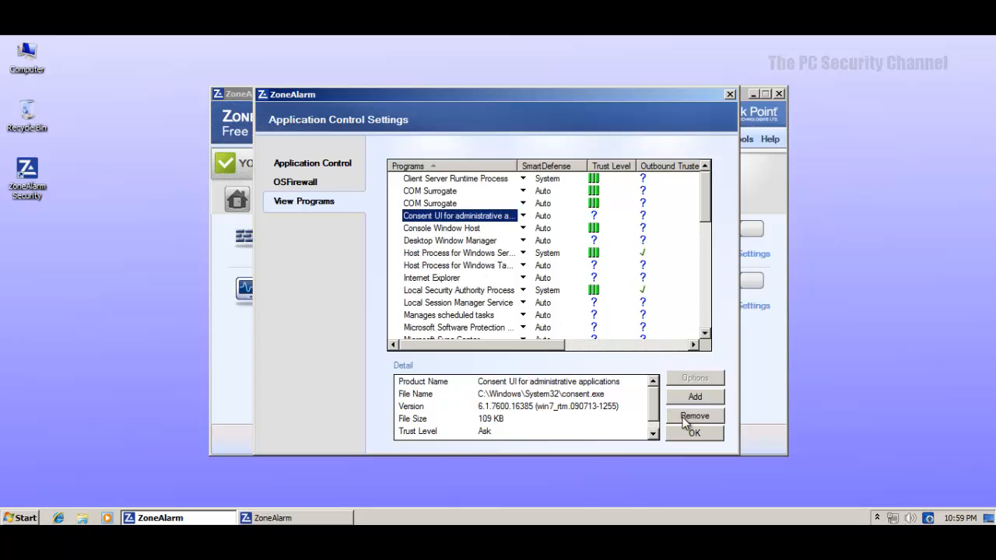
left_click(459, 265)
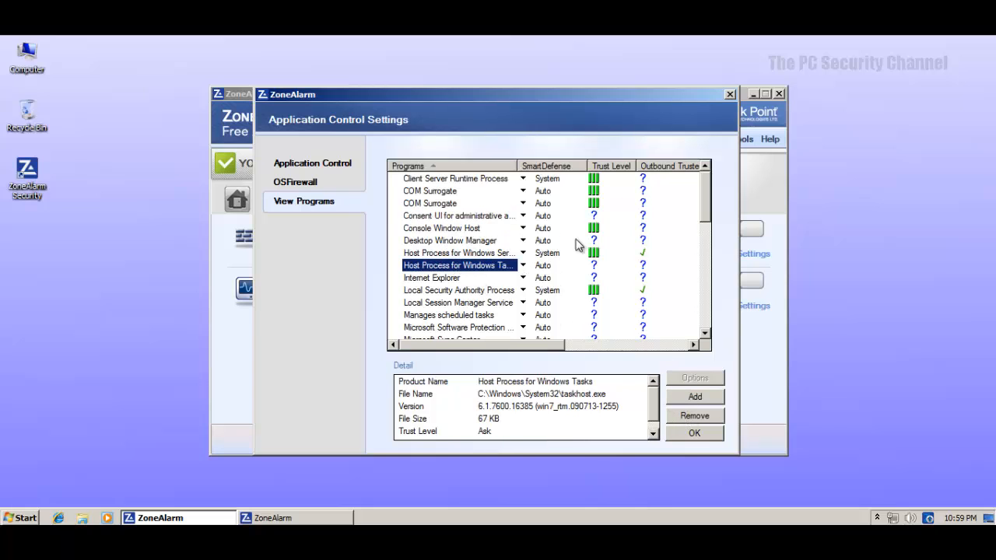
scroll("down", 3)
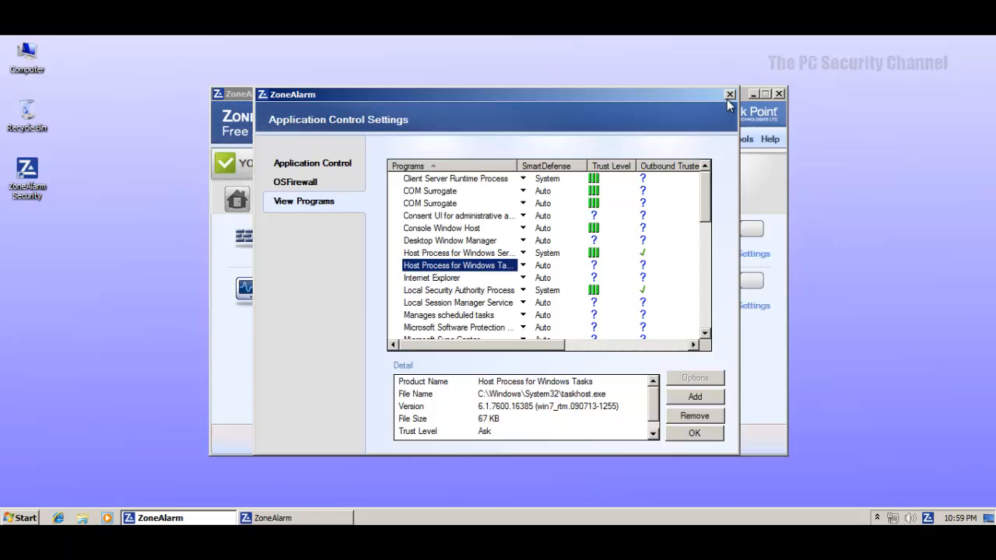
Leave Application Control, review identity and firewall panels, return to Antivirus and close the update notice.
left_click(729, 95)
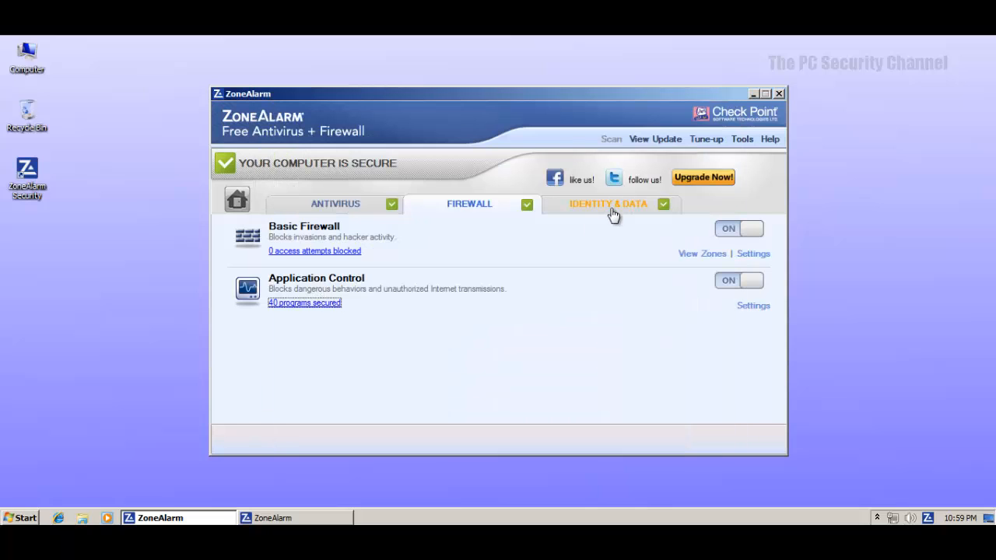
left_click(607, 203)
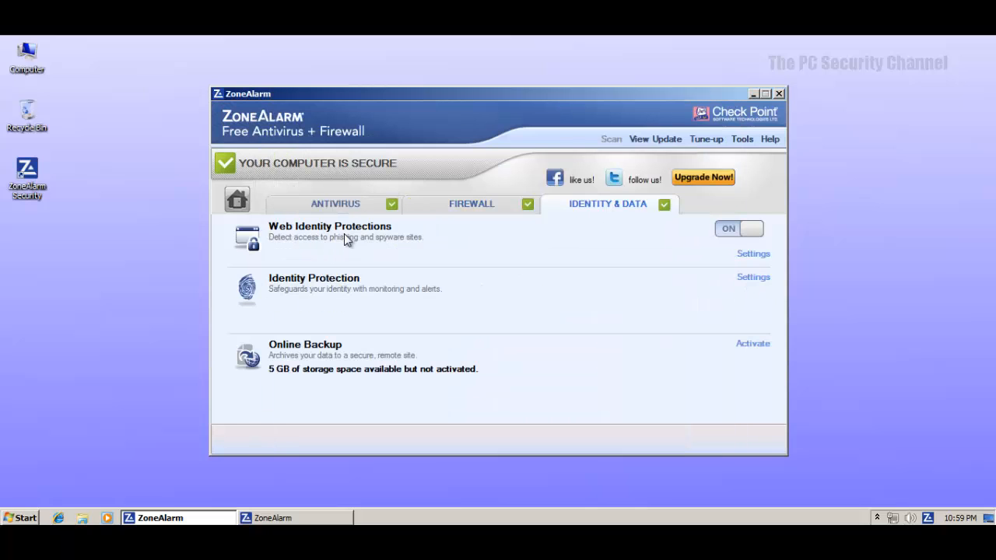
mouse_move(385, 237)
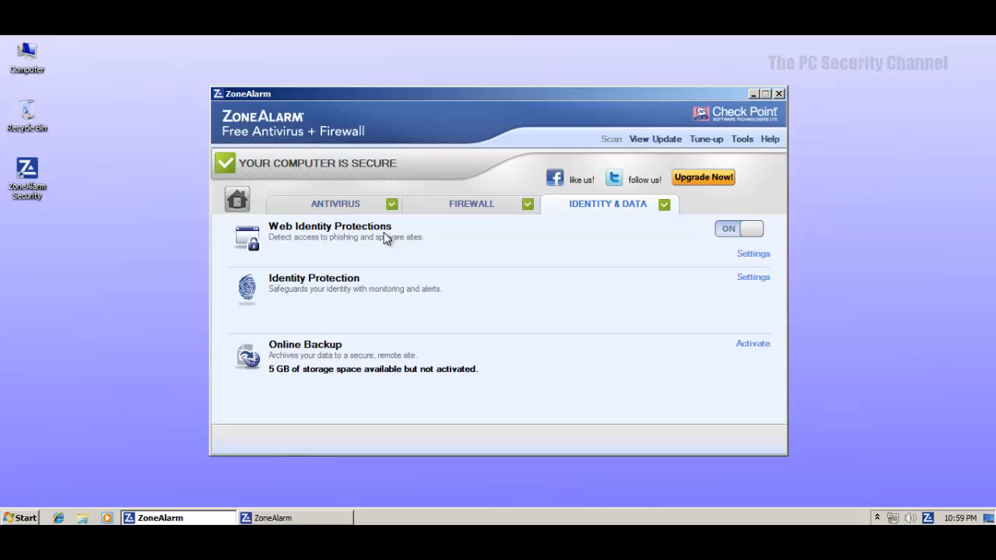
mouse_move(322, 291)
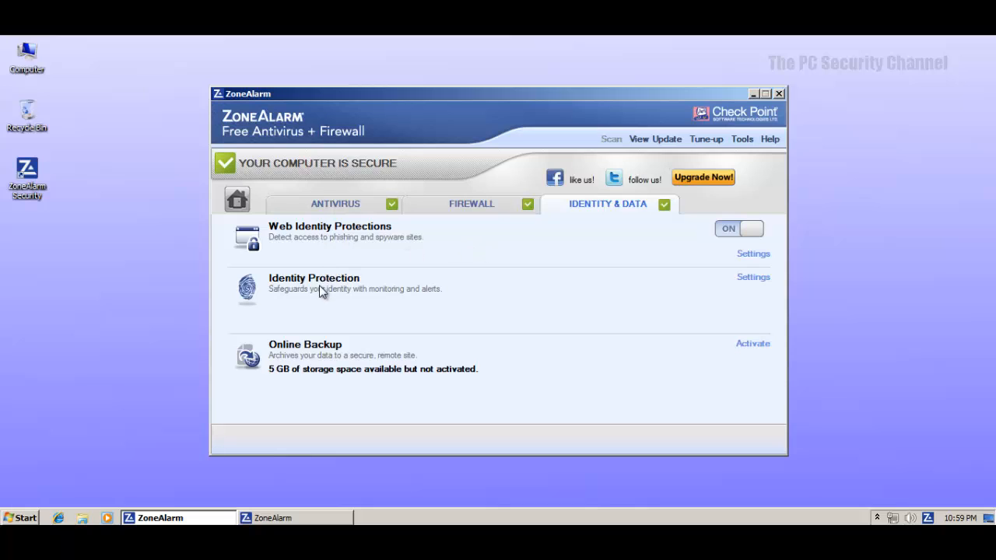
mouse_move(377, 364)
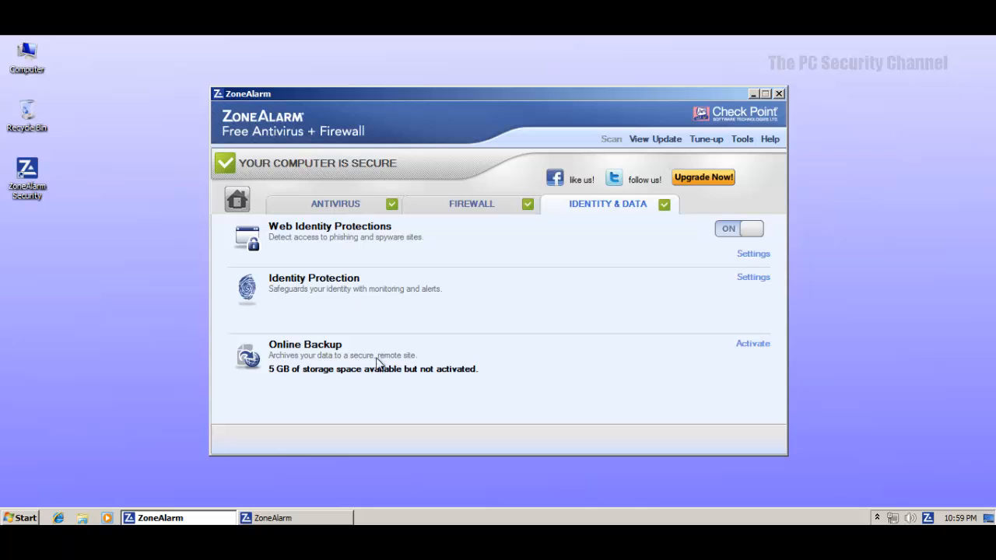
mouse_move(405, 293)
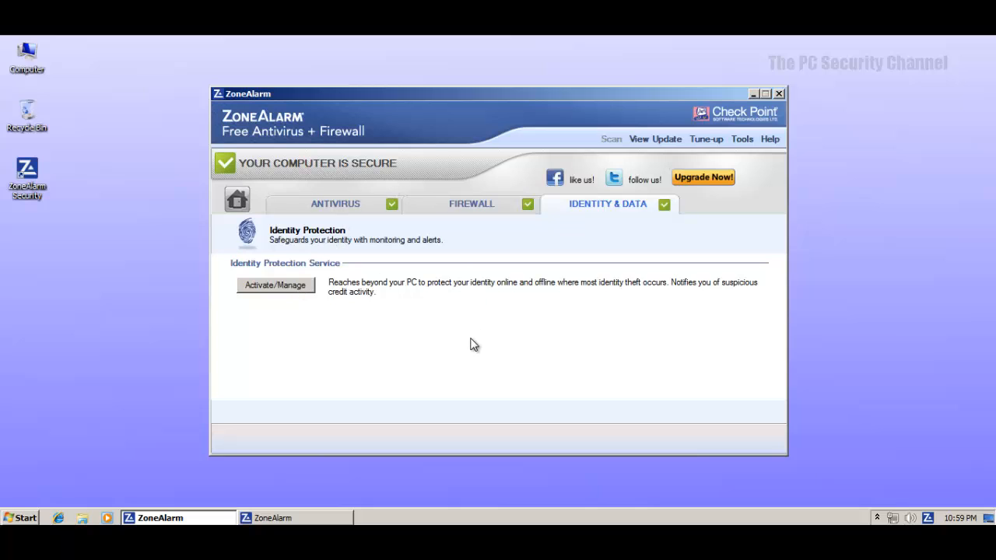
left_click(470, 204)
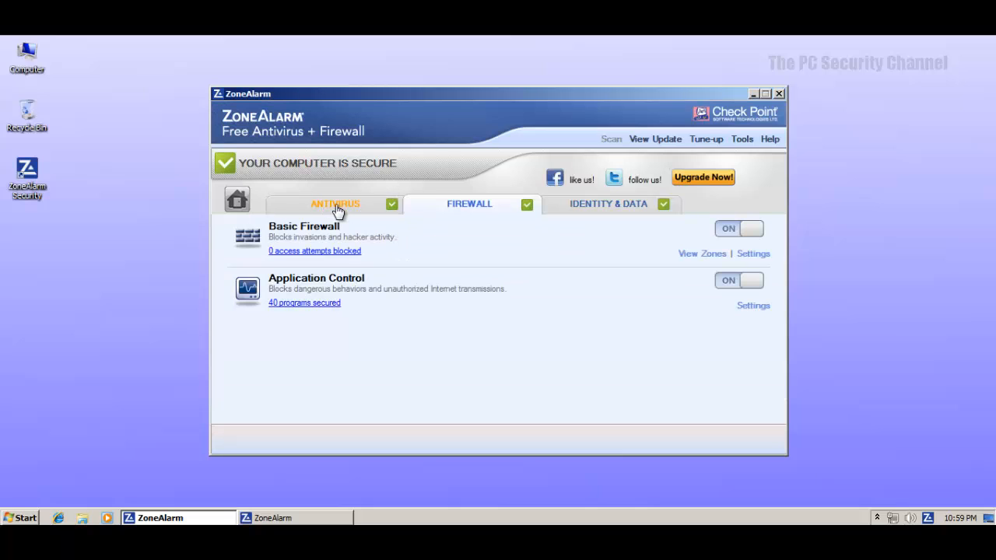
mouse_move(348, 196)
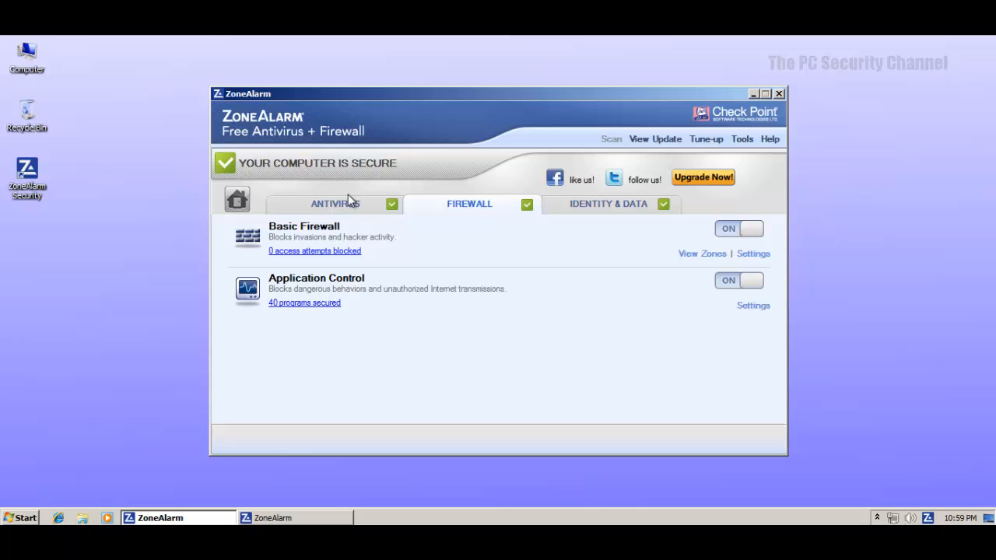
left_click(334, 202)
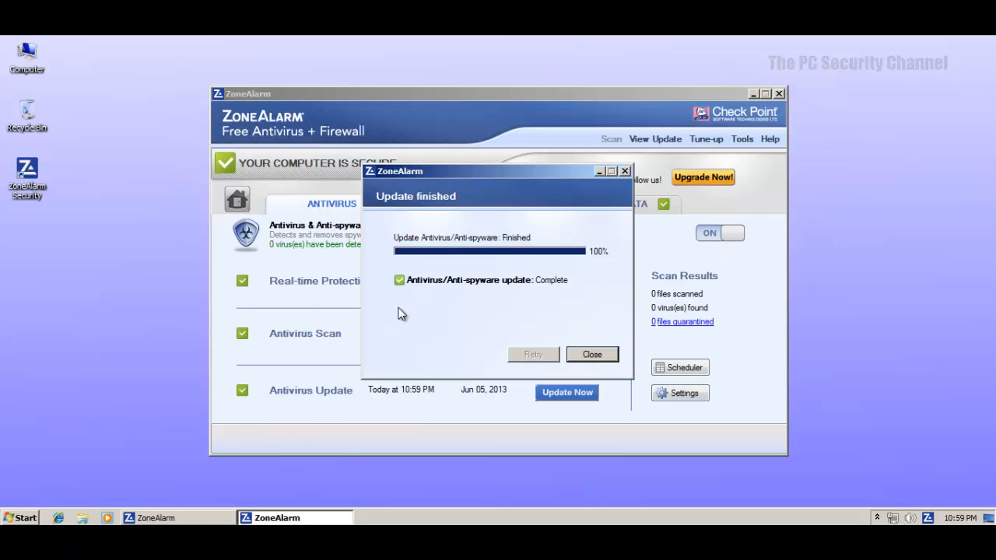
left_click(591, 354)
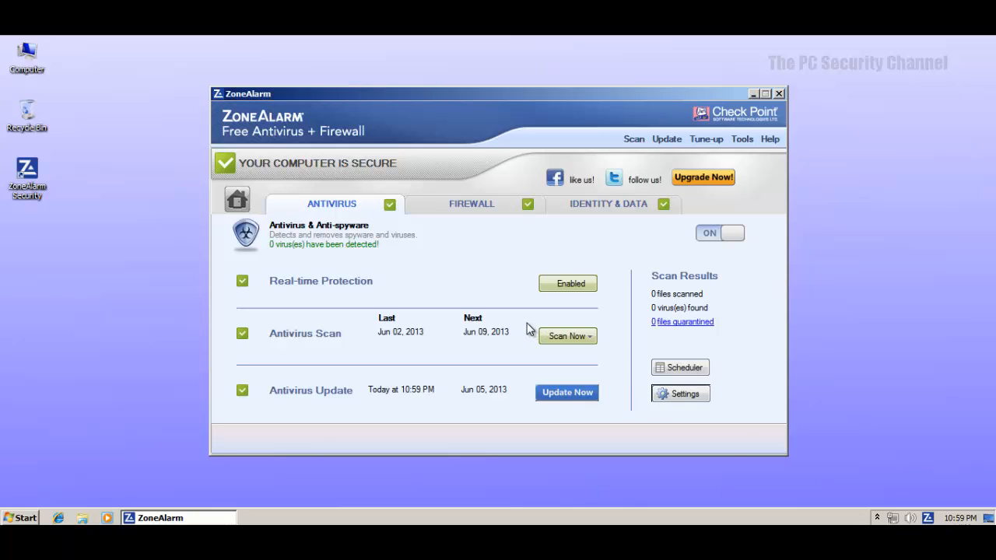
left_click(680, 392)
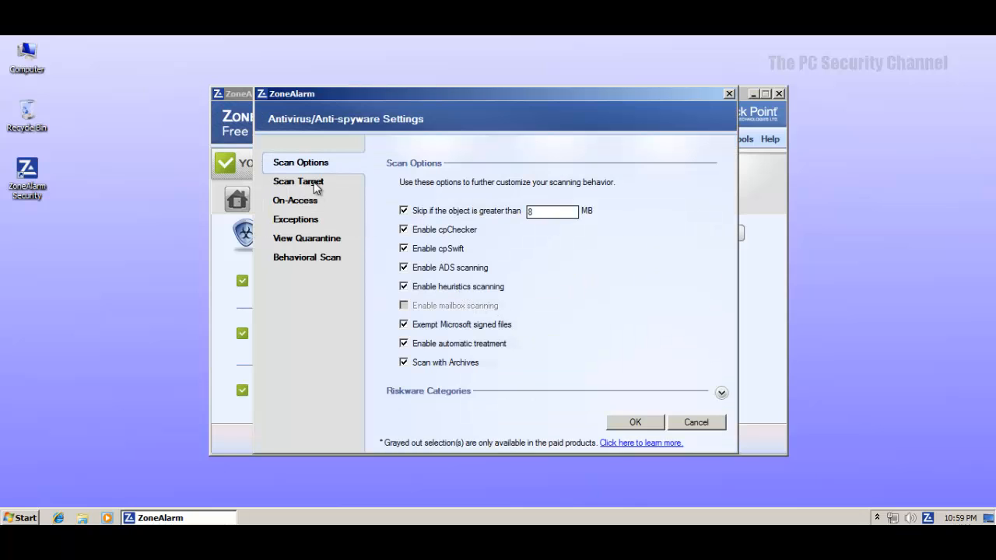
mouse_move(426, 373)
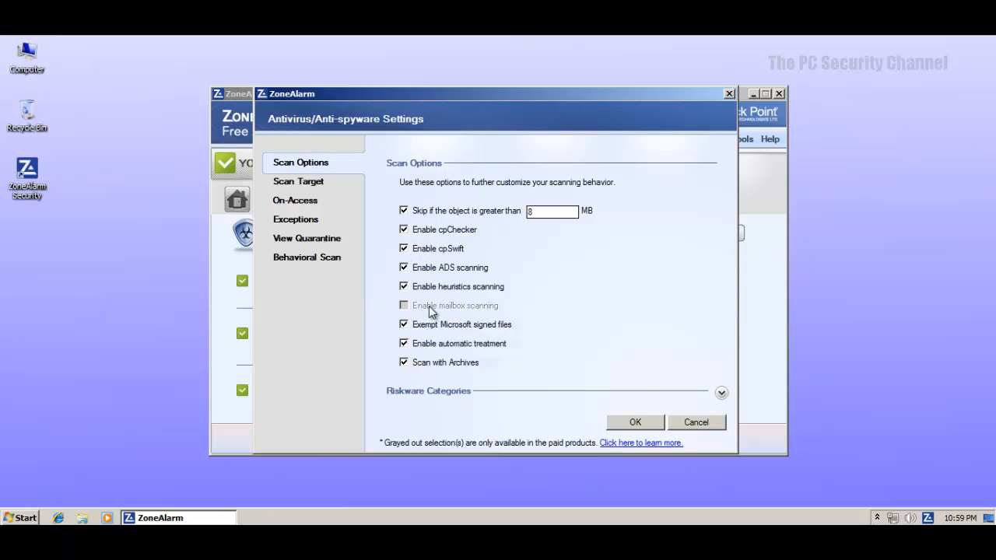
mouse_move(470, 326)
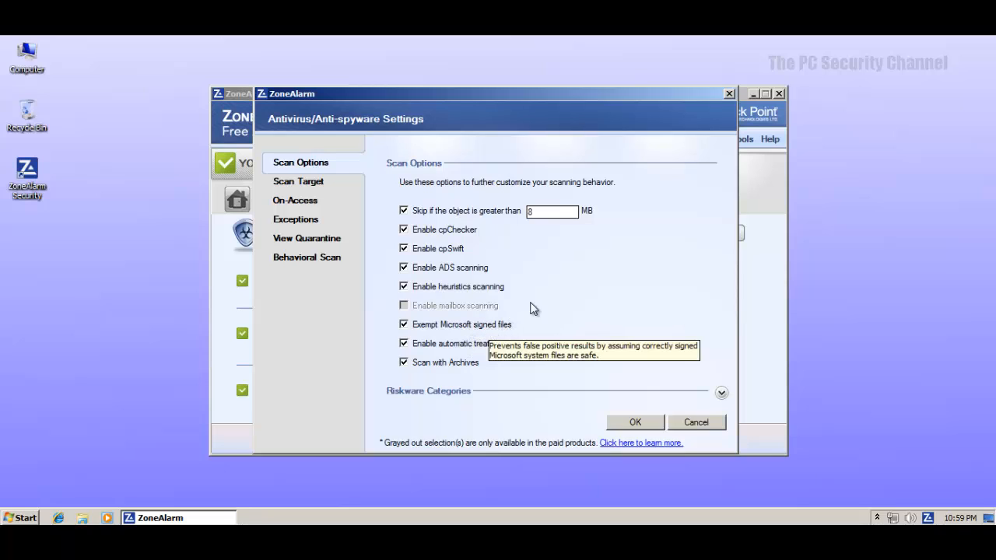
mouse_move(305, 182)
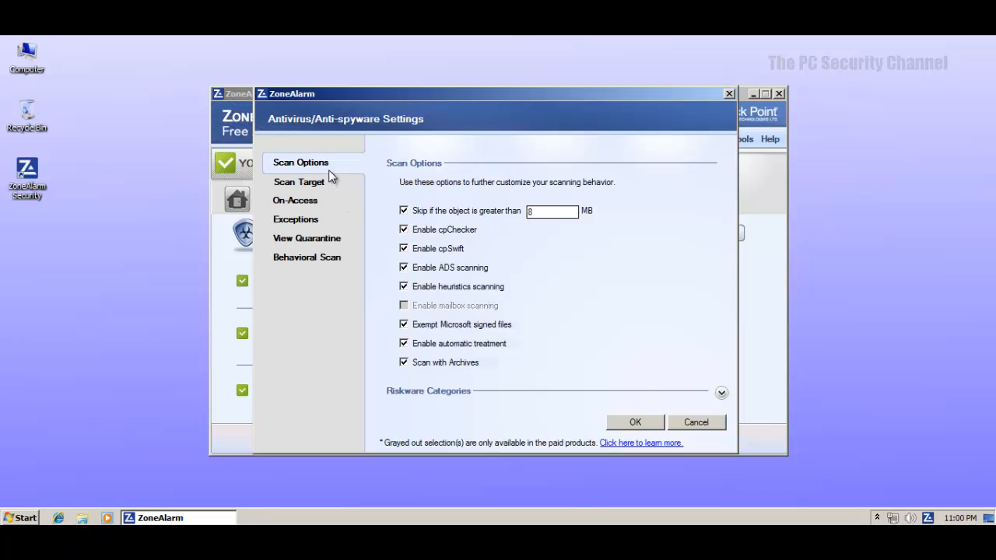
left_click(299, 180)
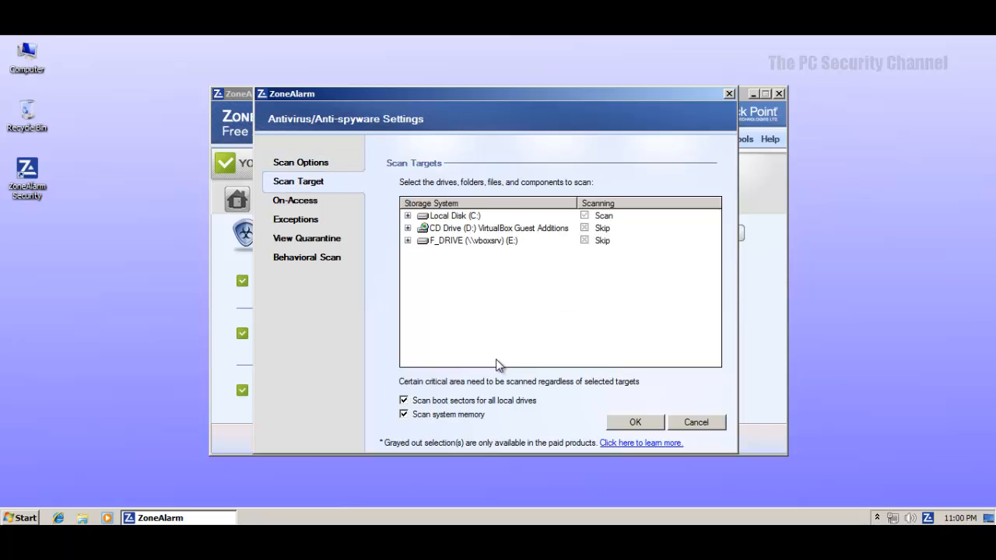
left_click(295, 199)
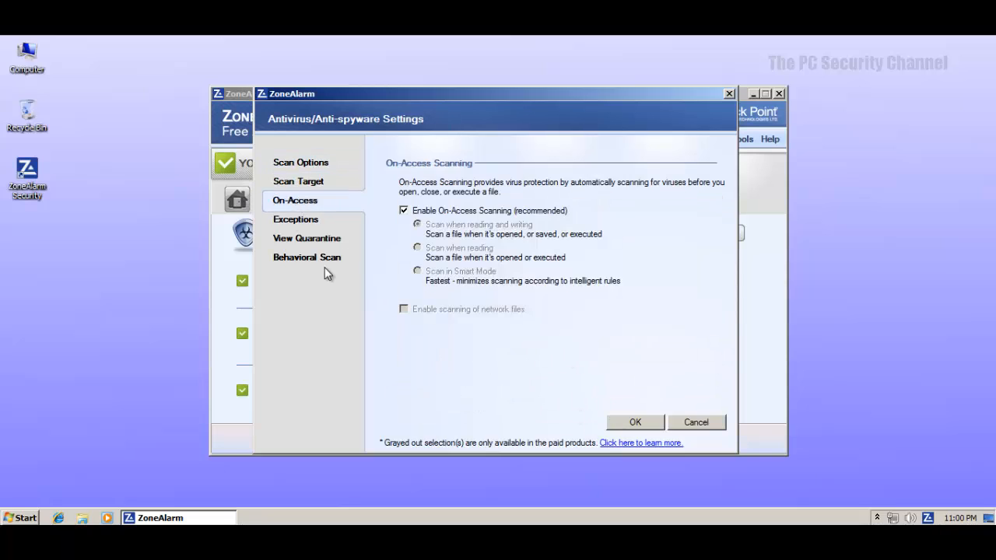
mouse_move(398, 196)
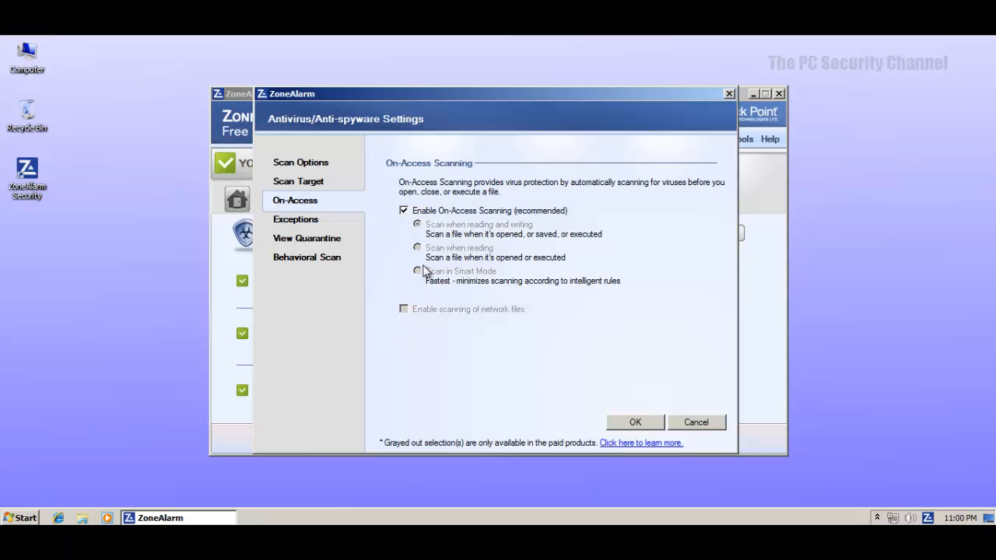
mouse_move(490, 248)
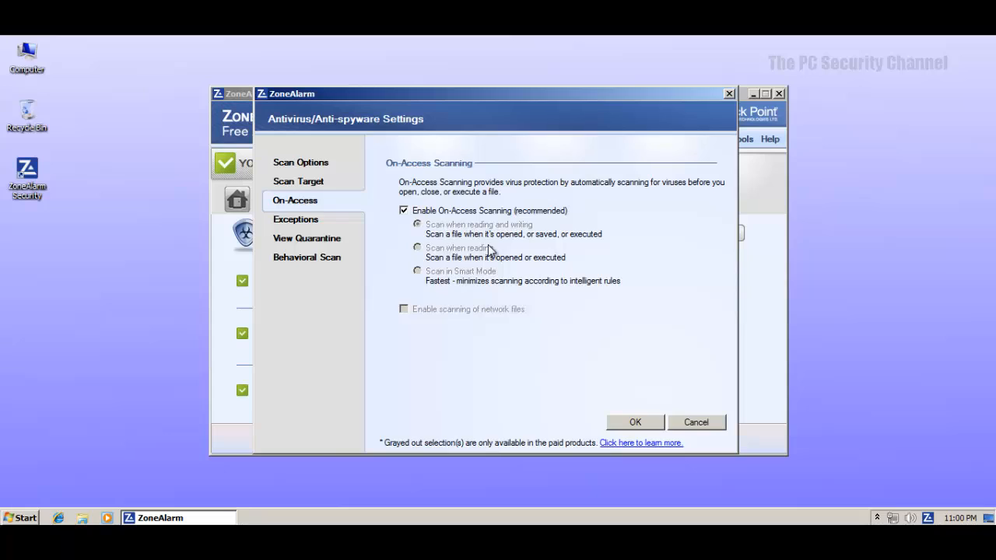
mouse_move(496, 252)
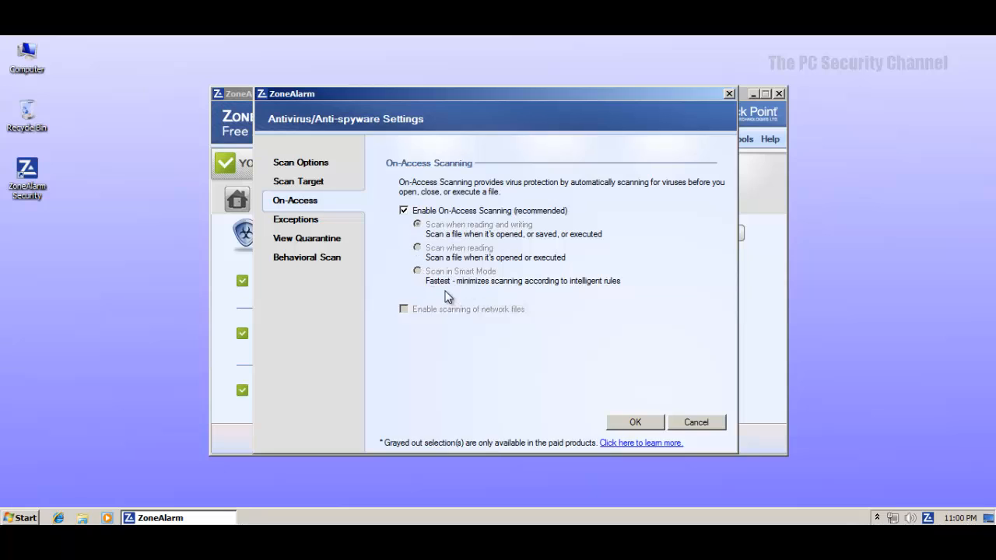
mouse_move(484, 265)
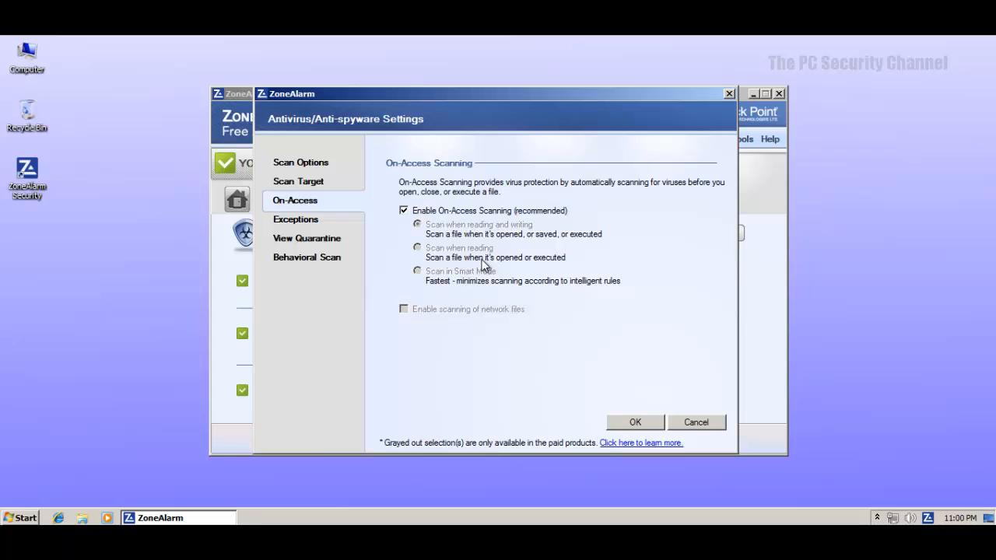
mouse_move(498, 271)
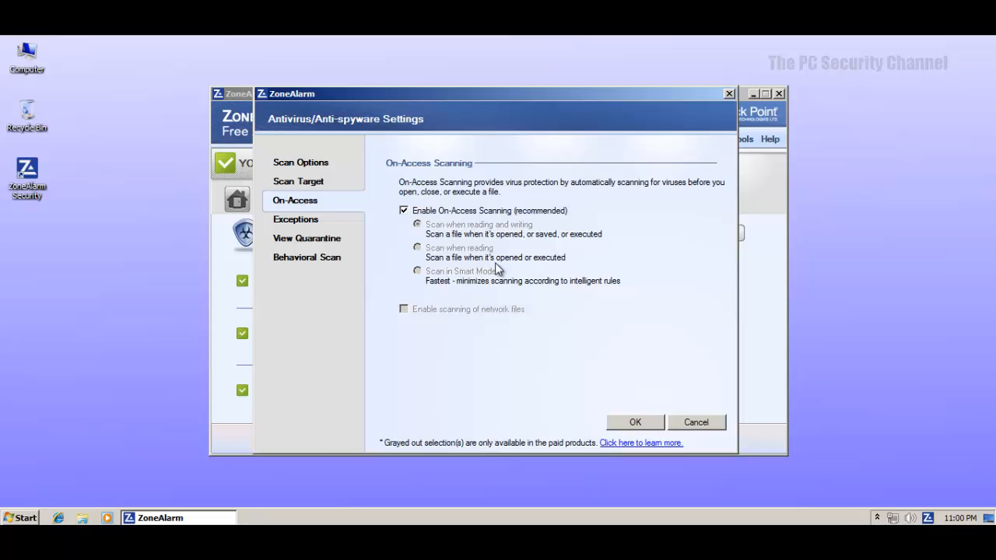
mouse_move(492, 236)
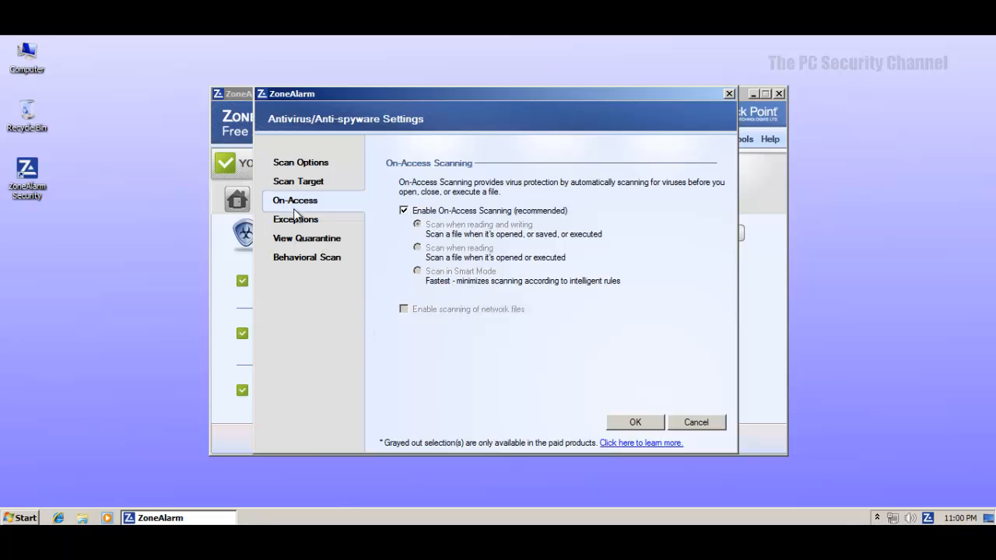
mouse_move(406, 270)
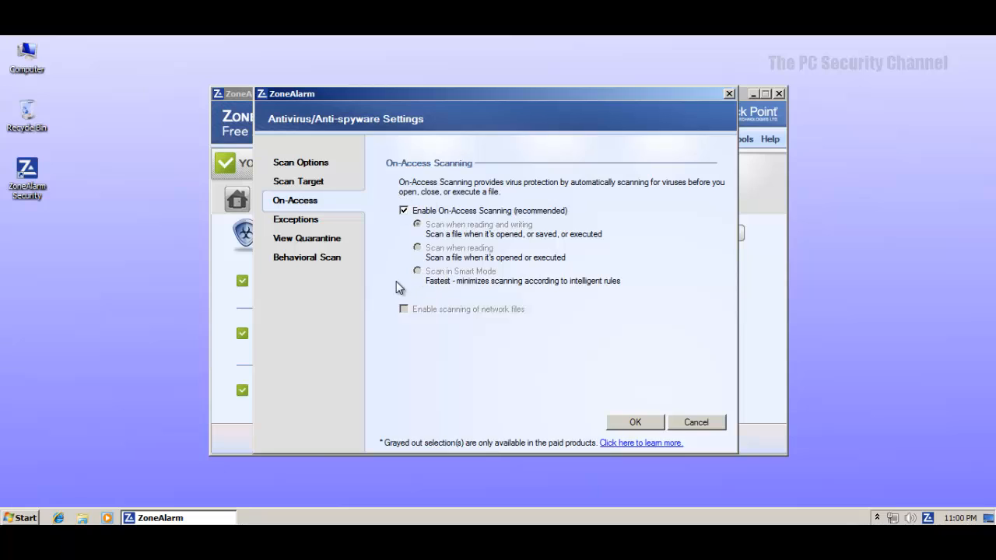
mouse_move(411, 267)
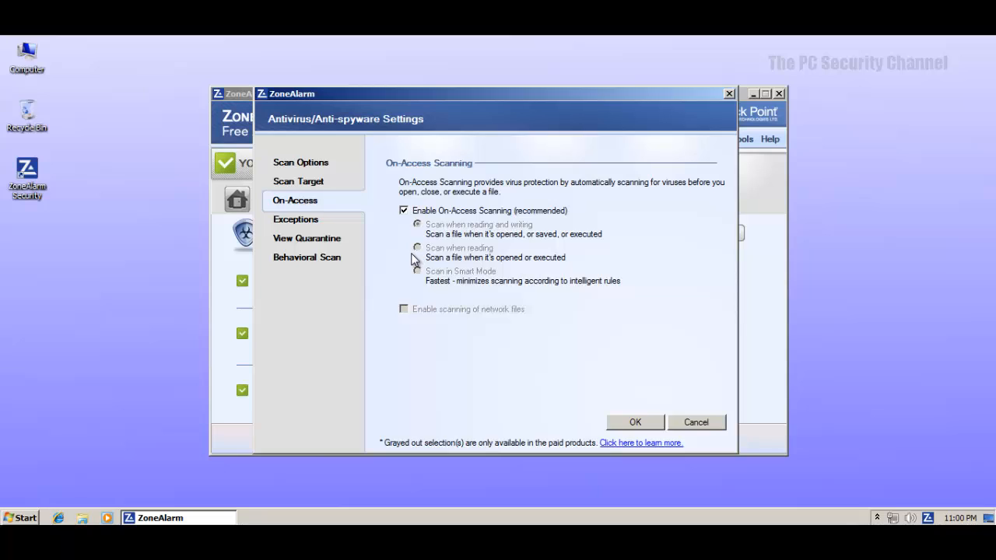
mouse_move(436, 283)
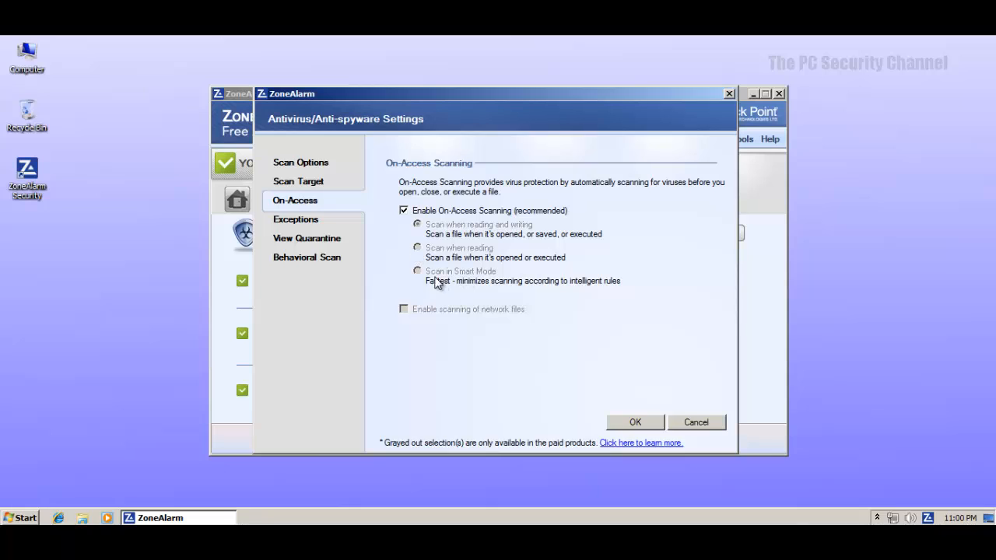
left_click(296, 217)
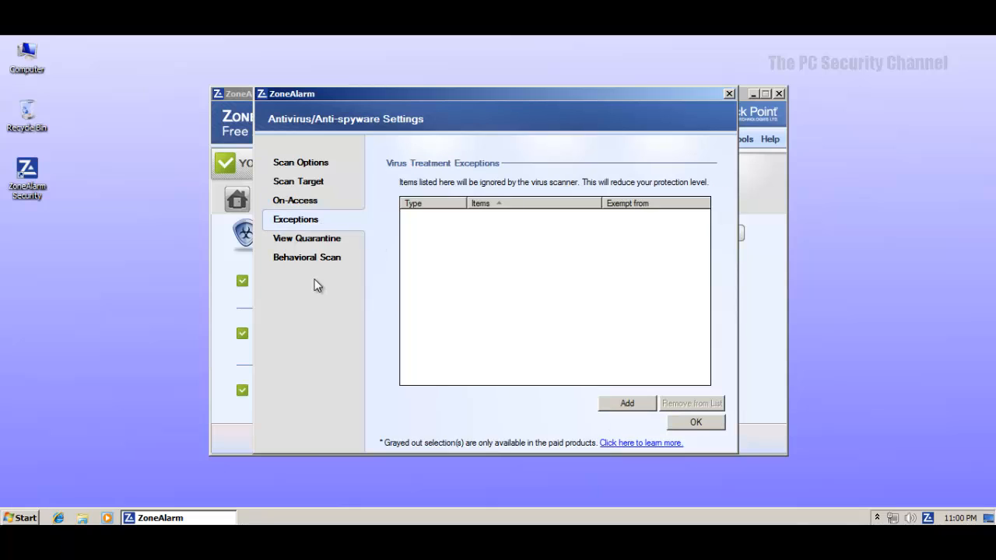
left_click(306, 238)
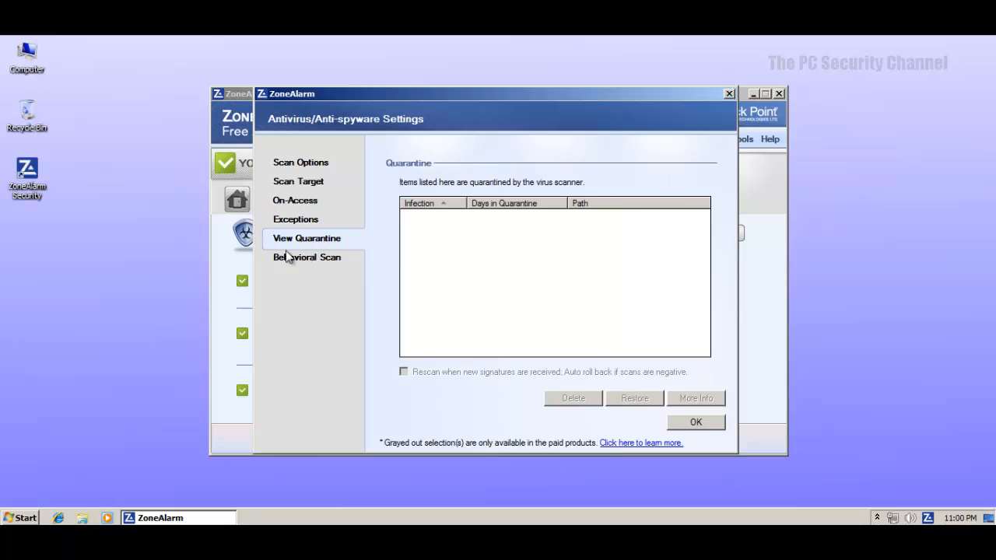
left_click(306, 257)
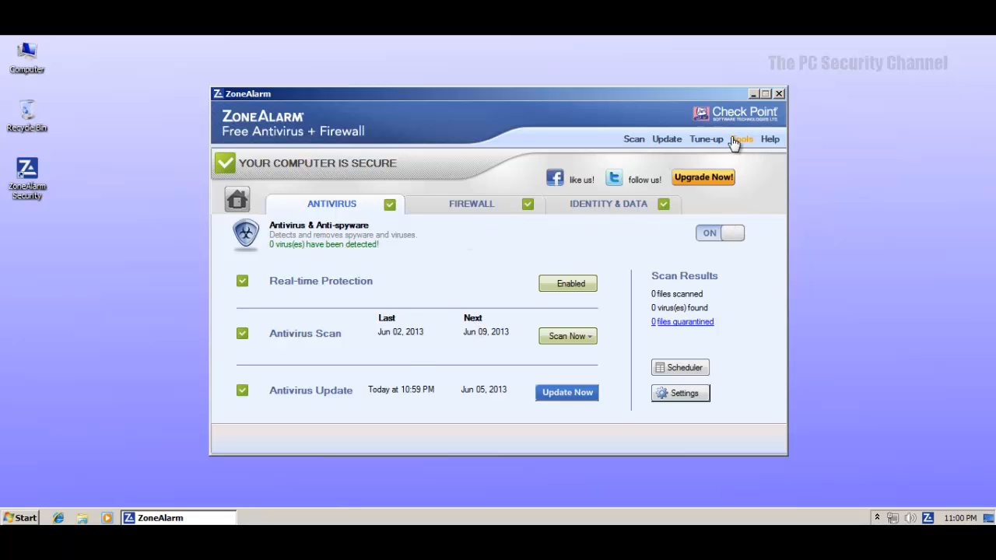
mouse_move(563, 140)
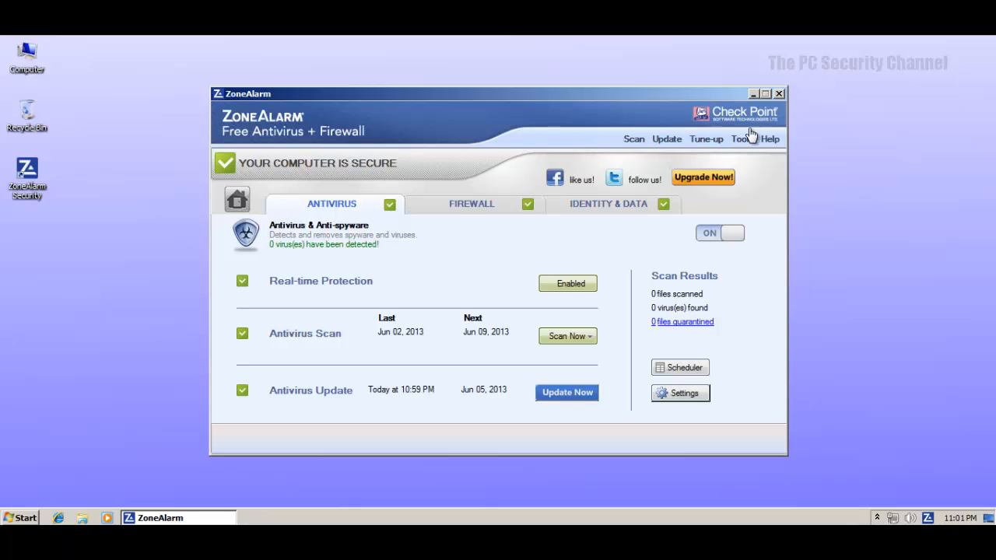
Launch Windows Task Manager to view the running processes.
left_click(778, 93)
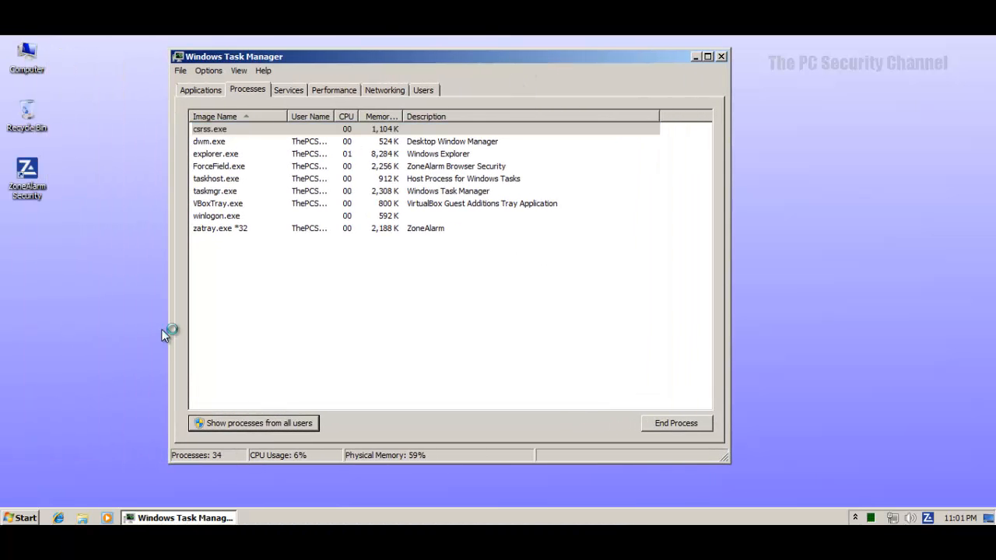
Show processes from all users, locate the vsmon.exe TrueVector service, then close Task Manager.
left_click(199, 423)
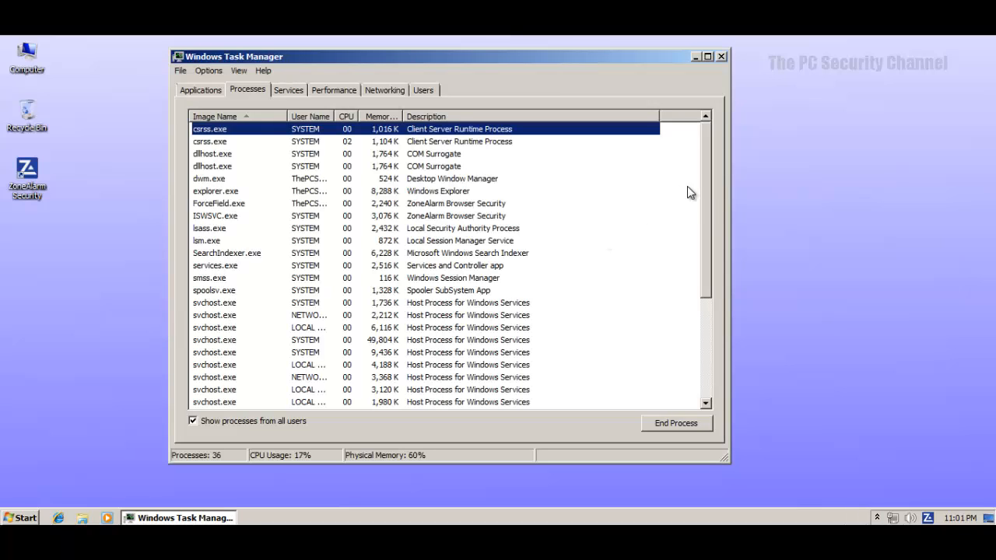
scroll("down", 3)
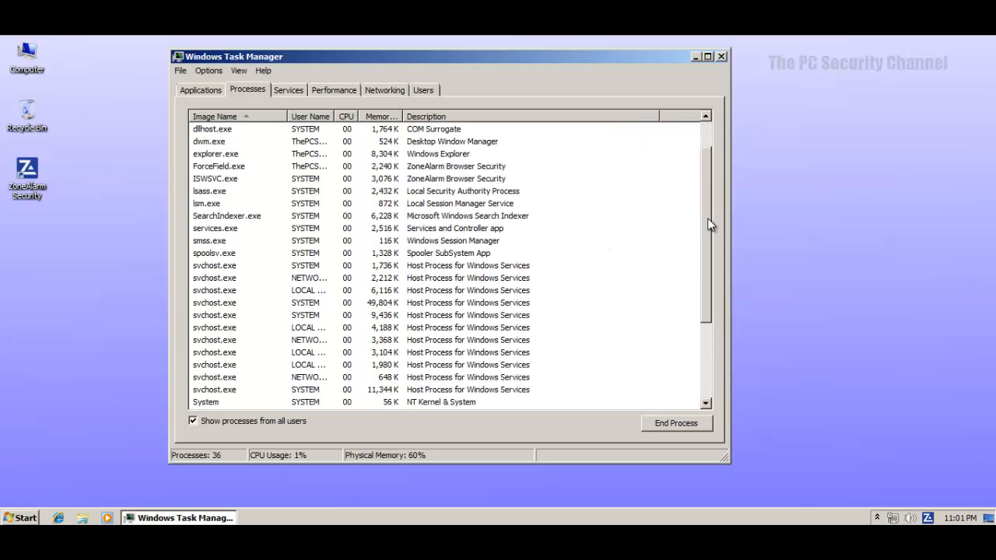
scroll("down", 3)
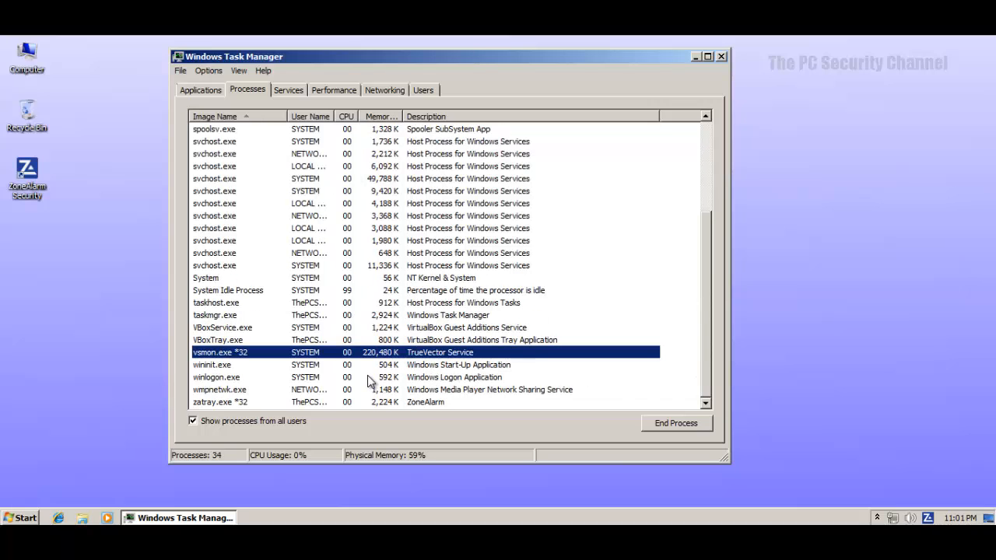
mouse_move(460, 294)
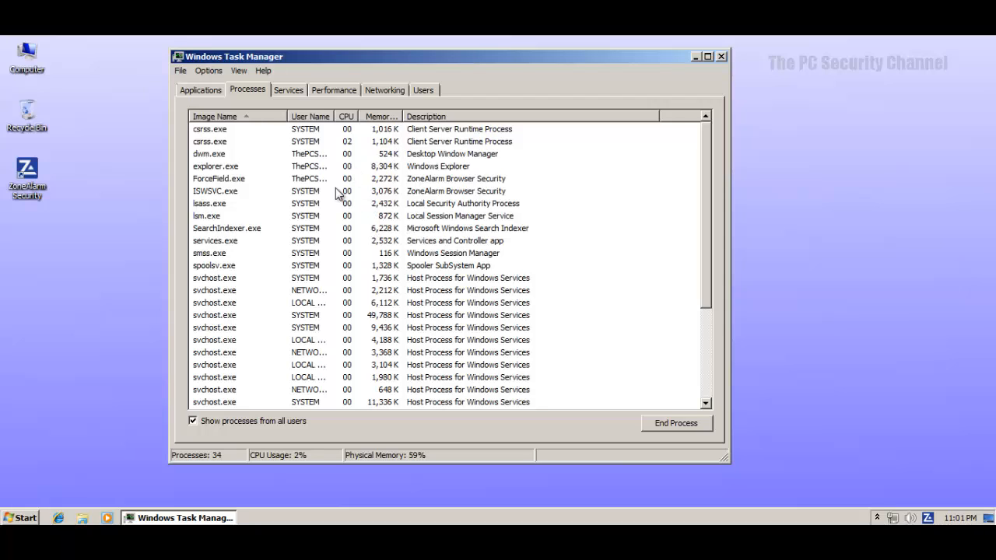
left_click(218, 177)
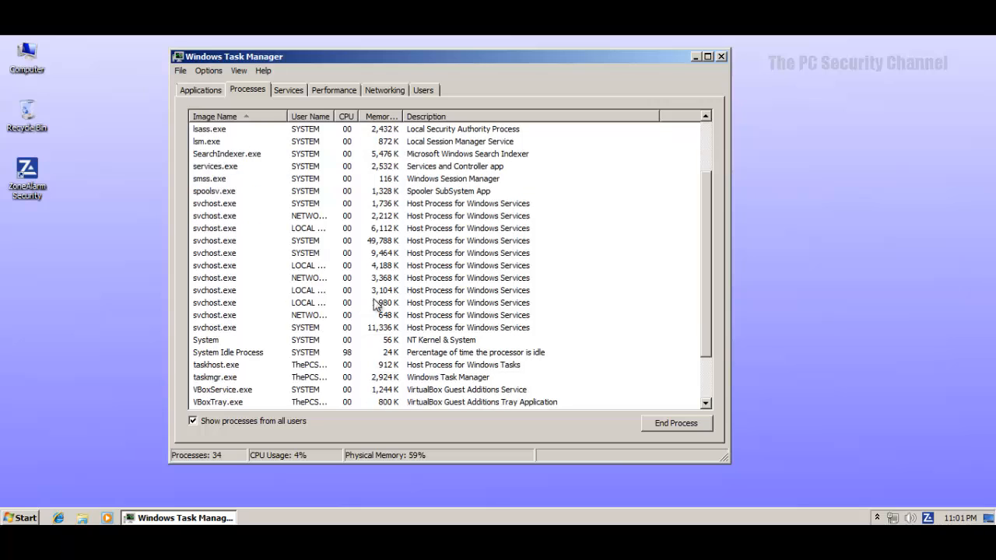
scroll("down", 3)
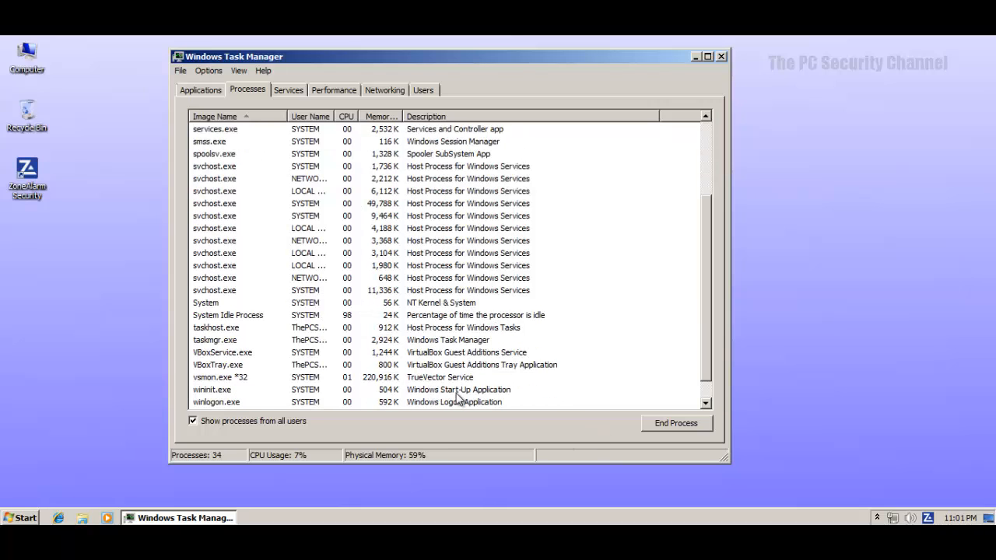
left_click(311, 378)
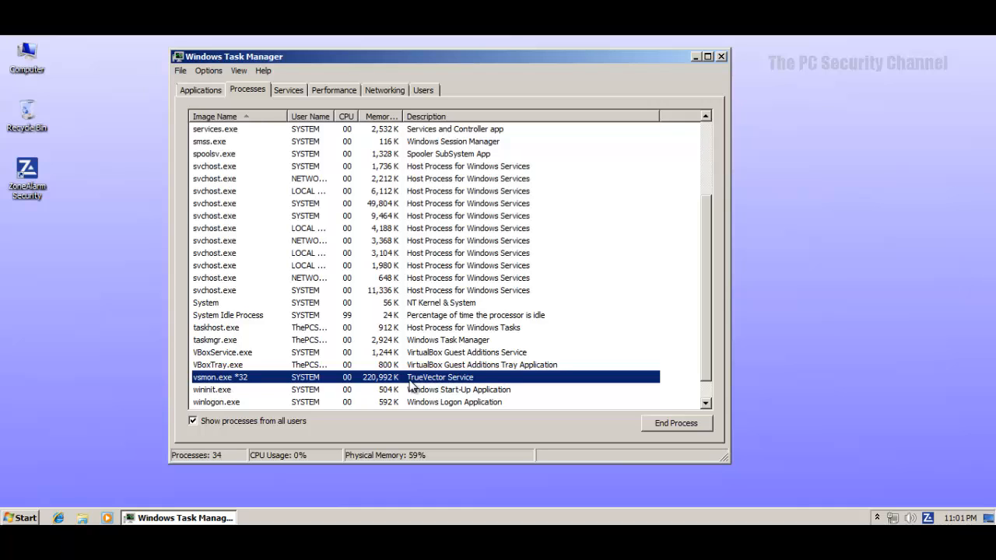
mouse_move(330, 379)
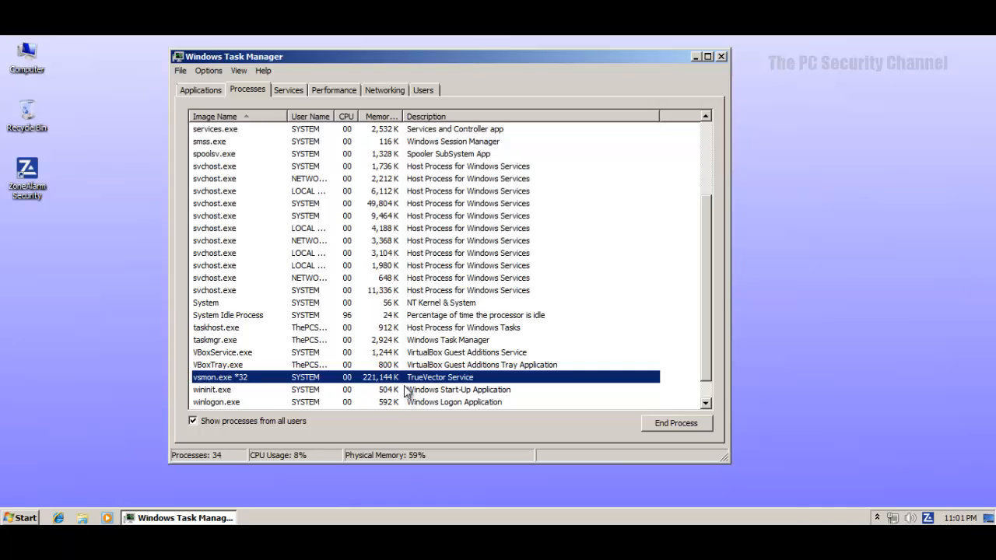
mouse_move(574, 186)
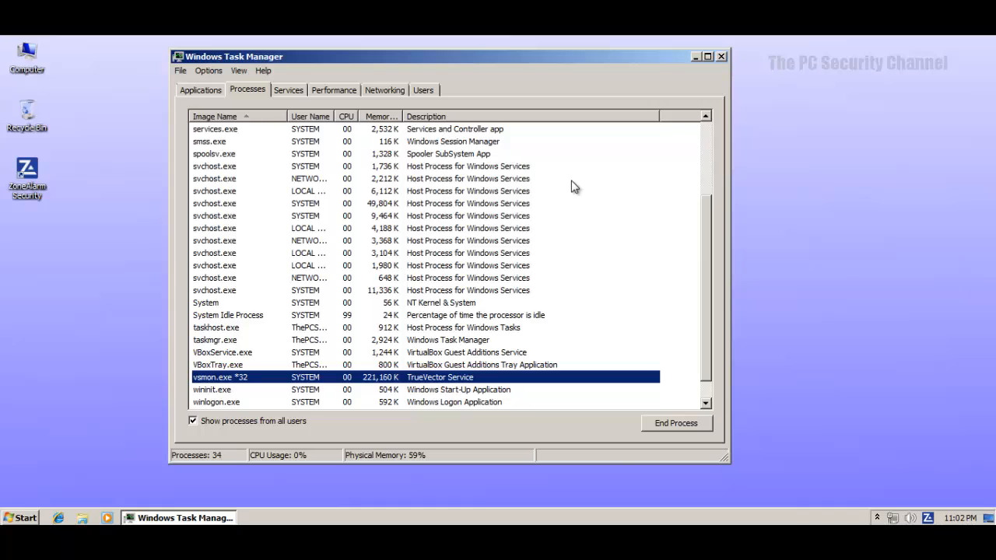
mouse_move(405, 264)
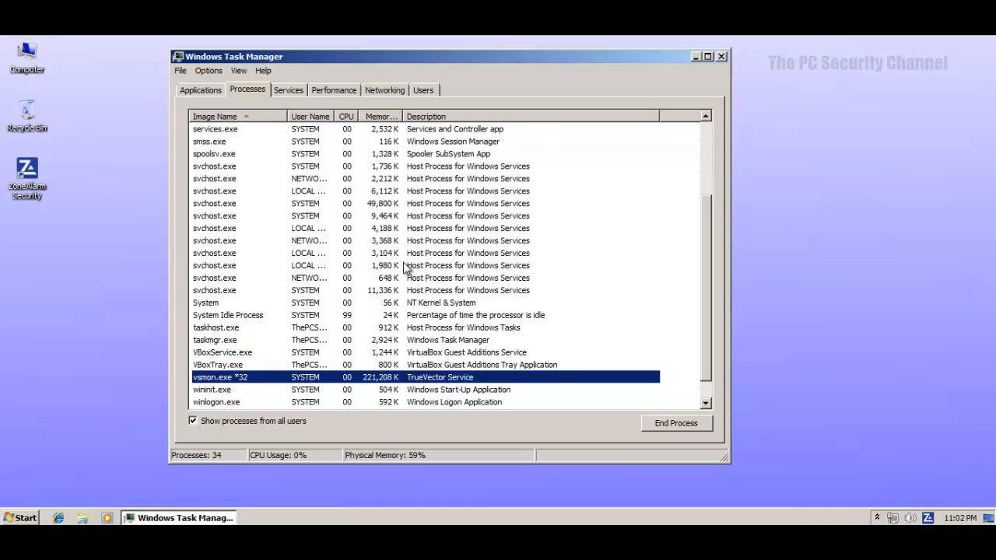
mouse_move(605, 311)
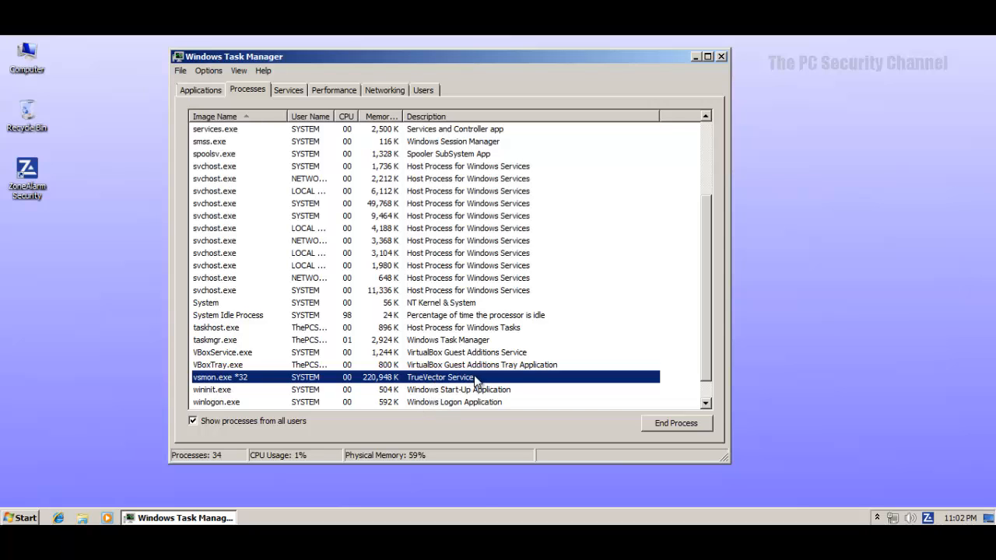
mouse_move(681, 291)
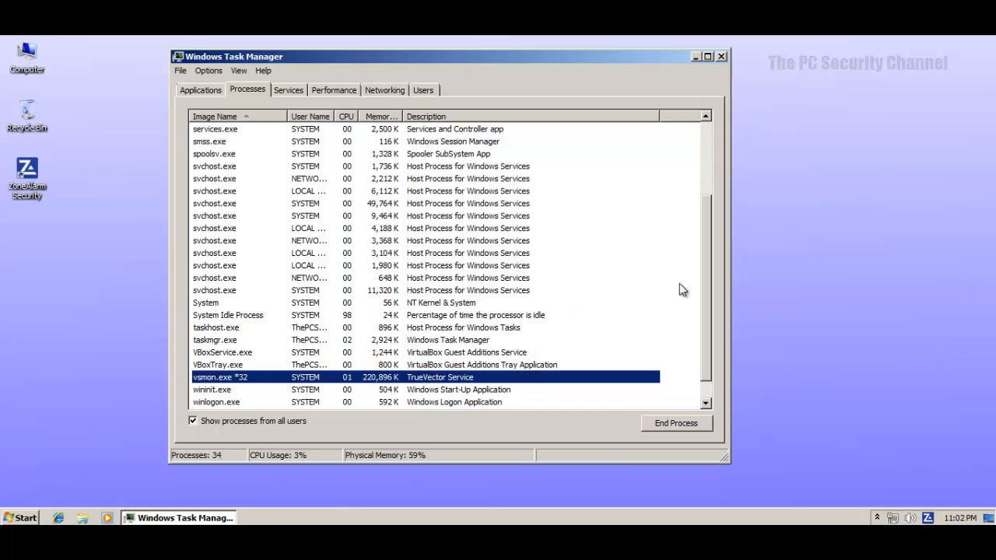
mouse_move(641, 209)
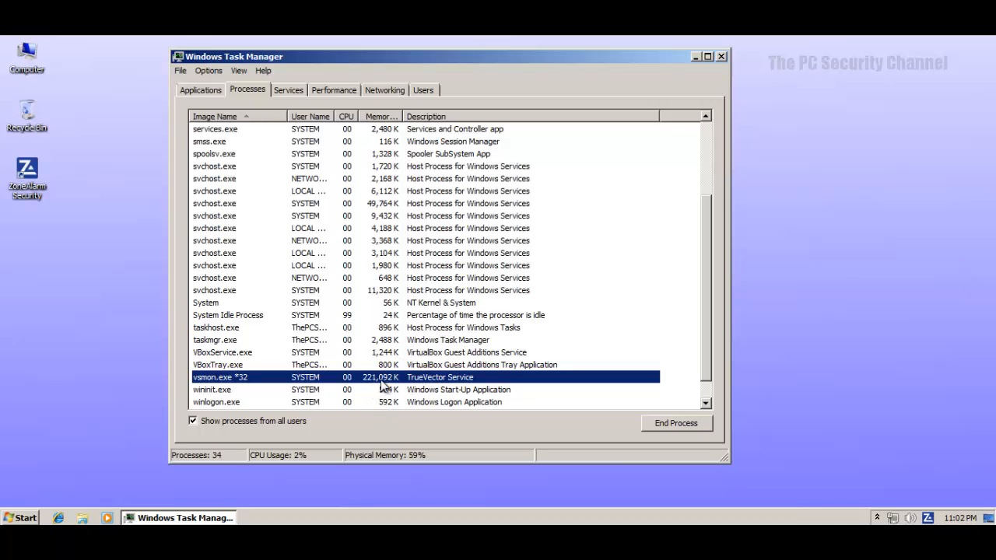
mouse_move(567, 366)
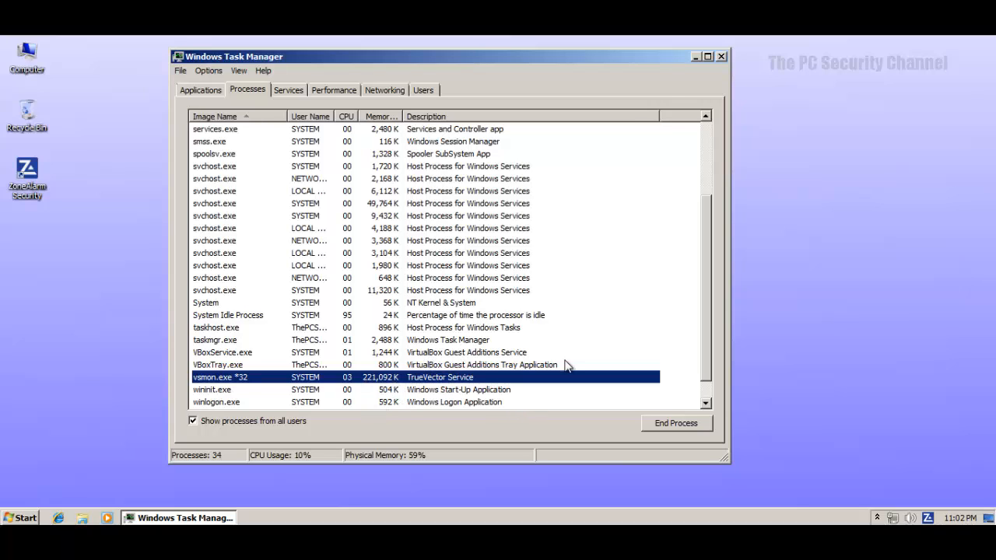
mouse_move(661, 93)
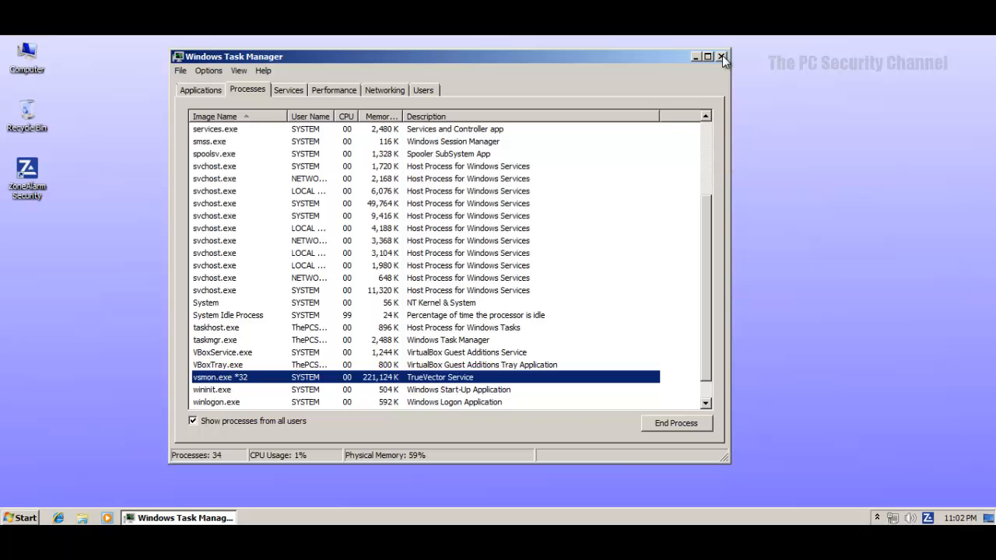
left_click(721, 56)
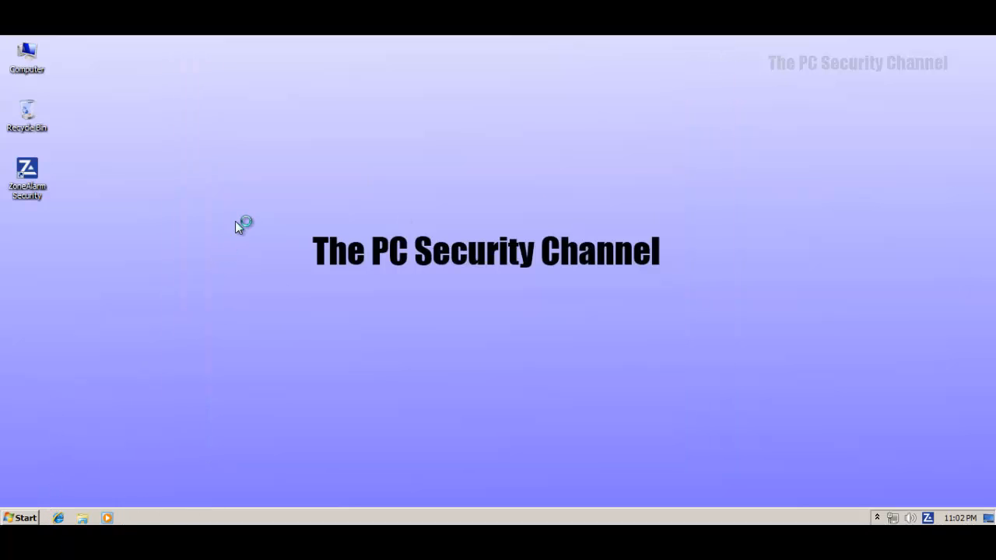
mouse_move(280, 140)
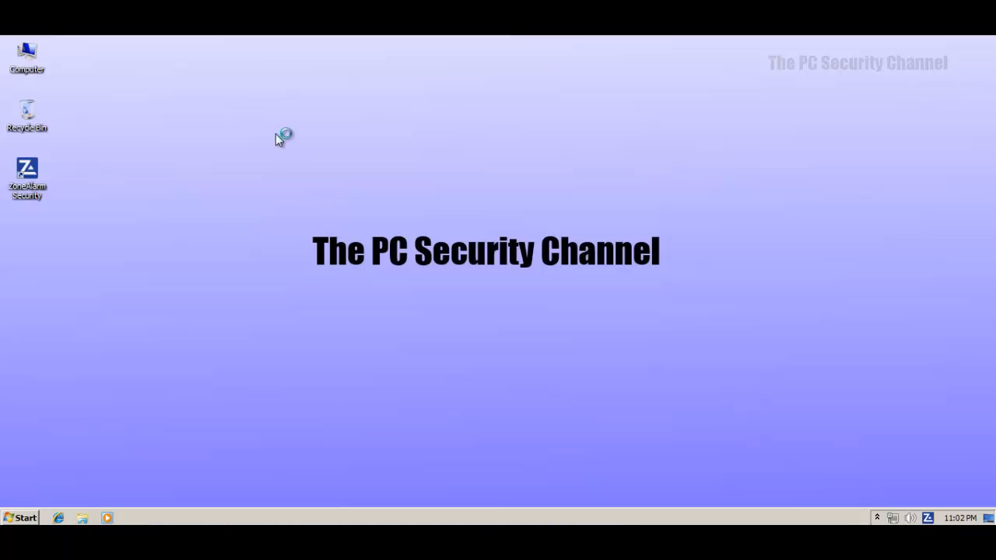
mouse_move(345, 262)
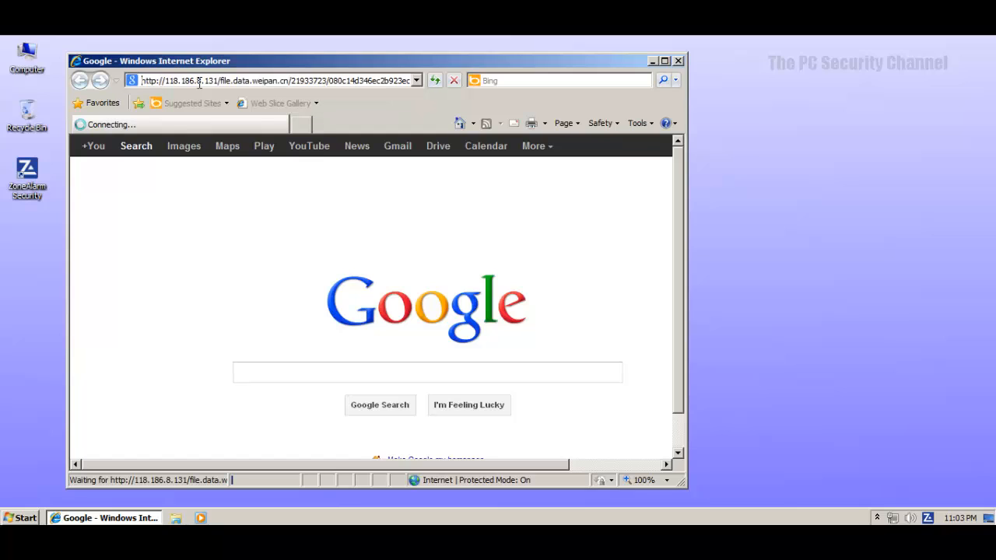
mouse_move(199, 94)
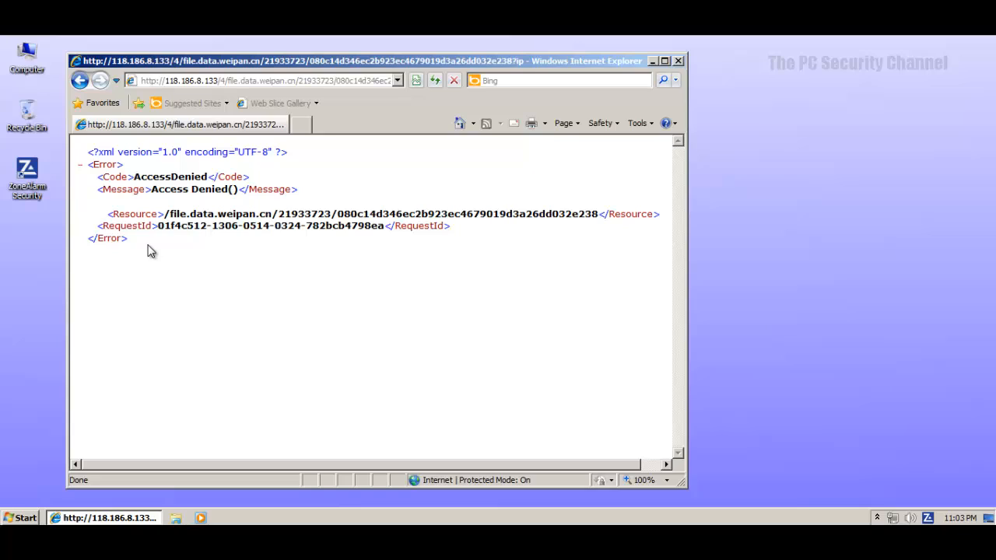
mouse_move(147, 247)
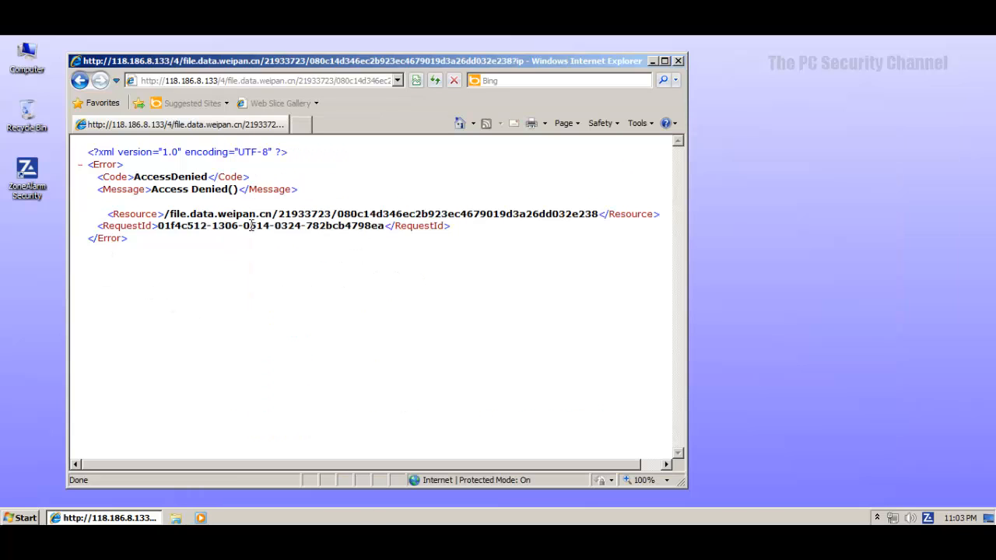
left_click(265, 81)
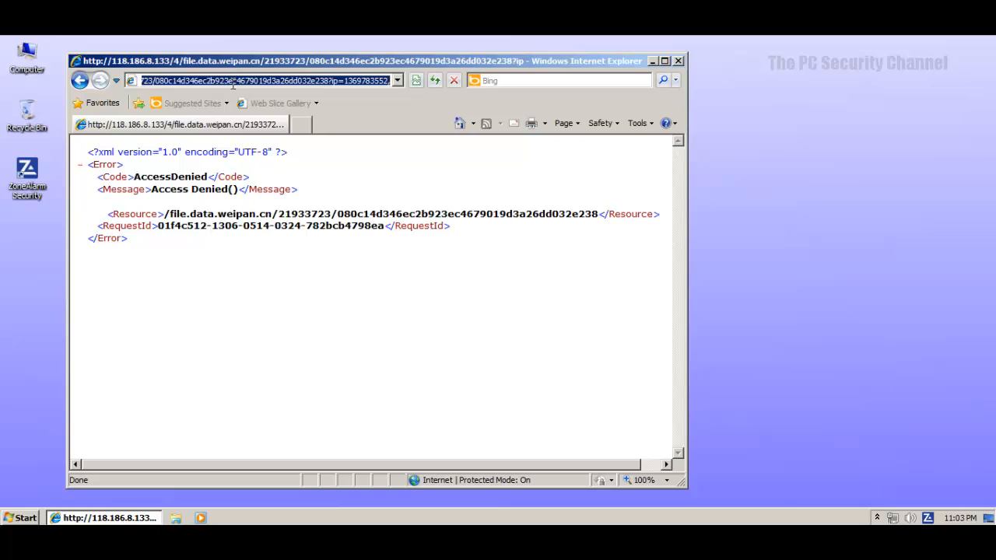
type("http://158.255.2.104/pz.exe")
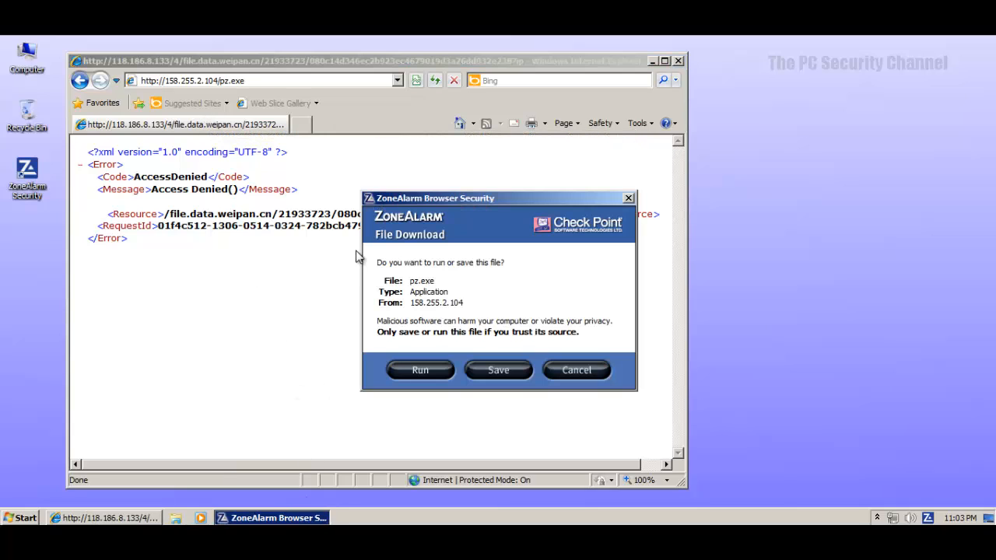
mouse_move(445, 227)
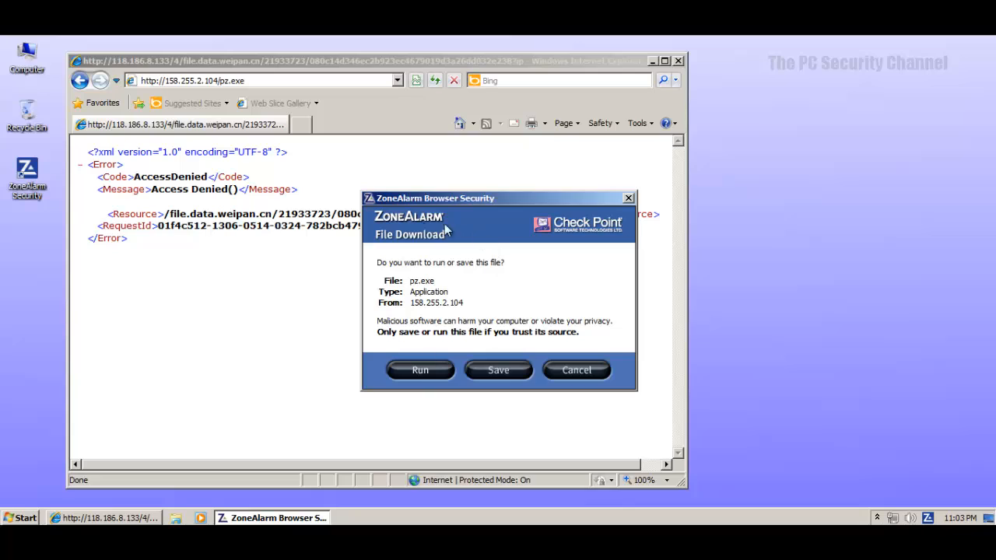
mouse_move(397, 412)
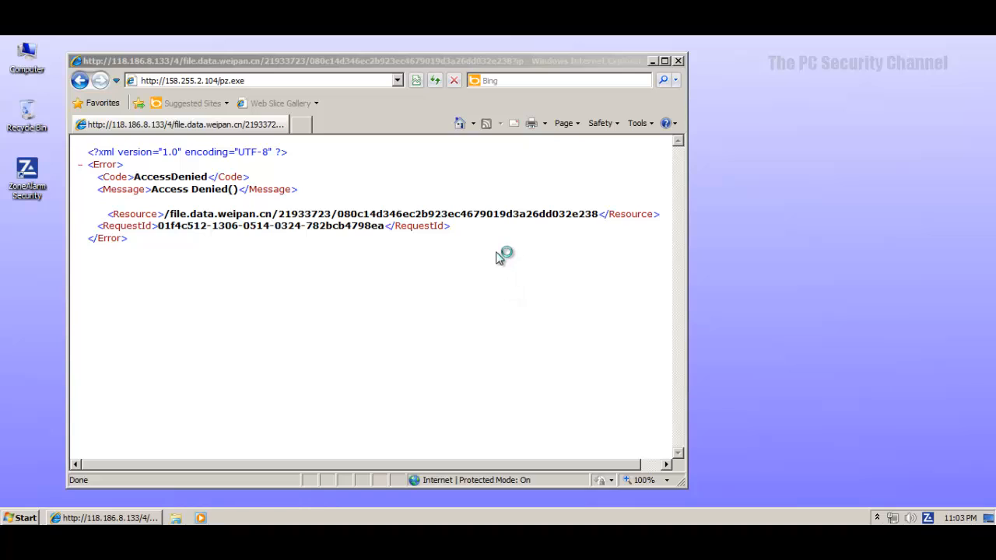
mouse_move(641, 74)
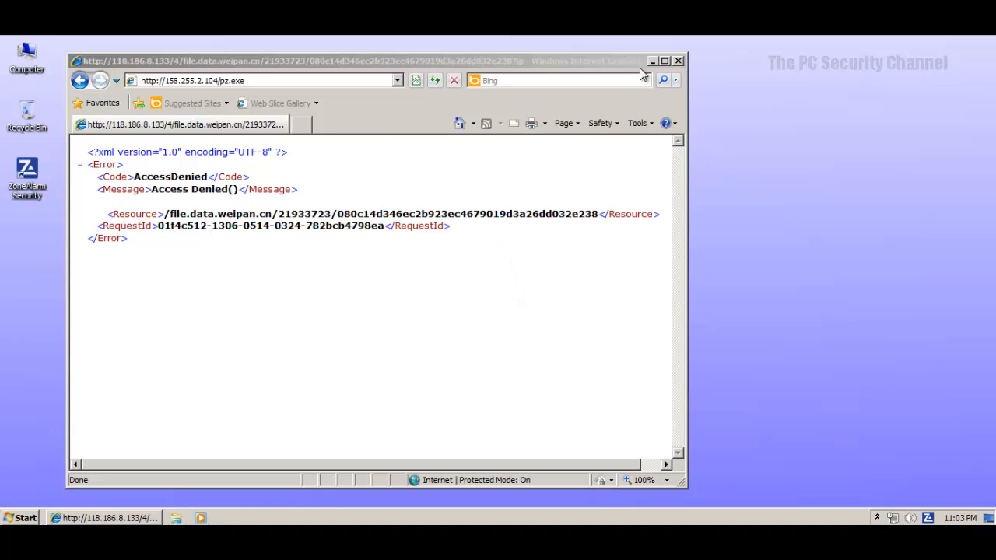
Dismiss ZoneAlarm's pz.exe download prompt, letting the file run.
left_click(651, 60)
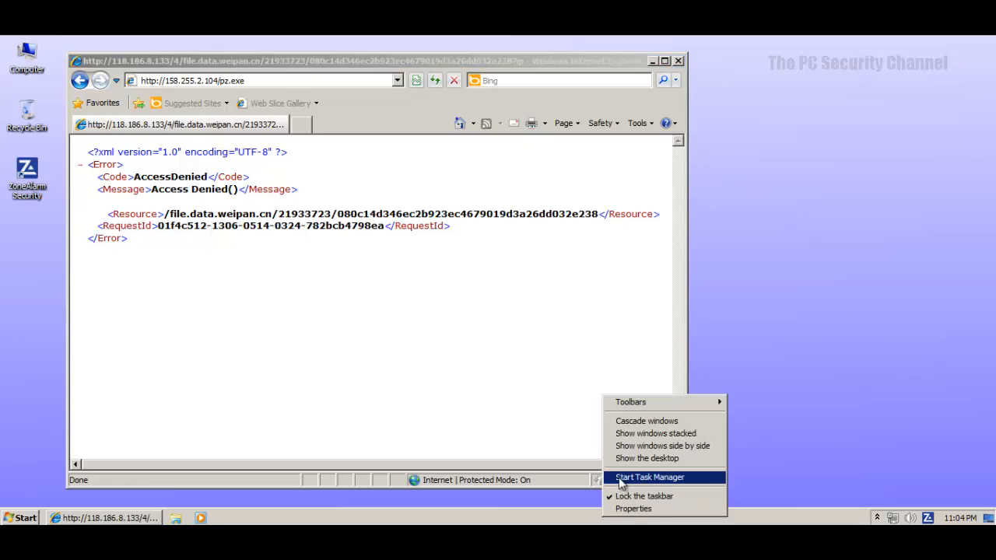
Start Task Manager from the taskbar menu and find pz.exe in the process list.
left_click(650, 476)
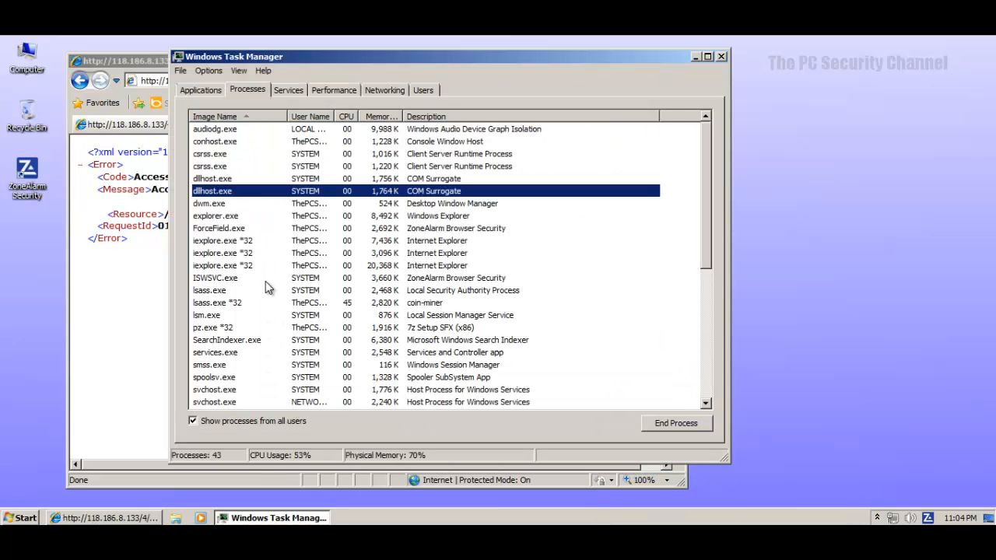
scroll("down", 3)
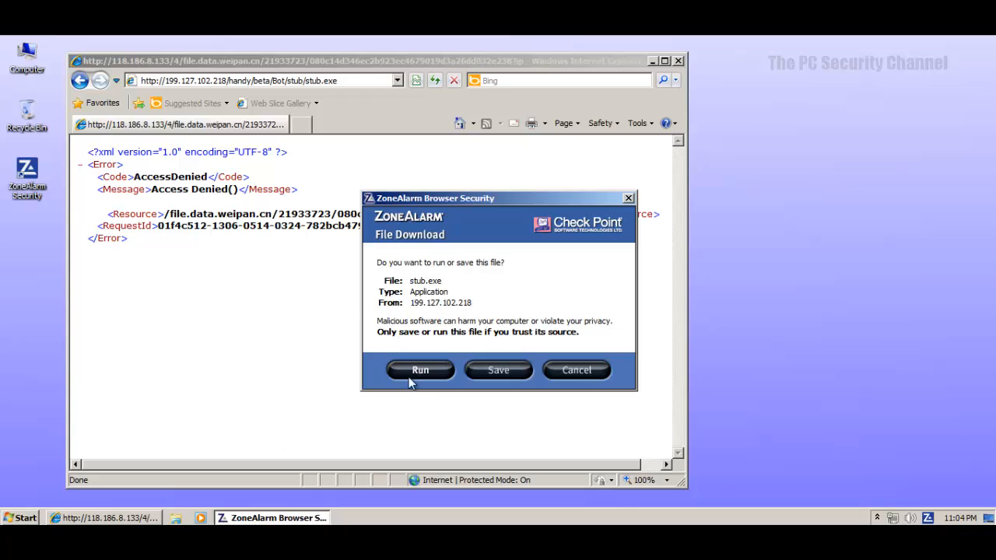
Run the downloaded stub.exe from ZoneAlarm's file download prompt.
left_click(420, 370)
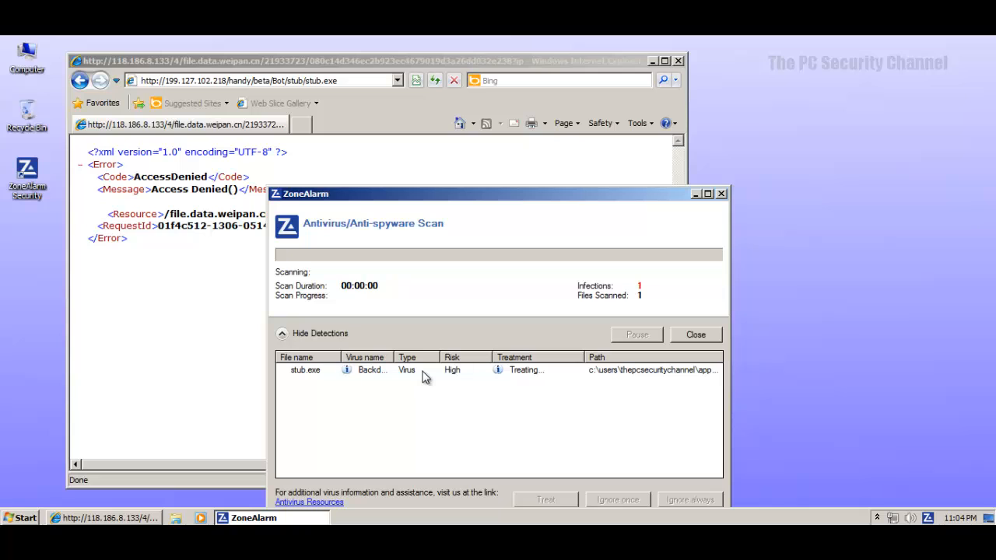
mouse_move(478, 212)
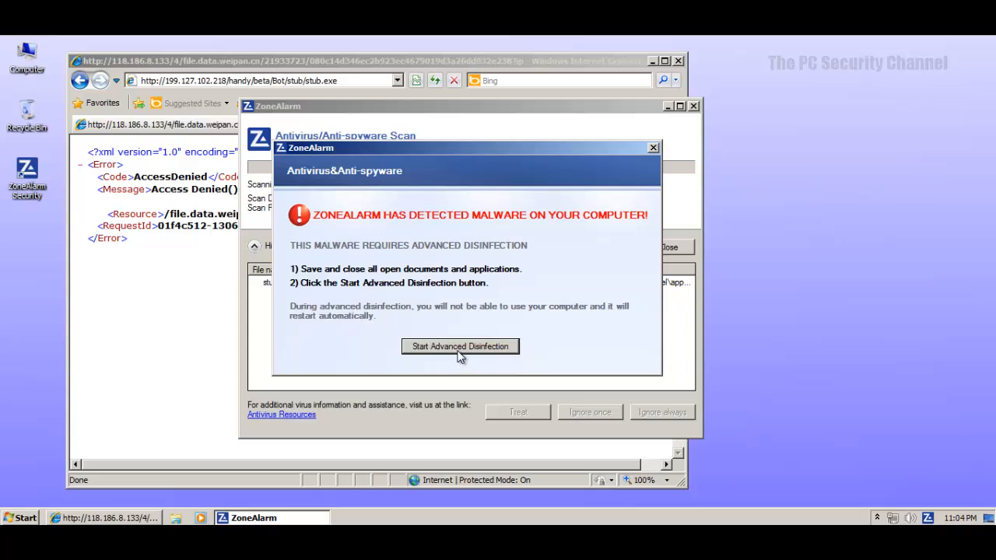
mouse_move(490, 325)
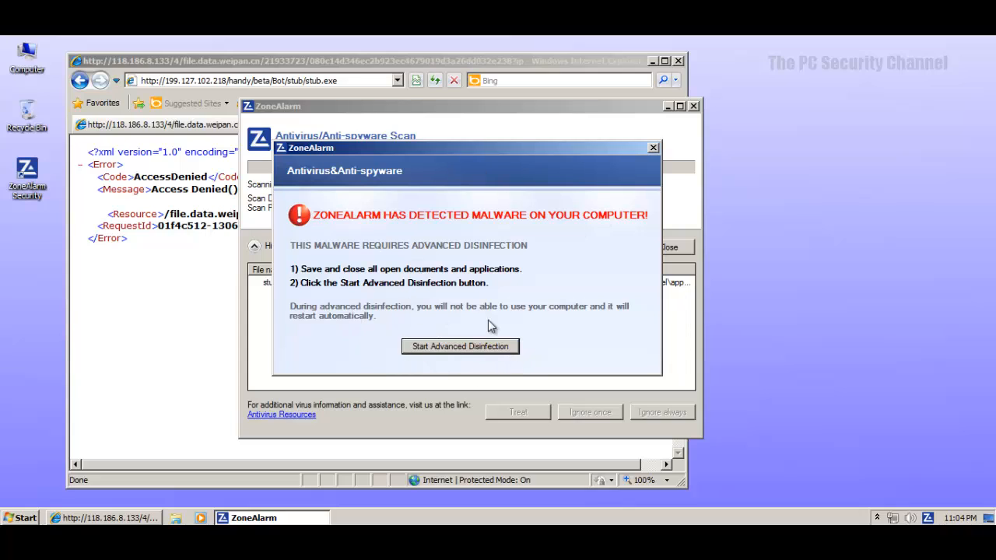
Dismiss the stub.exe backdoor detection warning and return focus to Internet Explorer's address bar.
left_click(652, 148)
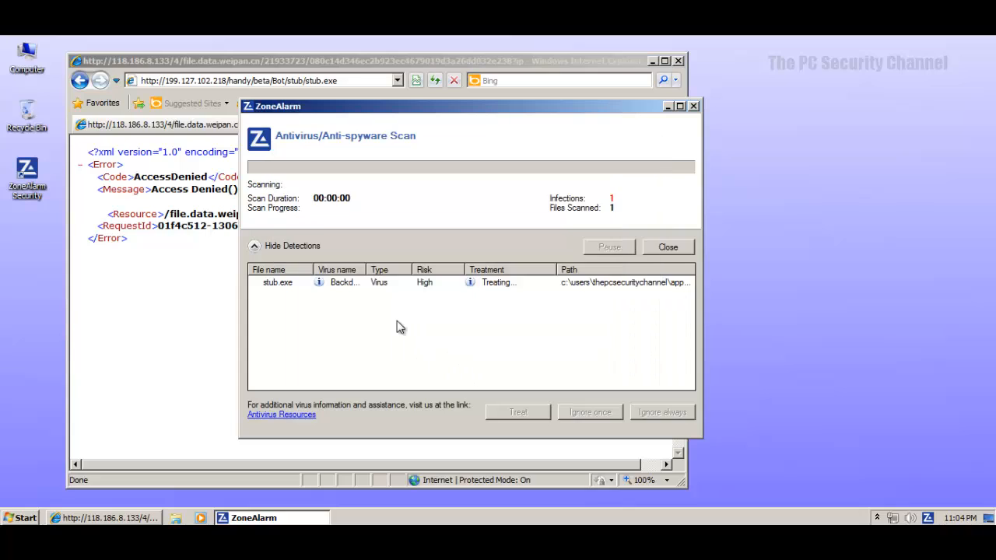
mouse_move(380, 311)
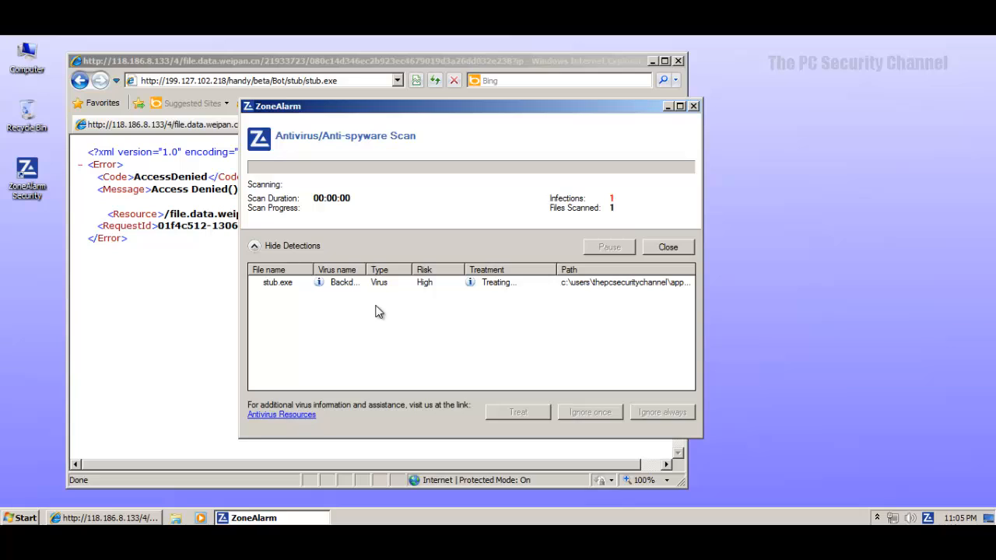
mouse_move(361, 320)
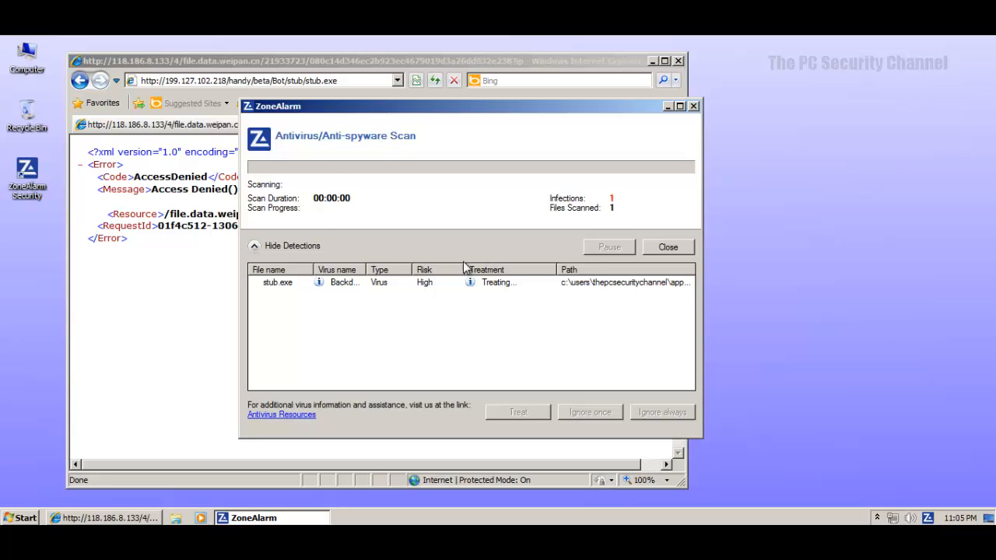
mouse_move(638, 358)
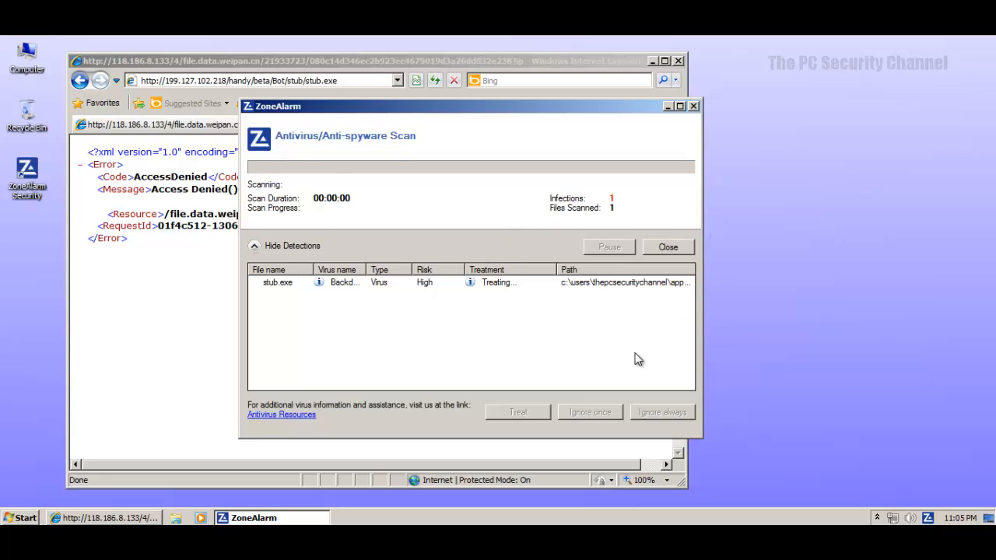
mouse_move(707, 429)
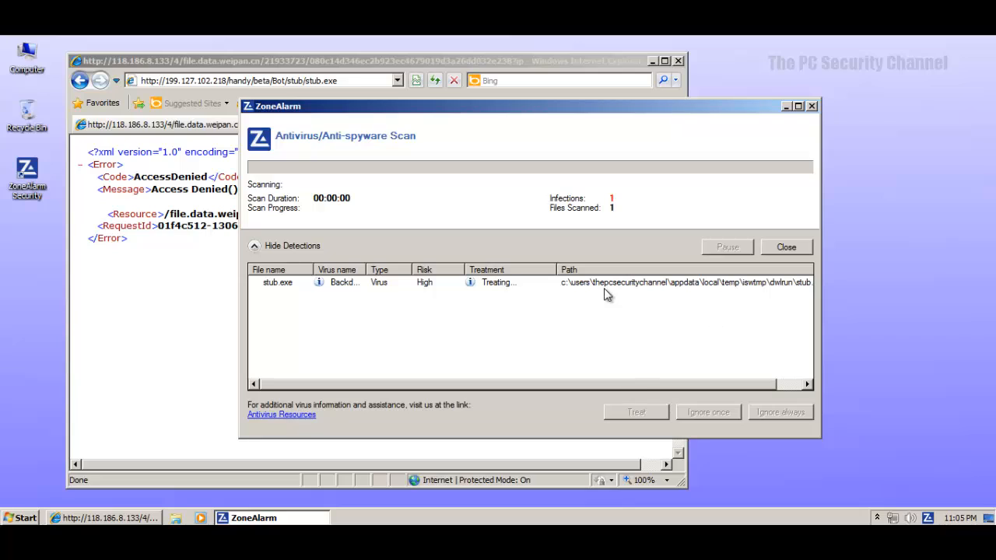
mouse_move(424, 293)
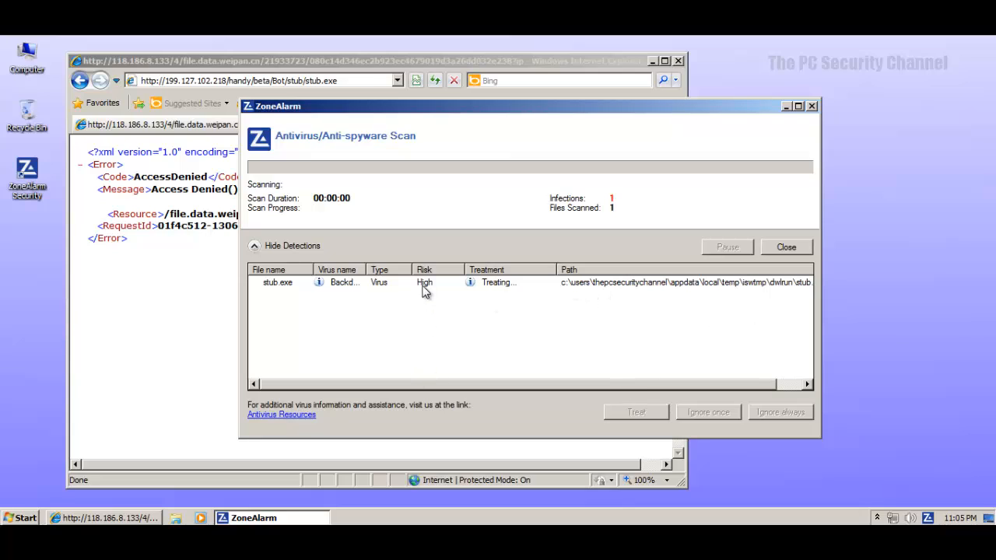
mouse_move(795, 96)
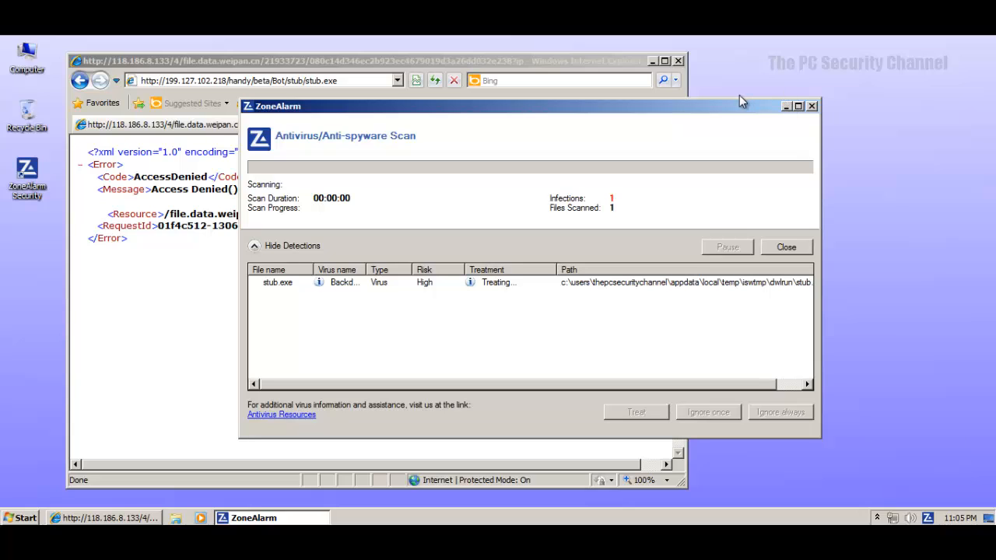
left_click(786, 245)
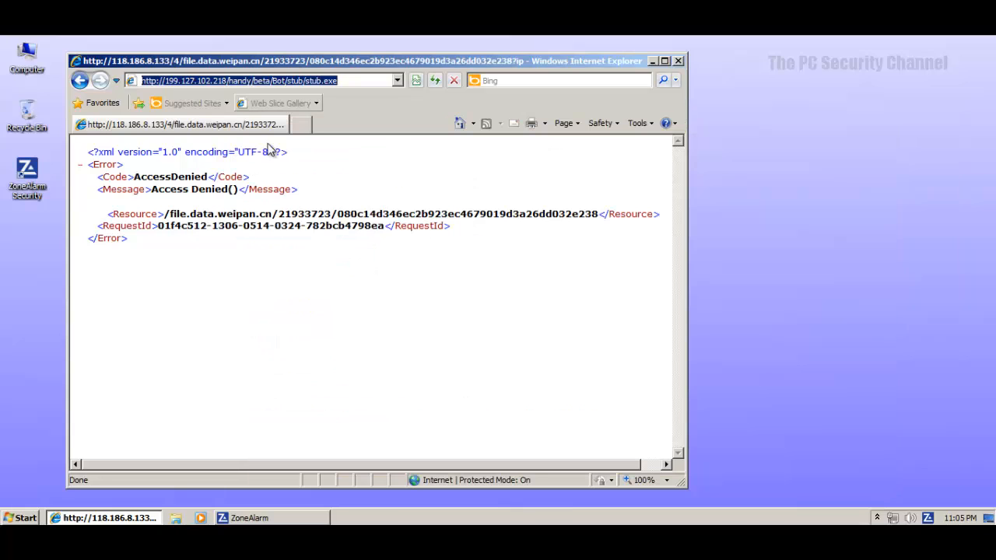
Load 203.156.196.106/03r.exe and start advanced disinfection of the resulting detections.
type("203.156.196.106/03r.exe")
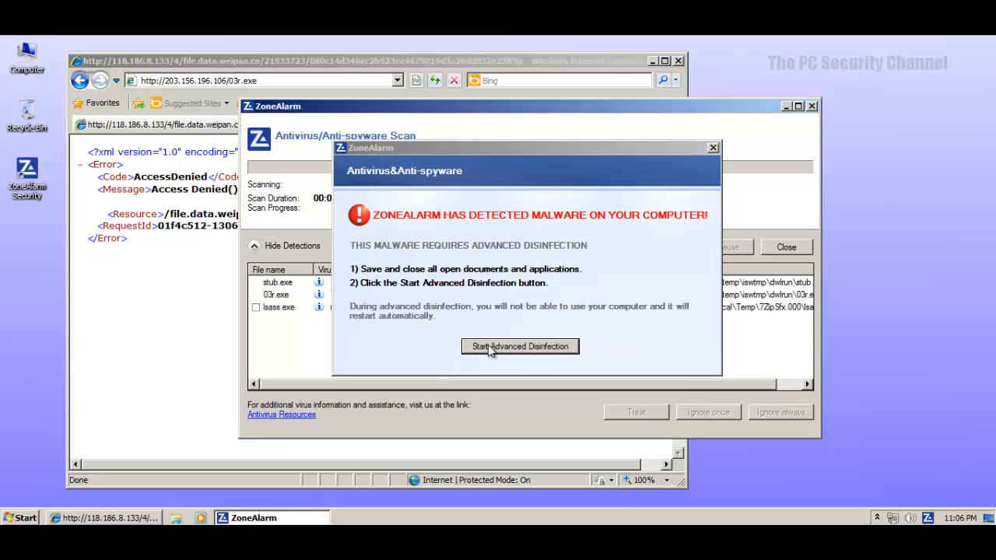
left_click(519, 345)
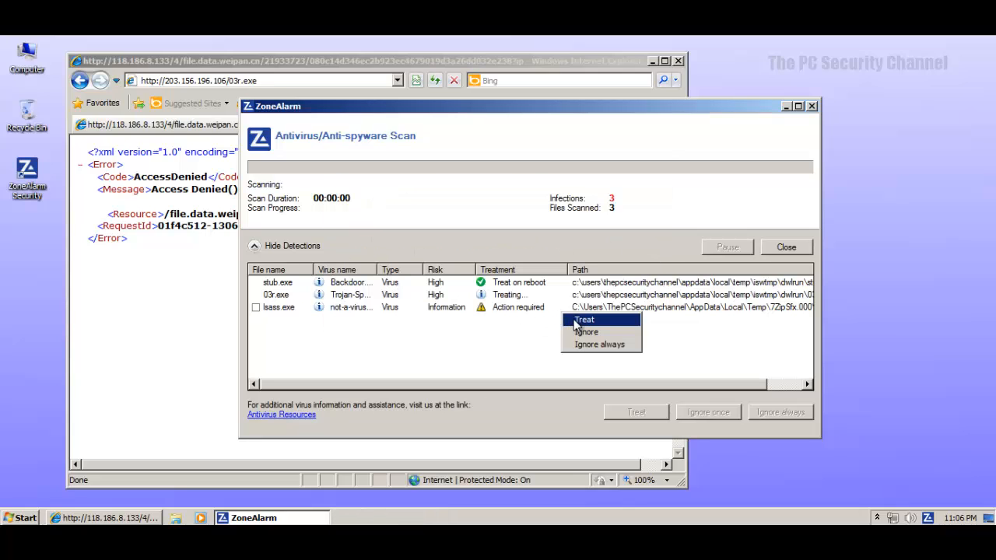
Set the lsass.exe detection to Treat and start advanced disinfection again.
left_click(583, 319)
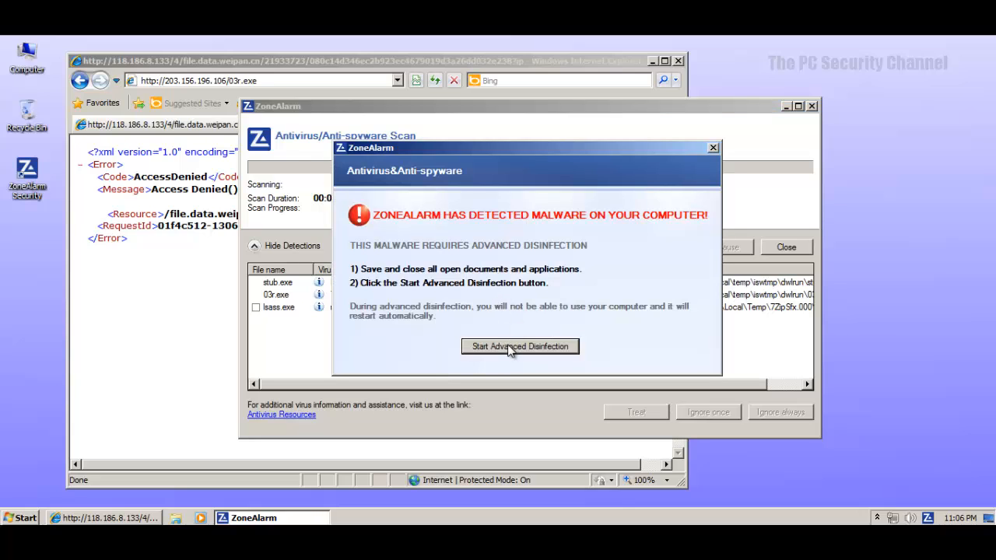
left_click(519, 346)
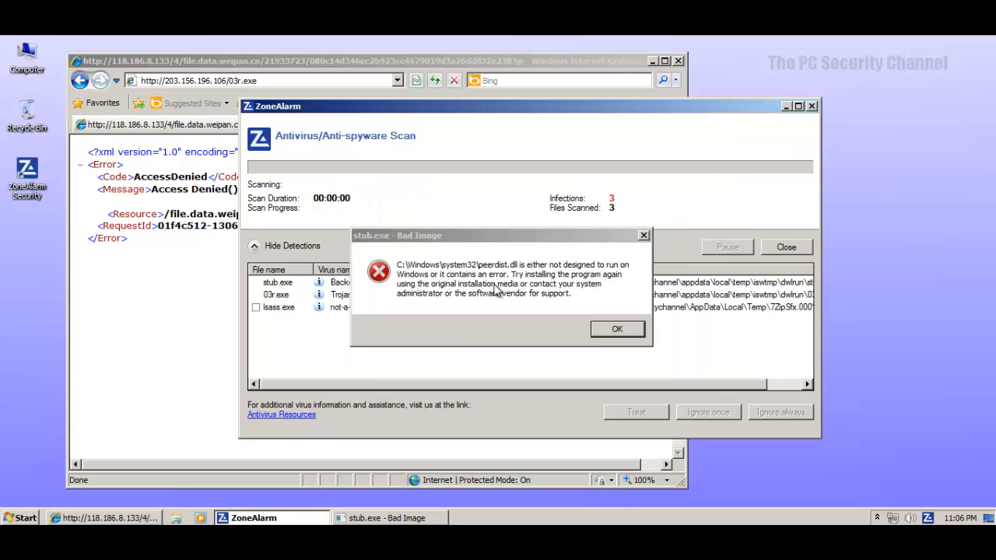
Clear the repeatedly reappearing stub.exe Bad Image errors with OK, then close Internet Explorer.
left_click(616, 328)
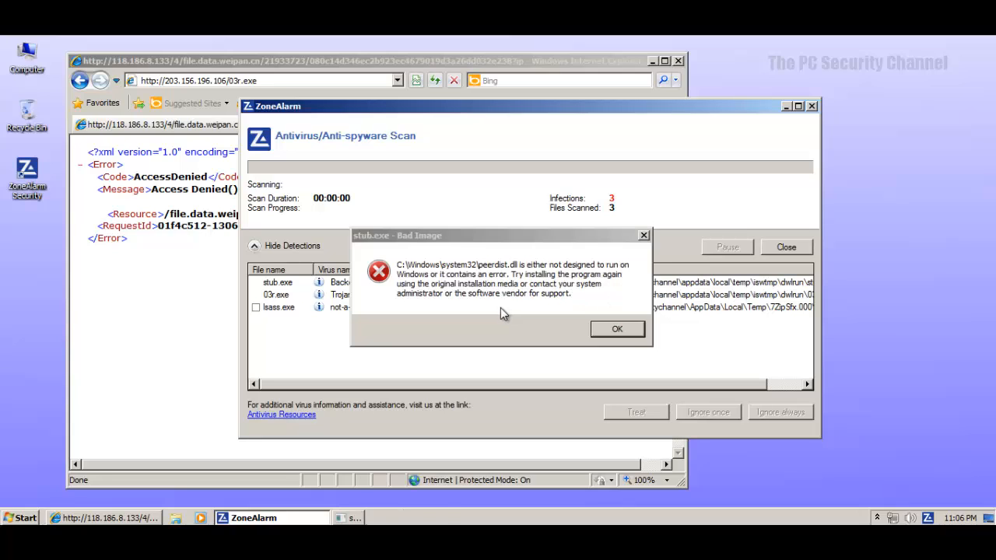
left_click(616, 328)
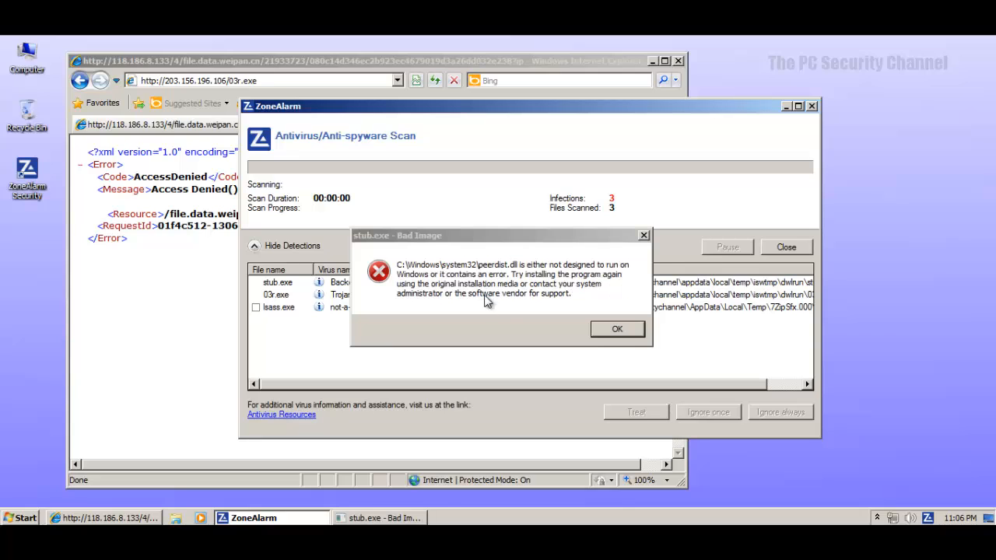
left_click(616, 328)
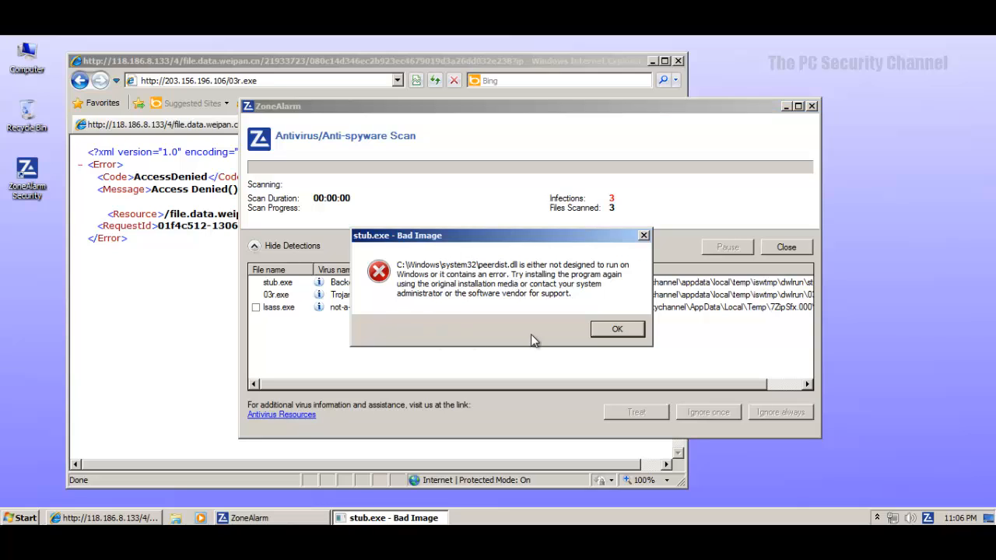
left_click(616, 328)
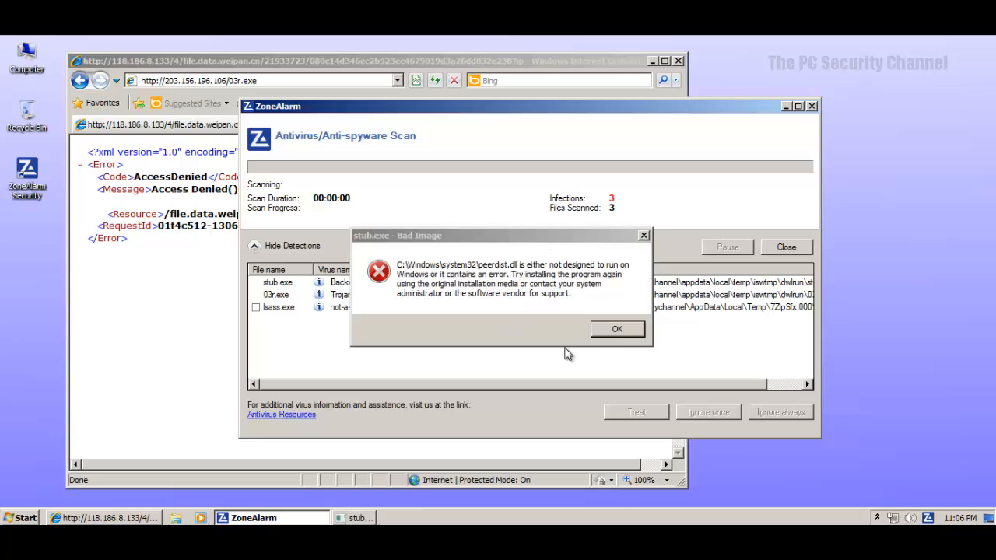
left_click(616, 328)
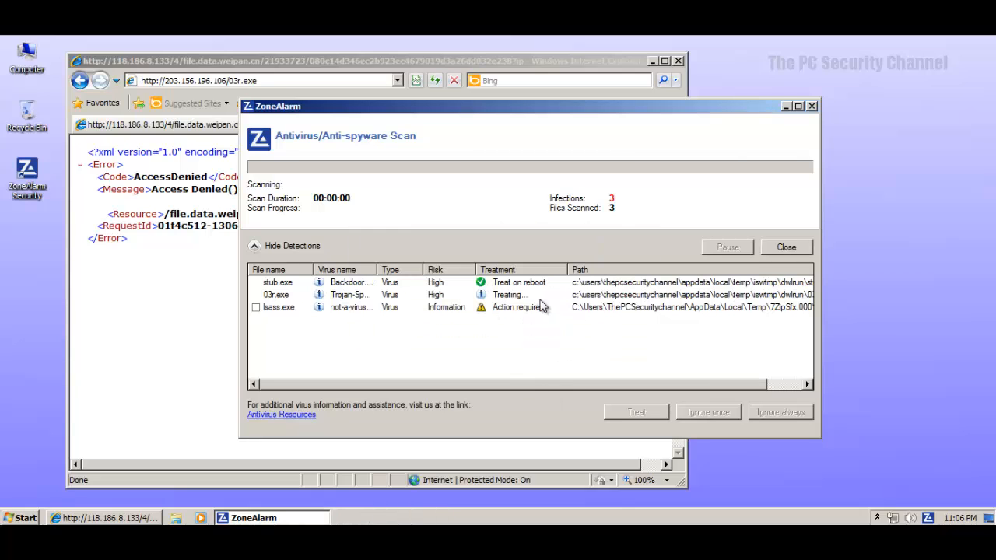
mouse_move(510, 239)
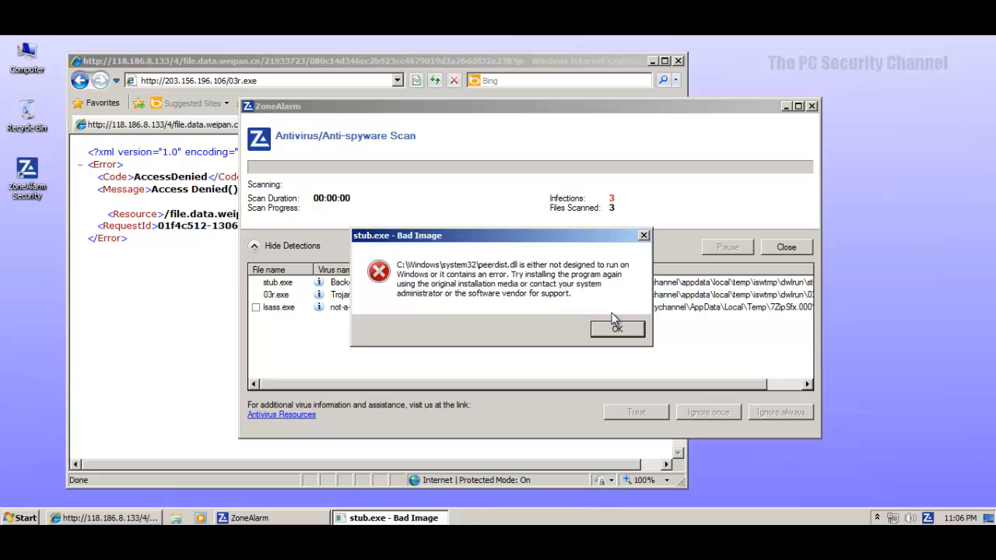
left_click(616, 328)
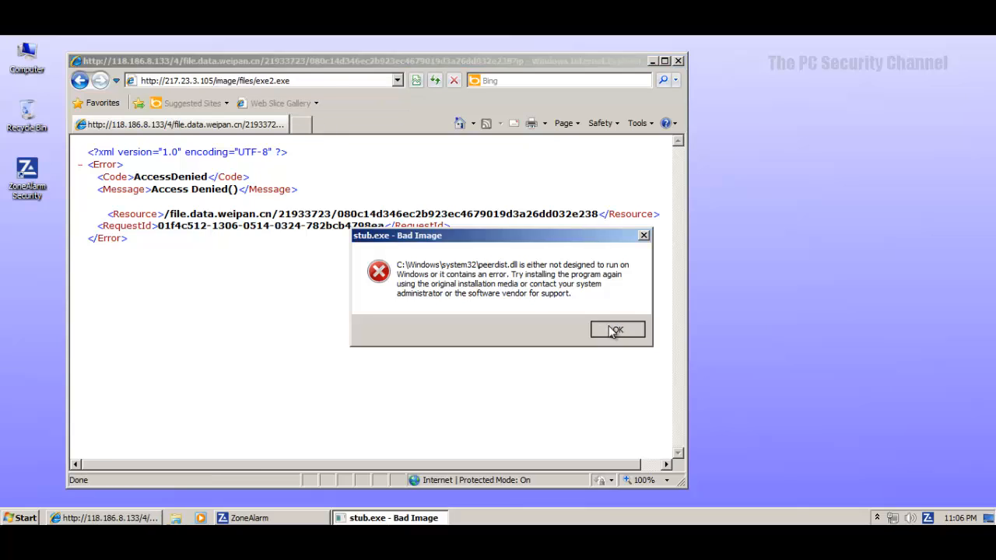
left_click(616, 330)
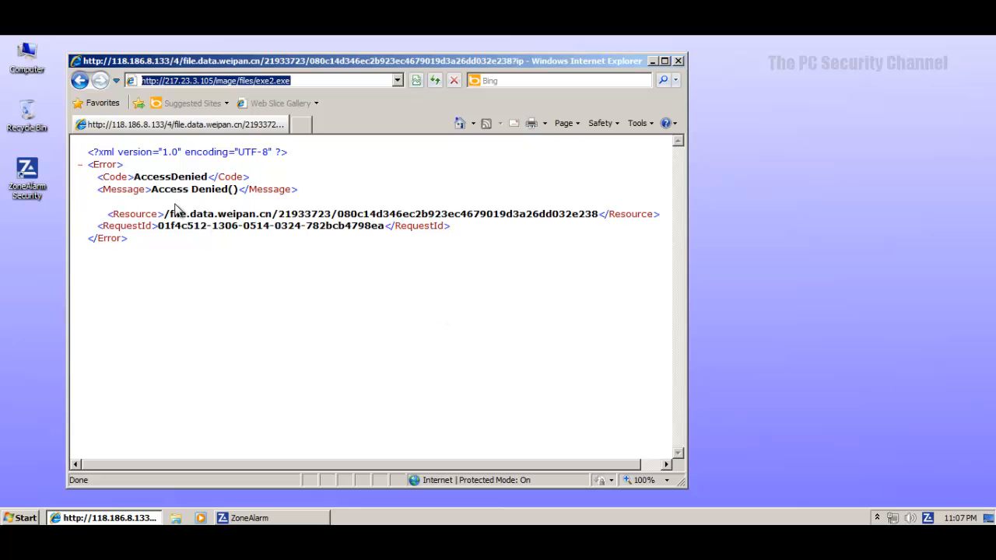
mouse_move(370, 434)
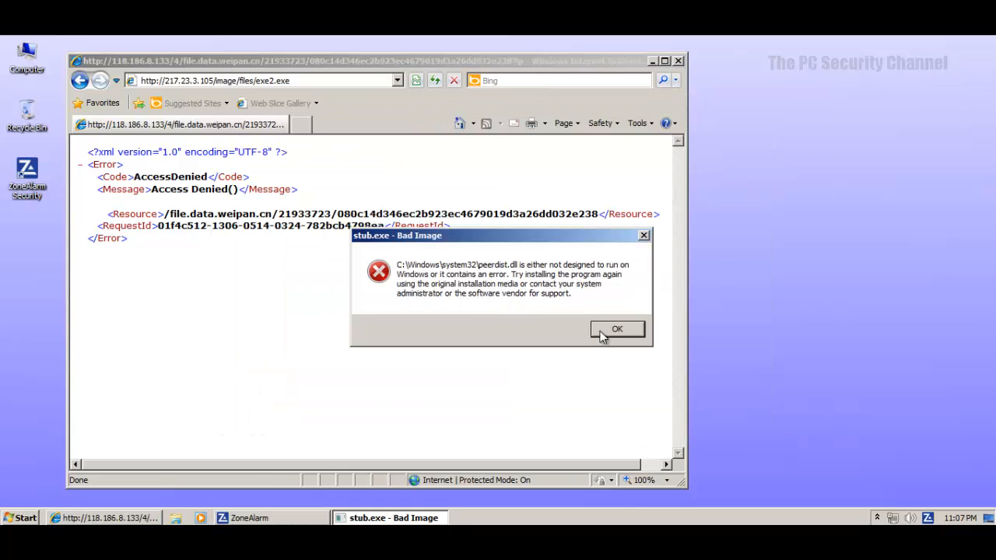
left_click(616, 328)
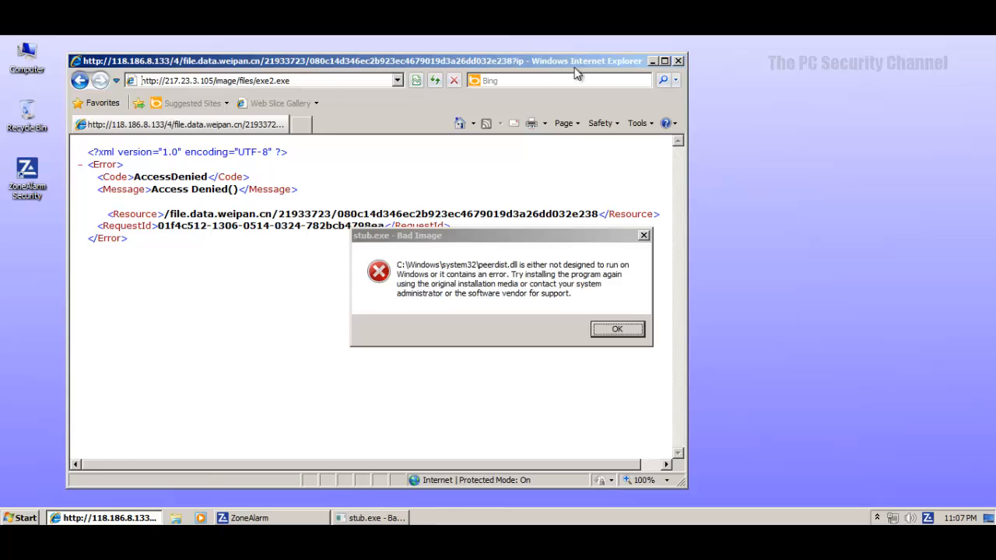
left_click(616, 328)
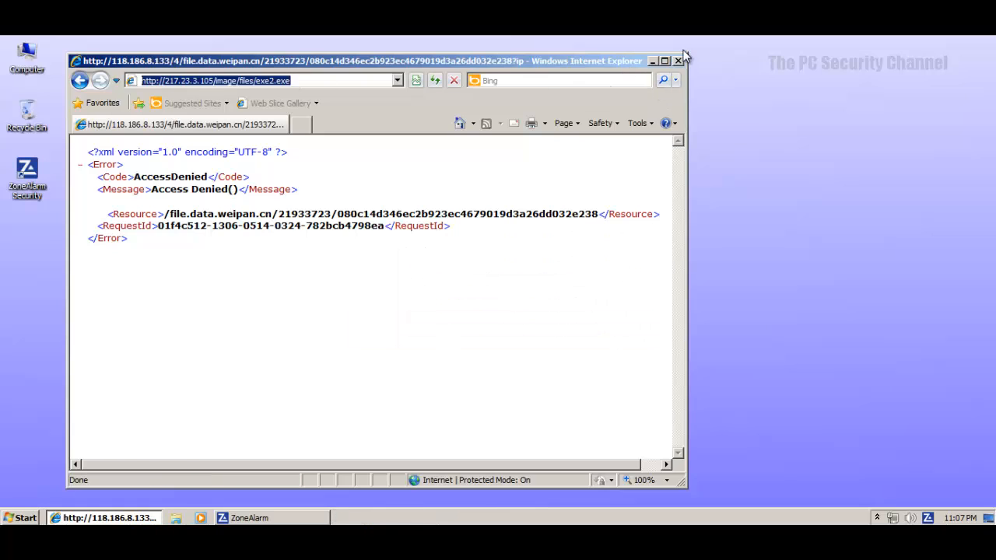
left_click(679, 61)
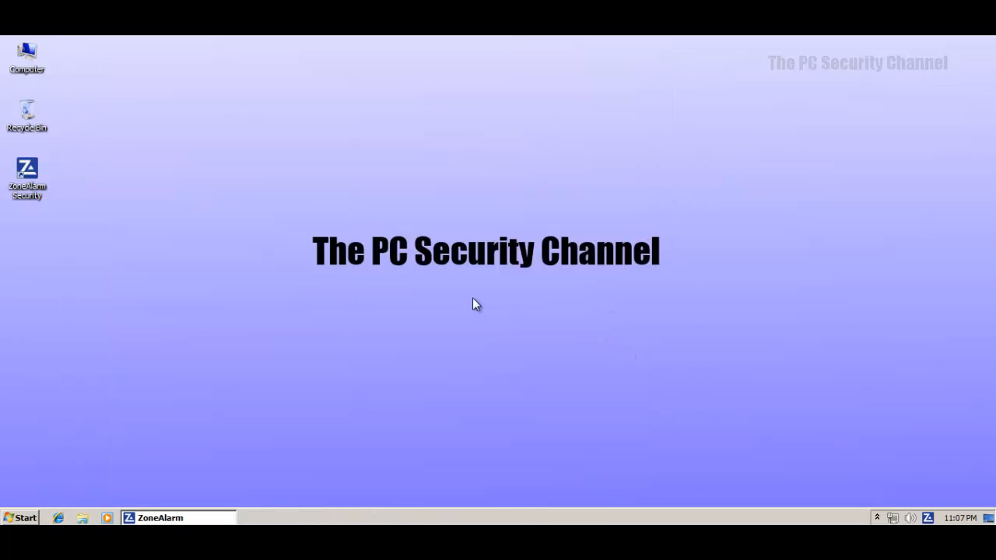
Dismiss the last stub.exe Bad Image error and close the ZoneAlarm overview showing all three protections Protected.
left_click(22, 517)
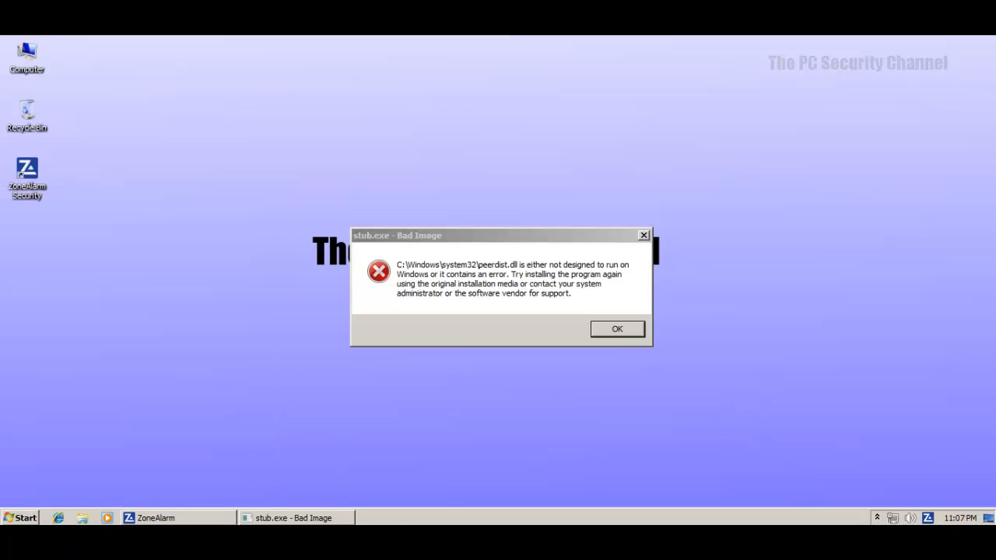
left_click(616, 328)
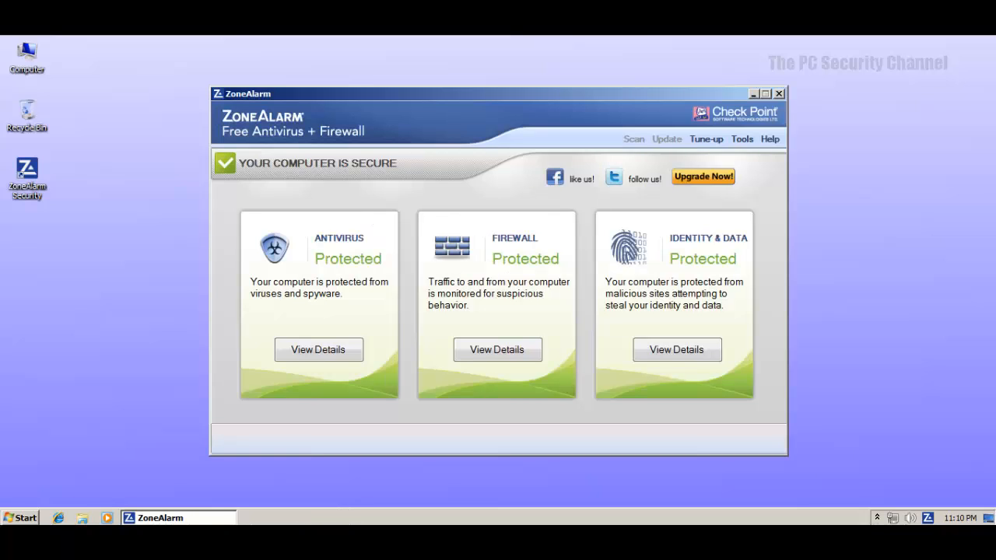
mouse_move(436, 276)
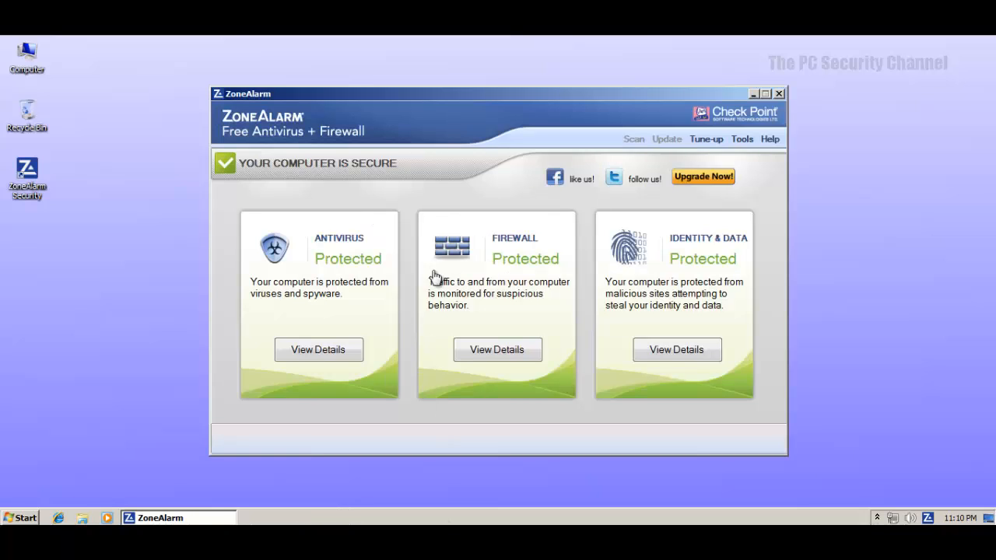
mouse_move(775, 109)
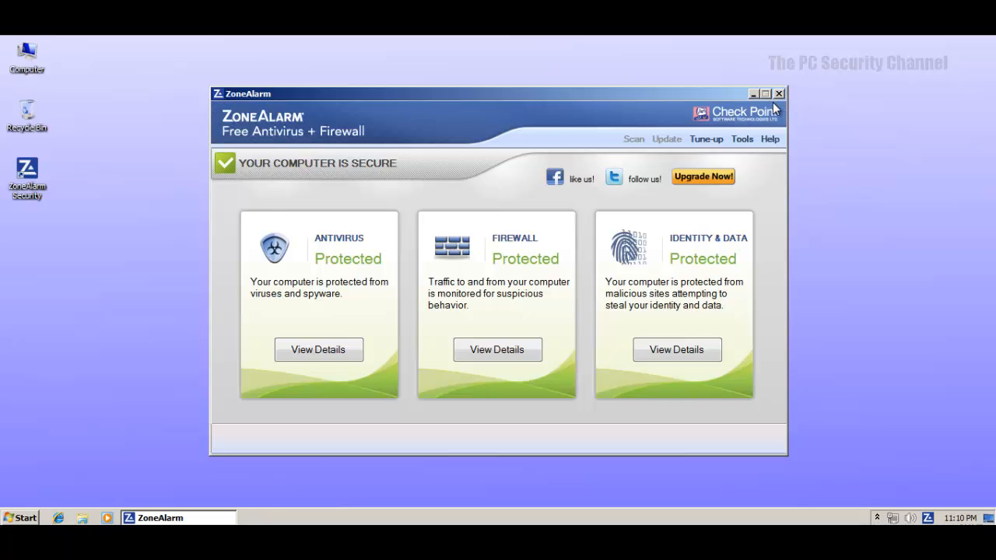
left_click(777, 93)
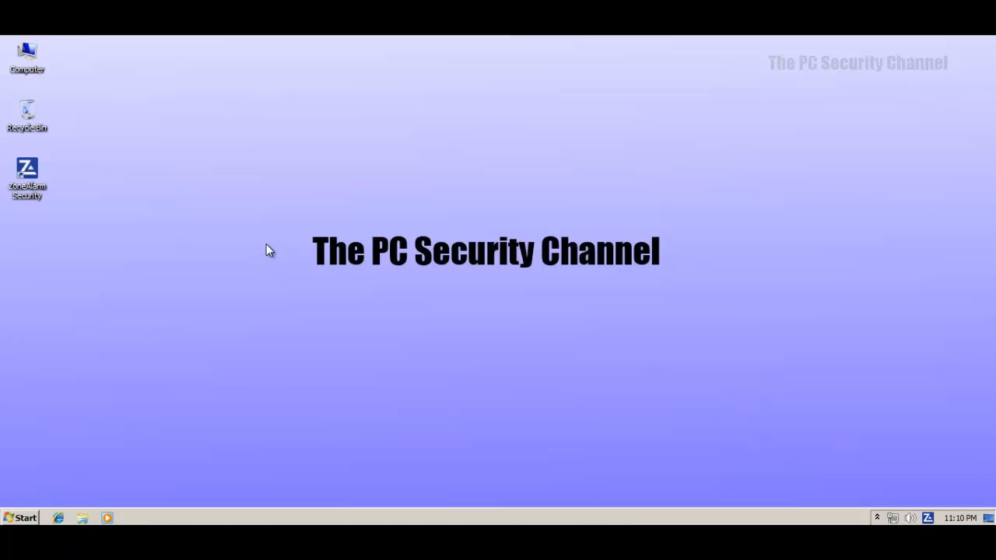
mouse_move(345, 504)
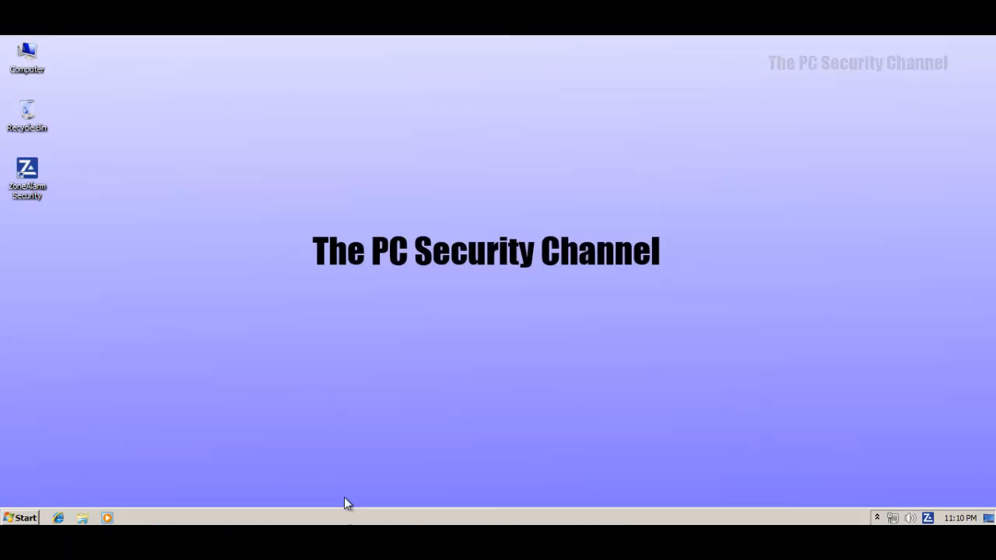
mouse_move(389, 510)
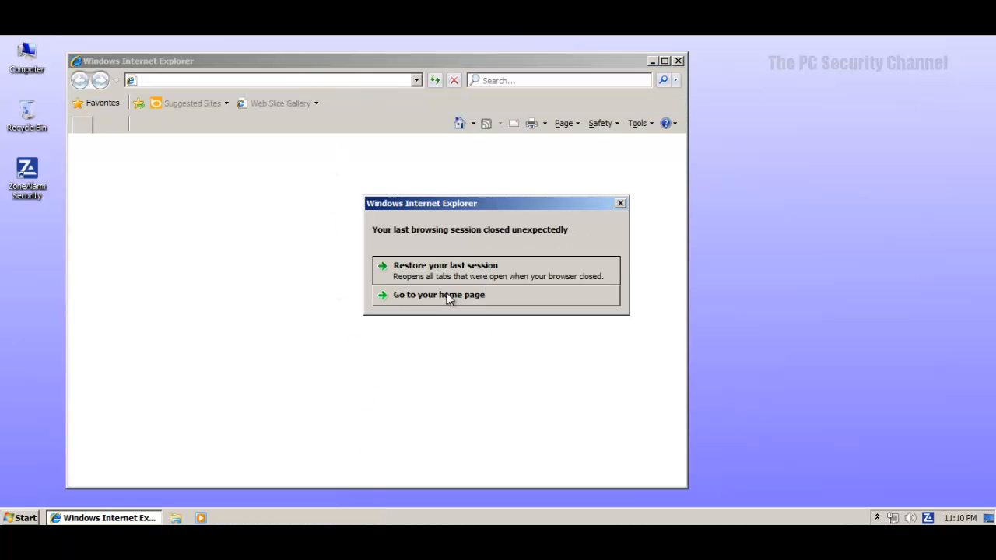
Go to the home page, run the downloaded exe2.exe, then enter 46.166.178.198/min.exe in the address bar.
left_click(439, 294)
type("http://217.23.3.105/image/files/exe2.exe")
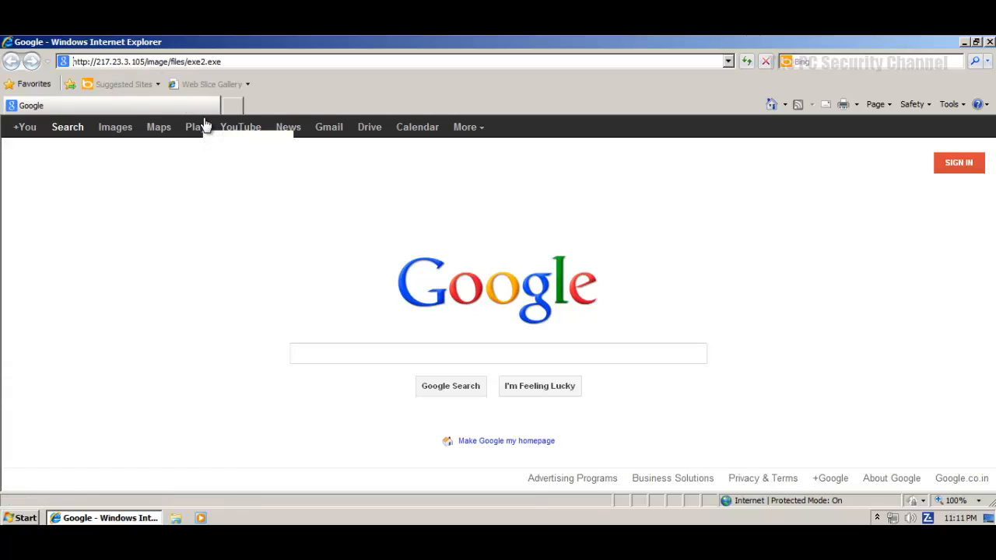
mouse_move(268, 249)
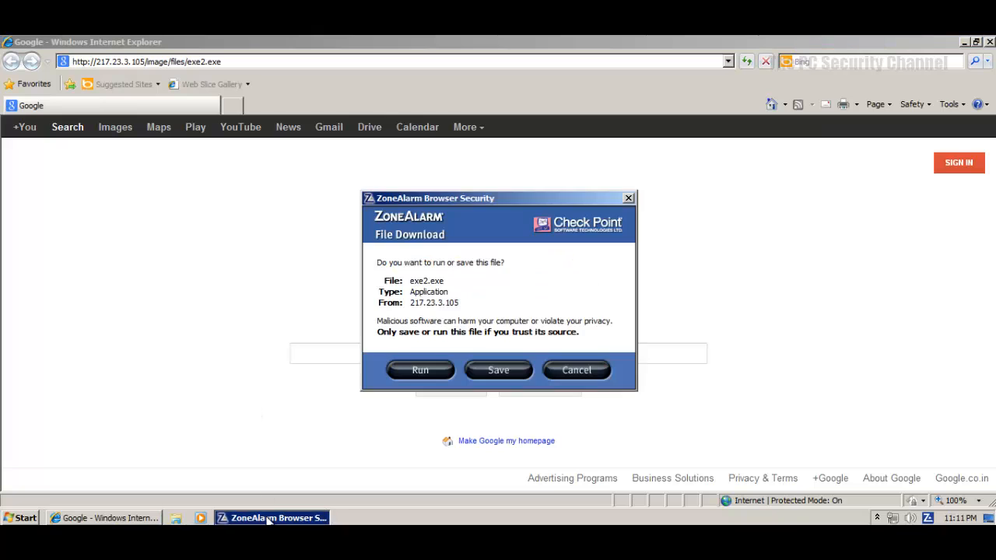
left_click(575, 370)
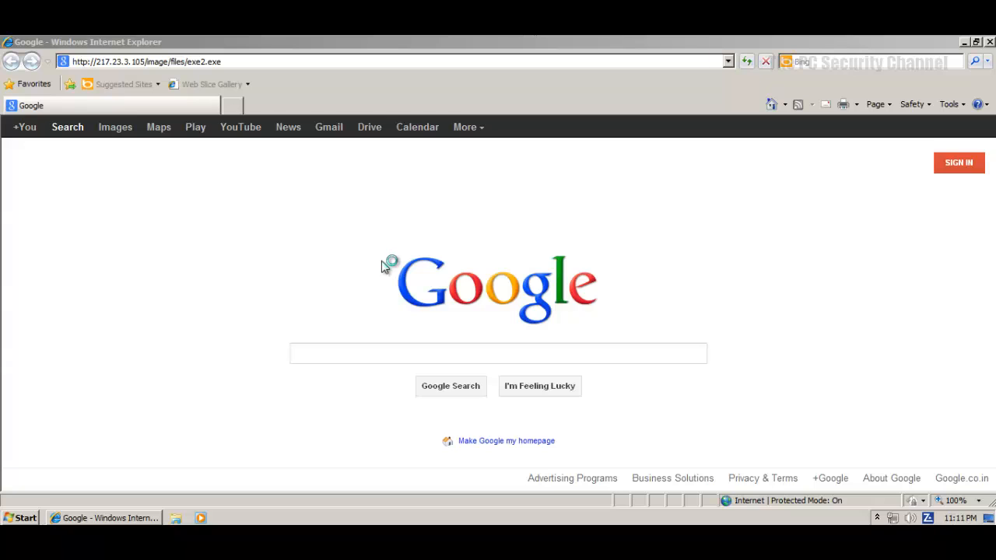
mouse_move(433, 288)
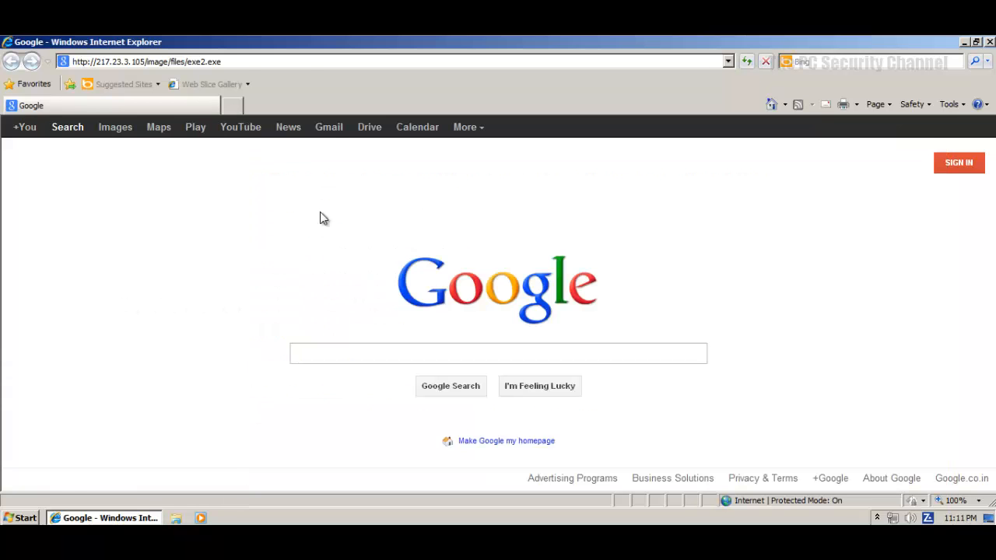
type("46.166.178.198/min.exe")
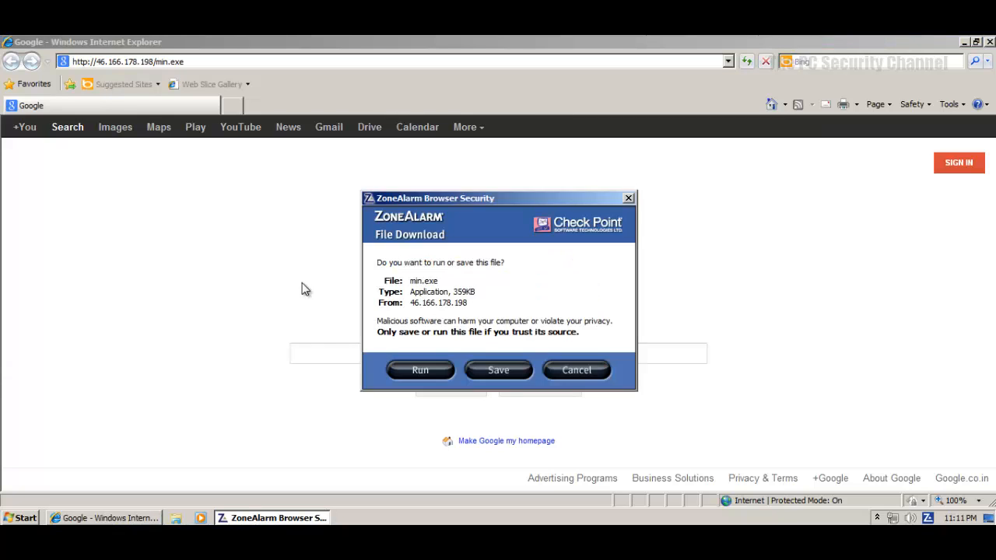
mouse_move(412, 361)
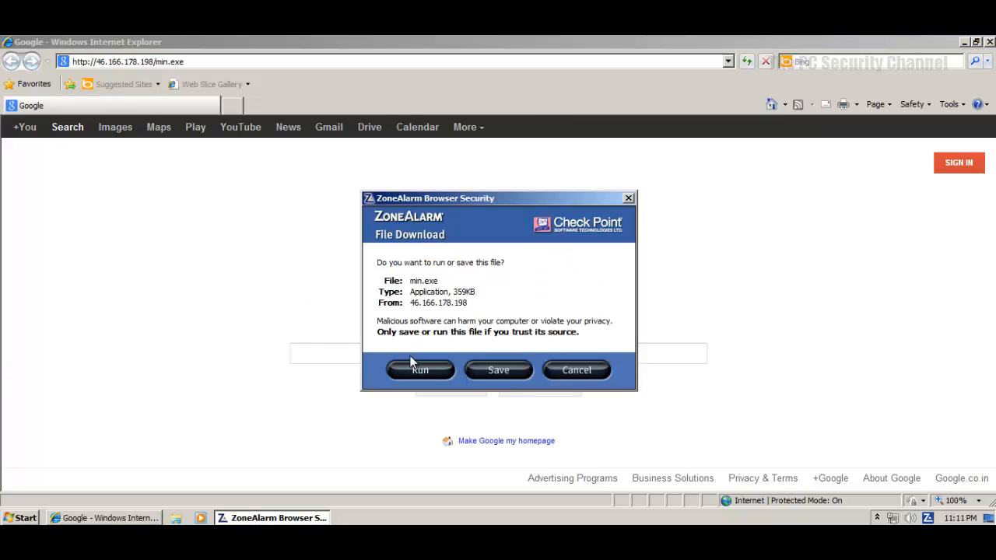
mouse_move(501, 339)
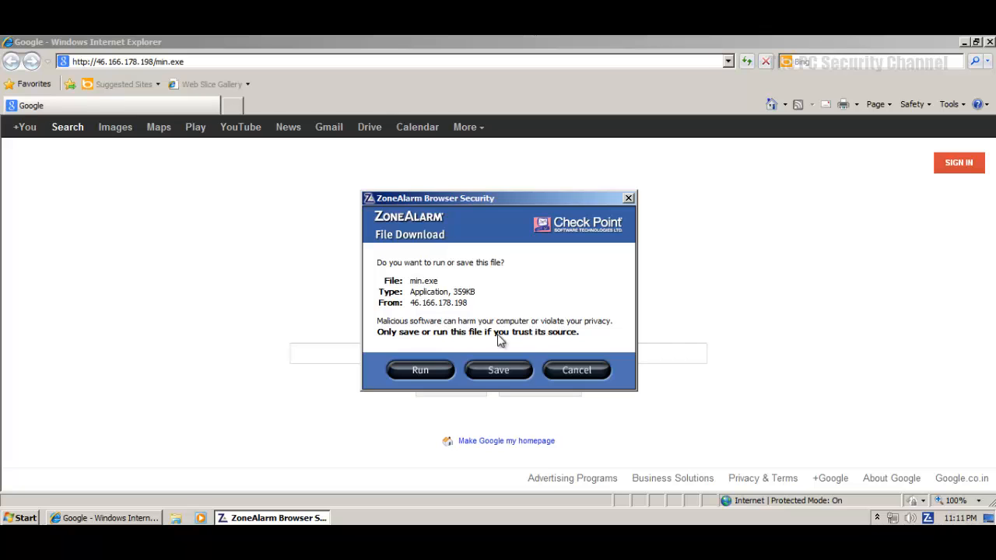
Run the downloaded min.exe and close it from the stopped-working crash dialog.
left_click(420, 371)
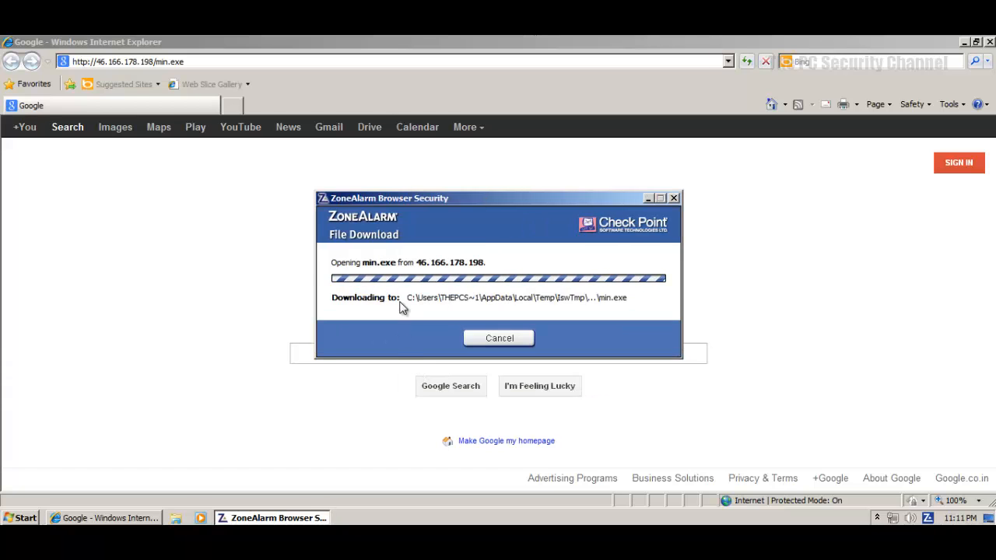
left_click(497, 338)
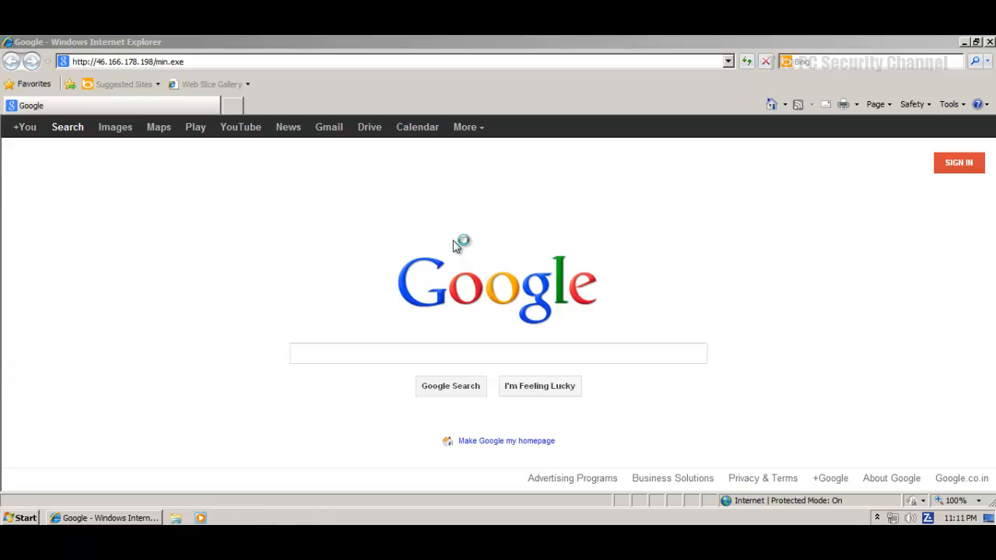
mouse_move(622, 210)
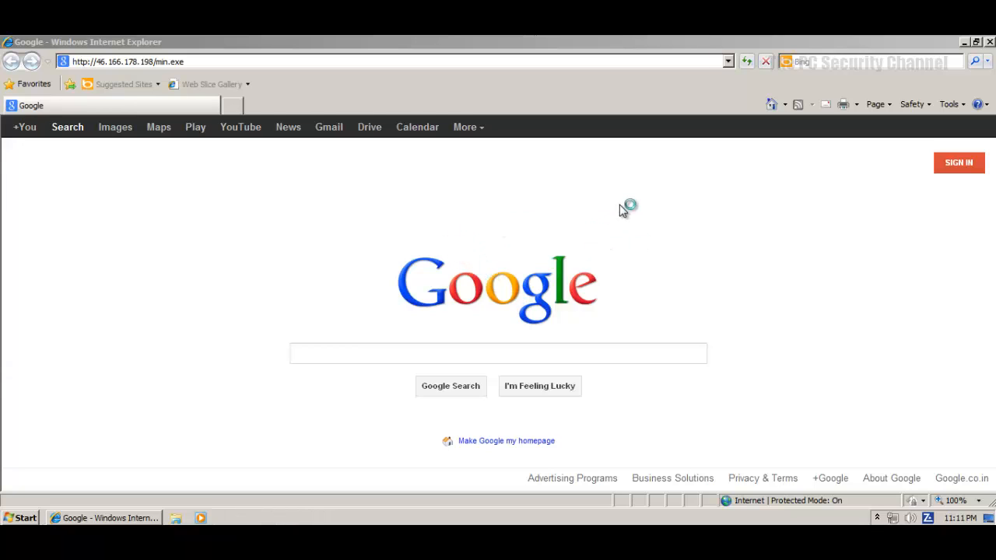
mouse_move(589, 174)
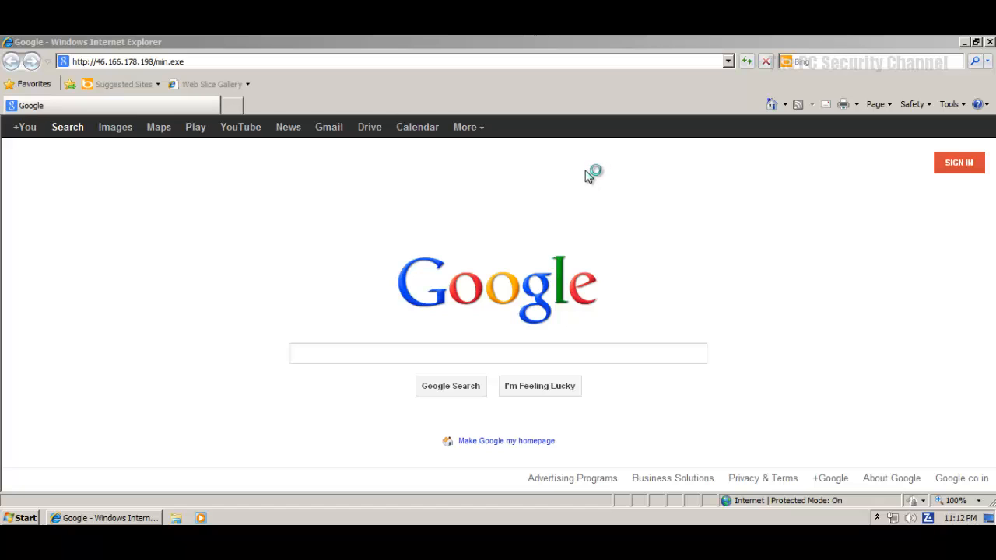
mouse_move(373, 515)
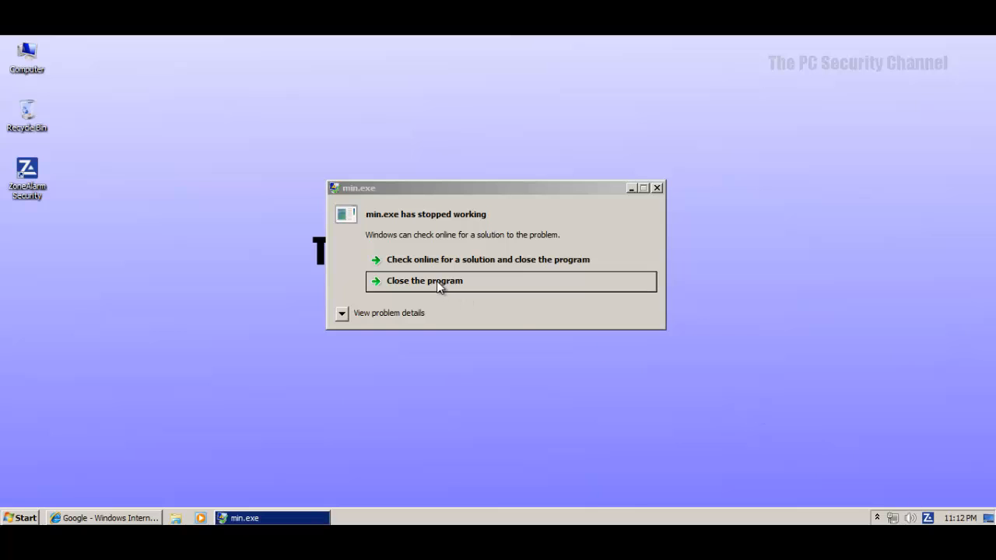
left_click(423, 280)
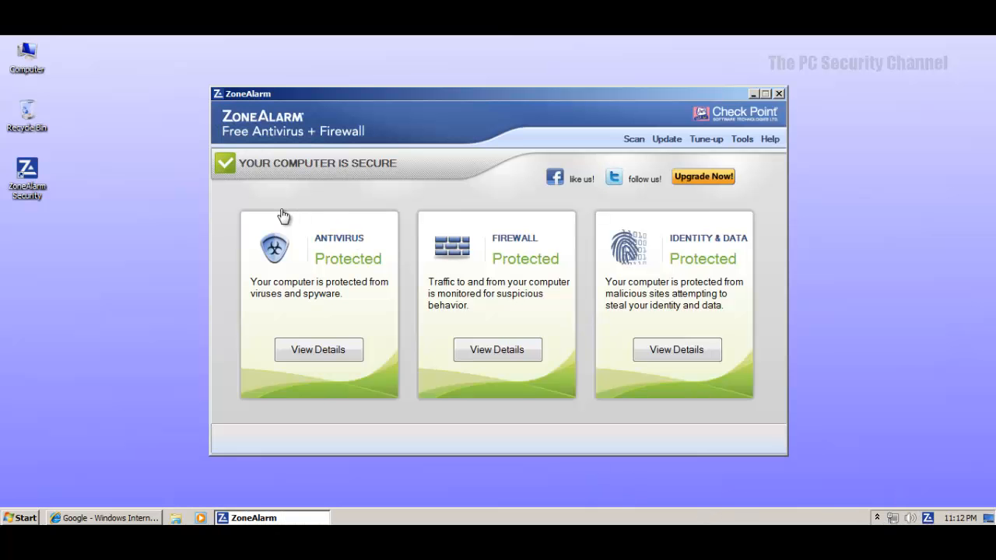
mouse_move(389, 370)
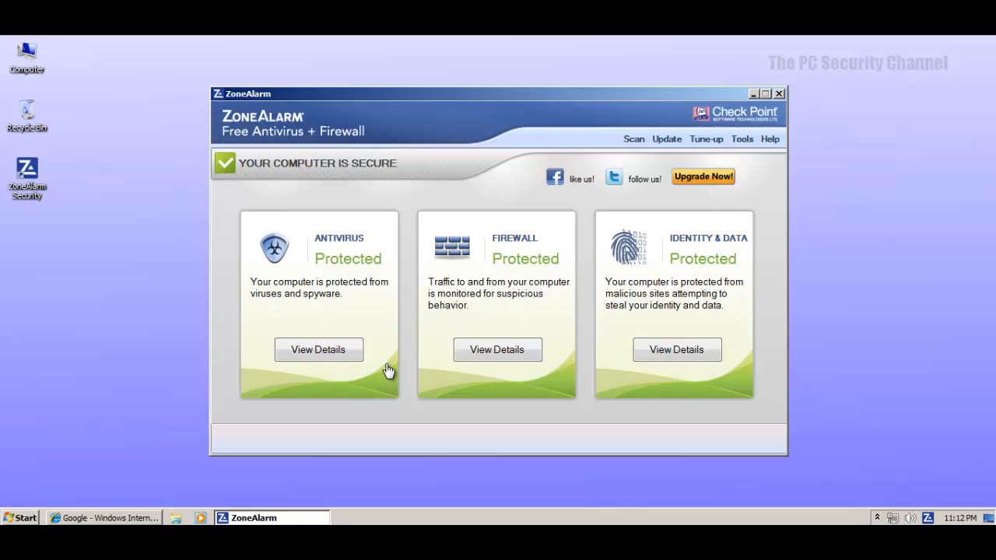
mouse_move(750, 118)
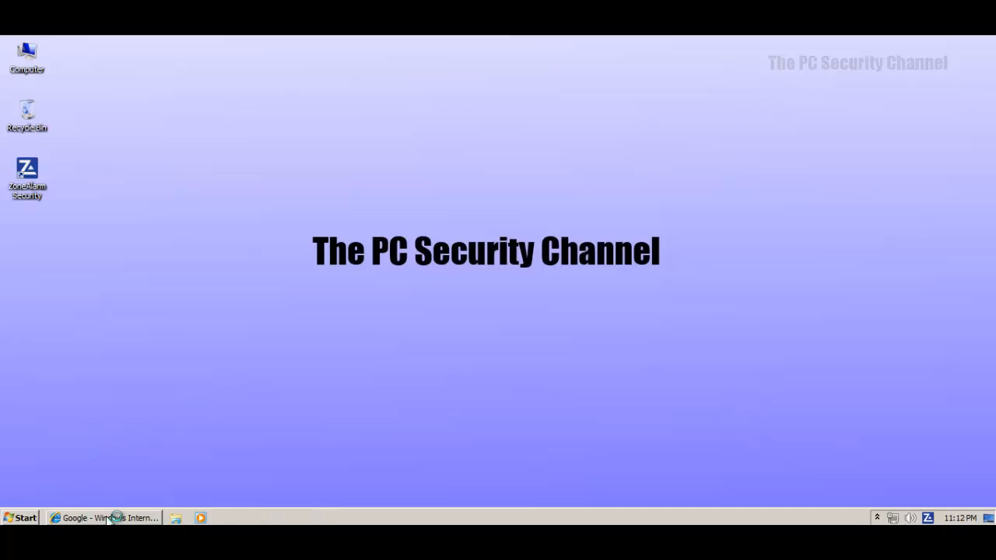
Restore the browser, run the downloaded 9.exe, then enter 50.112.46.151/Blok/Pmvt03.png in the address bar.
left_click(106, 517)
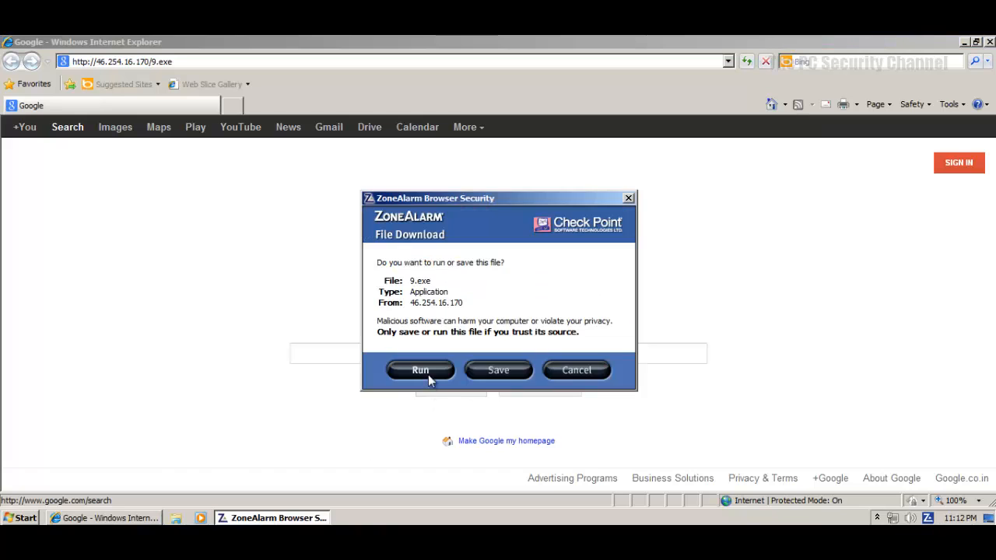
left_click(420, 370)
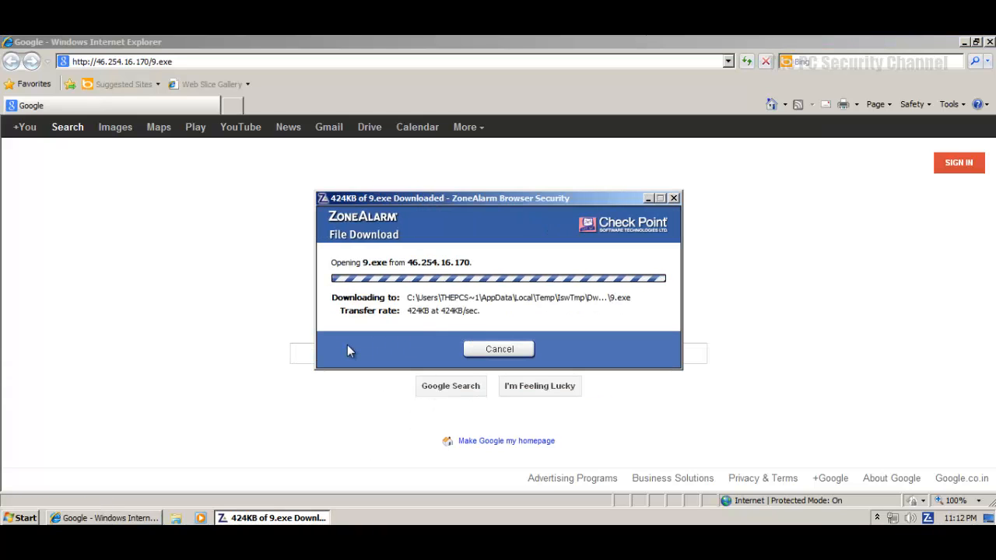
left_click(498, 349)
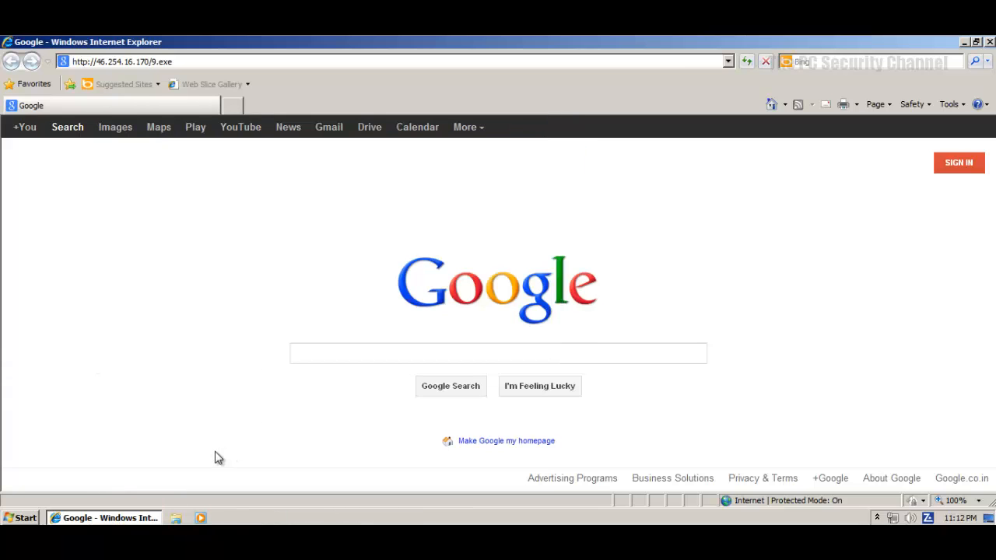
type("50.112.46.151/Blok/Pmvt03.png")
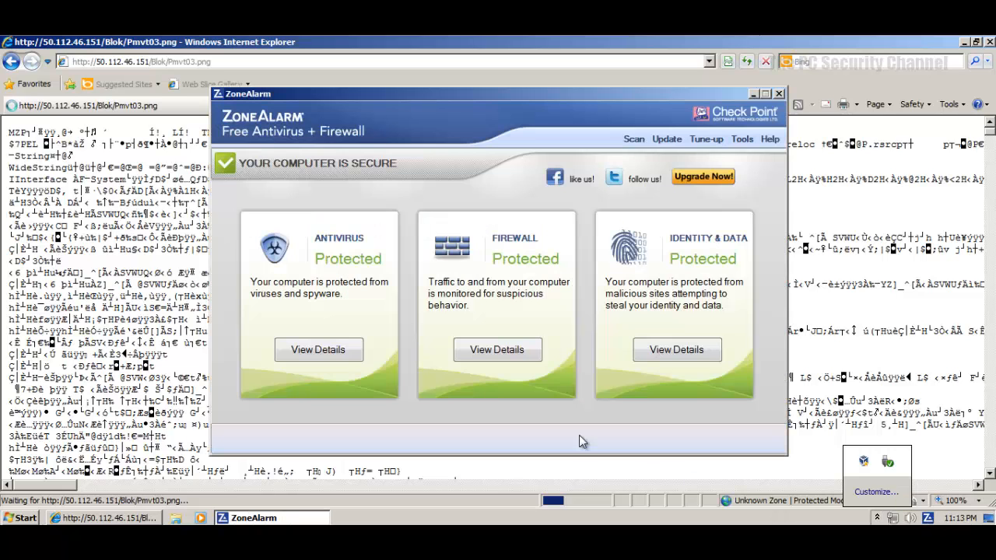
mouse_move(327, 315)
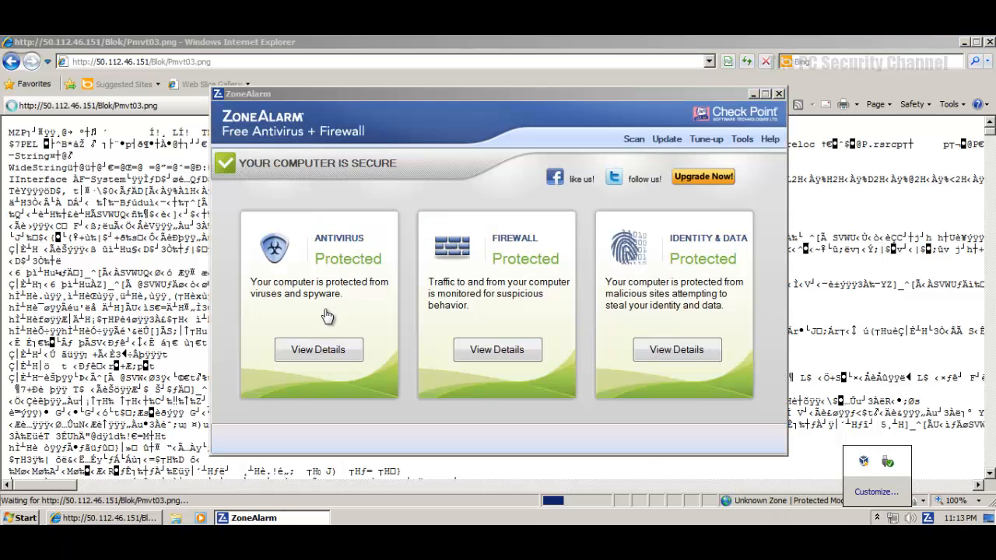
View the antivirus details, switch to Firewall, and list the programs secured under Application Control.
left_click(318, 349)
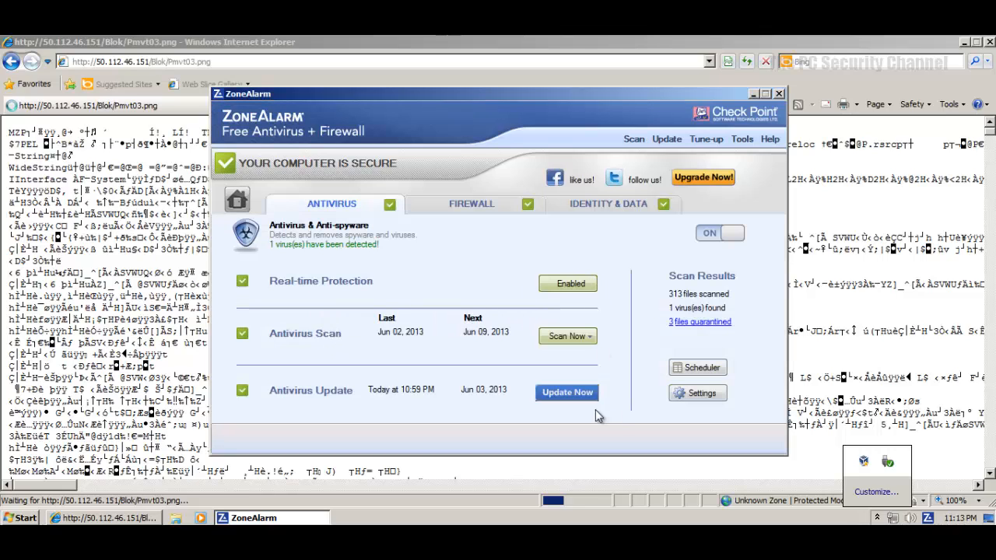
mouse_move(743, 224)
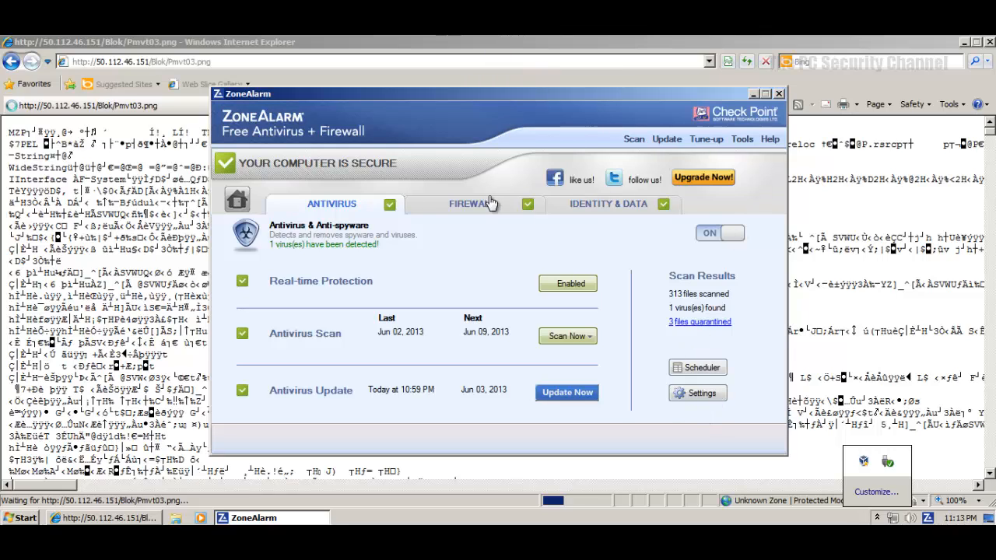
left_click(470, 202)
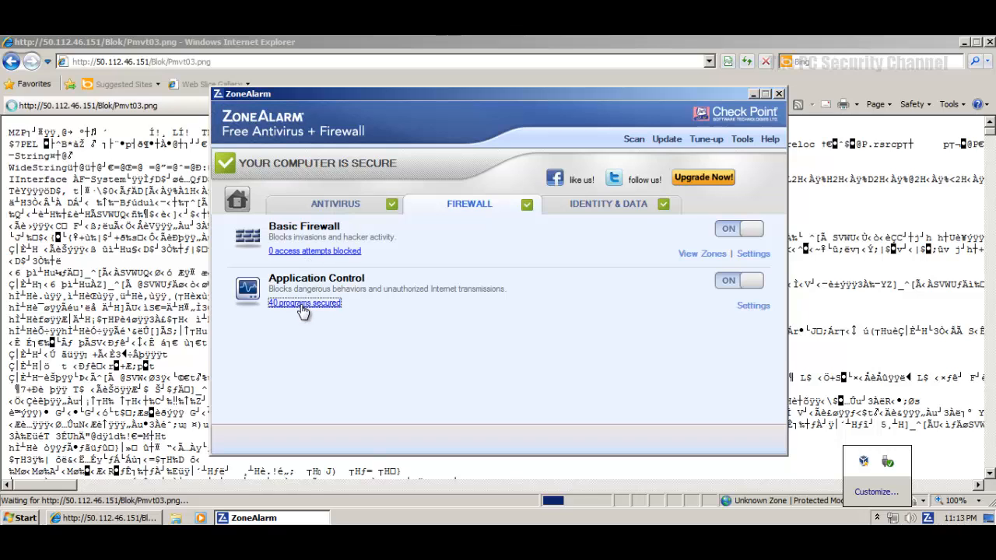
left_click(303, 302)
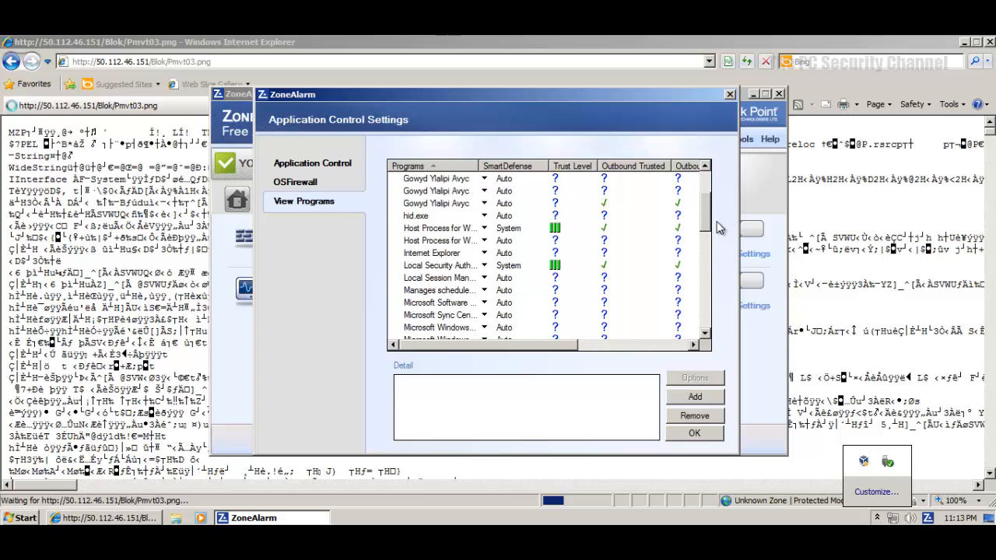
scroll("down", 3)
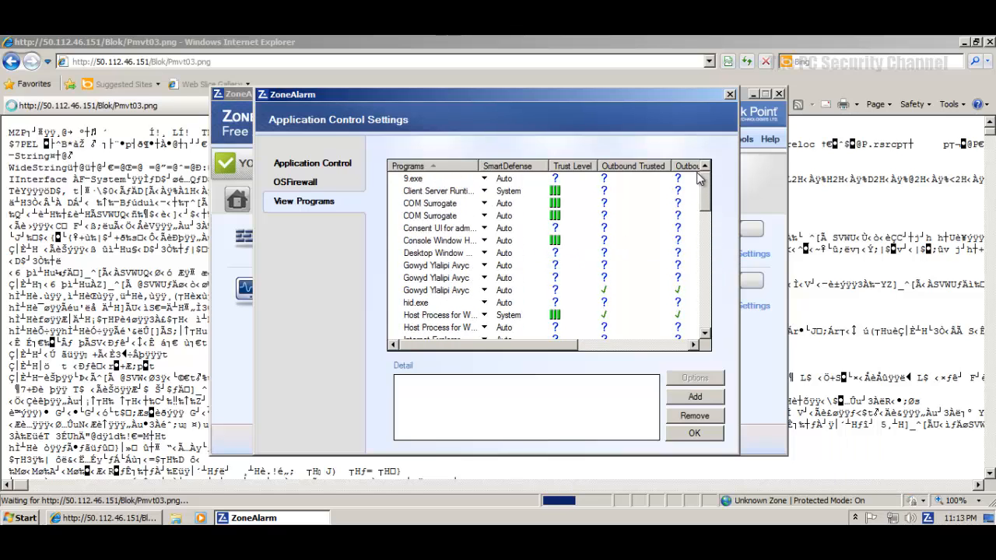
Inspect the 9.exe entry's SmartDefense details, then close the Application Control settings.
left_click(504, 190)
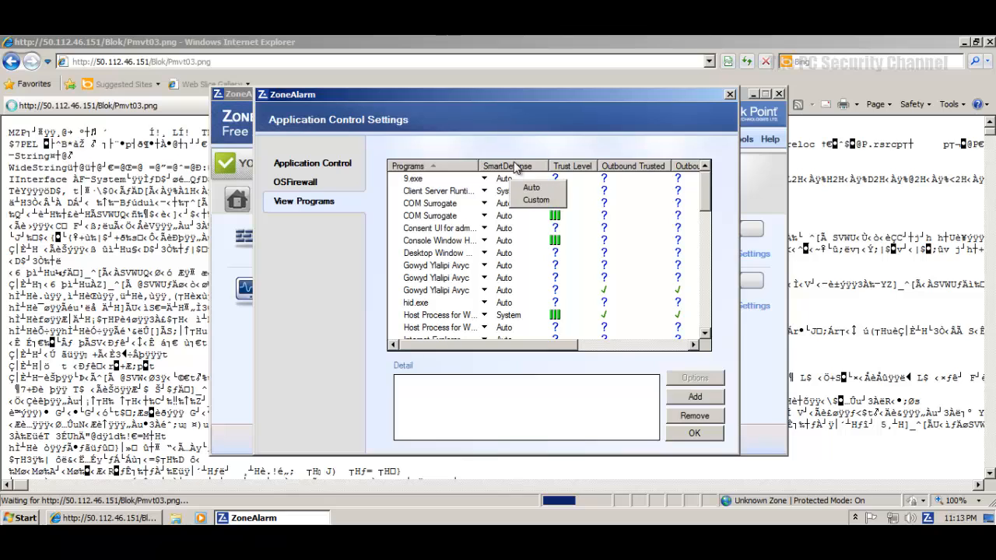
left_click(412, 177)
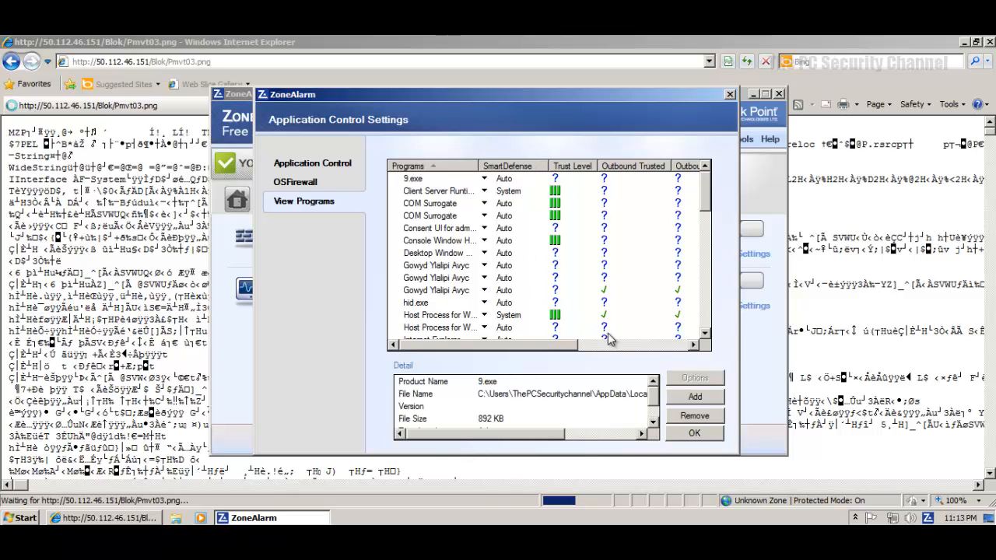
mouse_move(567, 184)
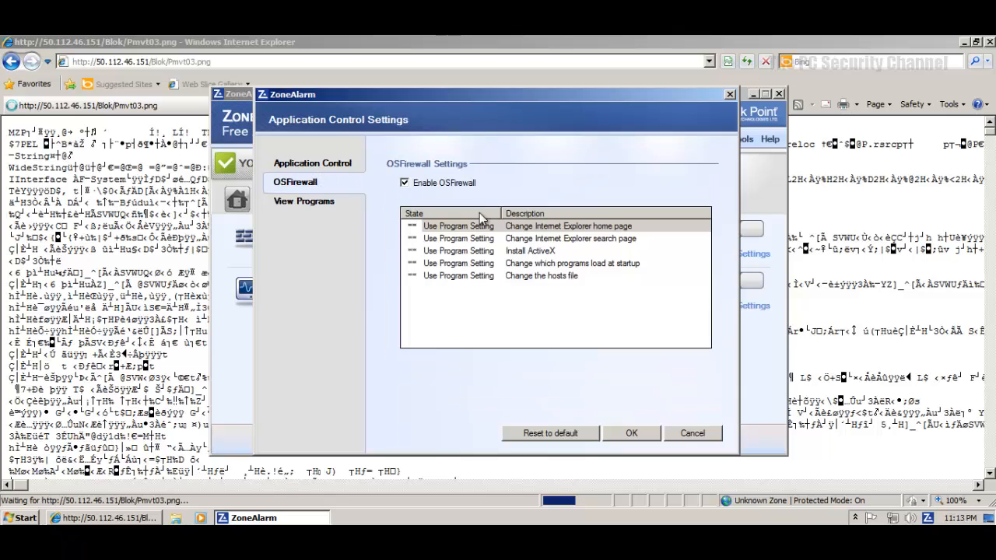
left_click(311, 163)
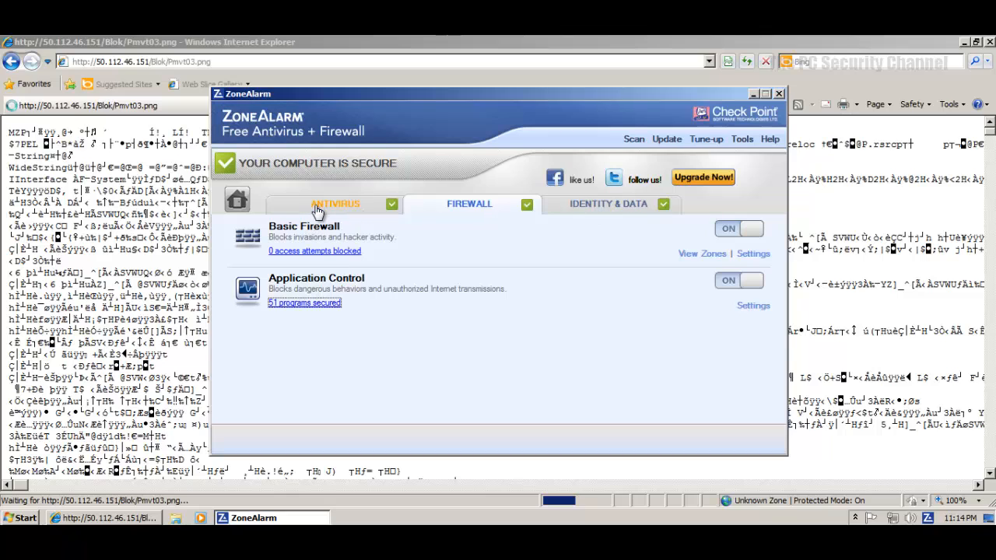
Switch ZoneAlarm back to the Antivirus details while Internet Explorer hangs on the Pmvt03.png page.
left_click(334, 204)
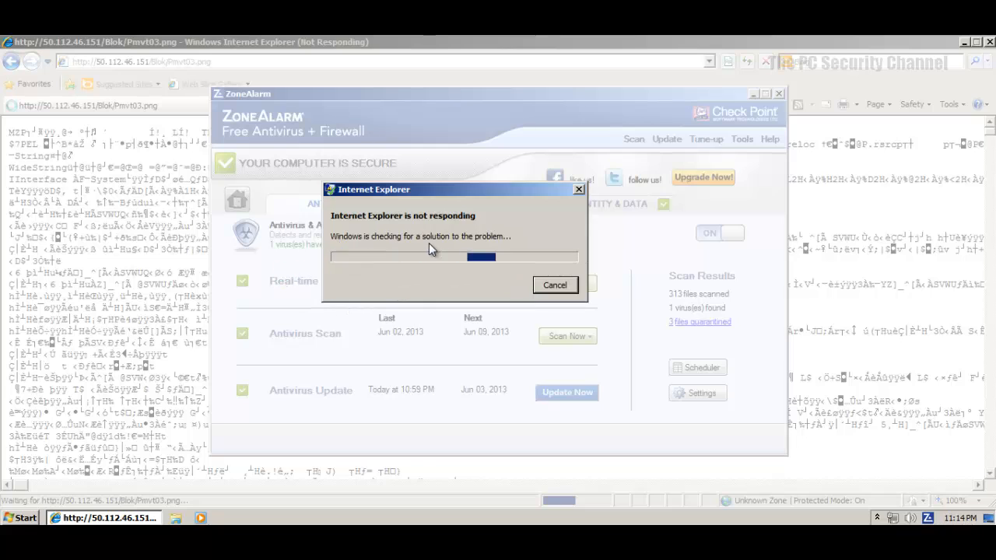
mouse_move(486, 274)
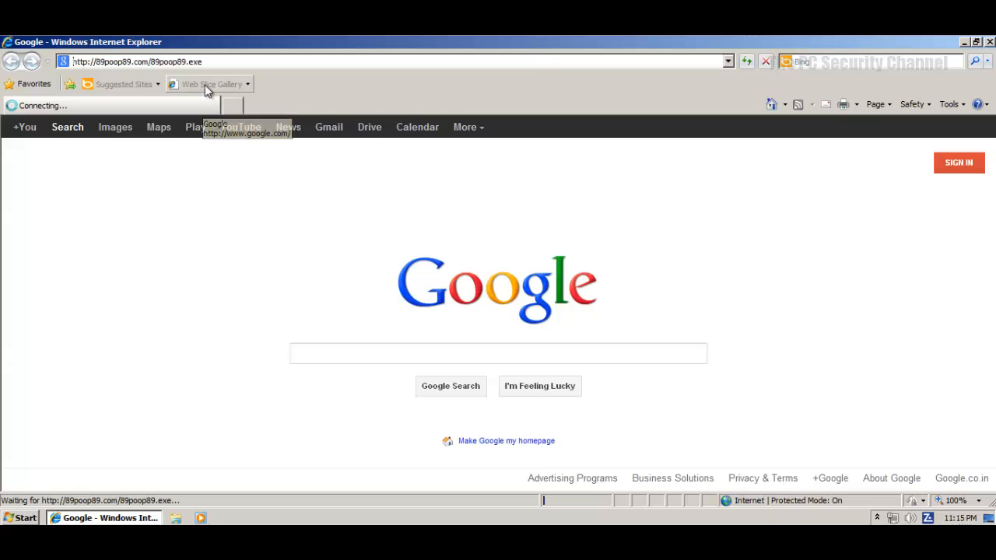
mouse_move(194, 85)
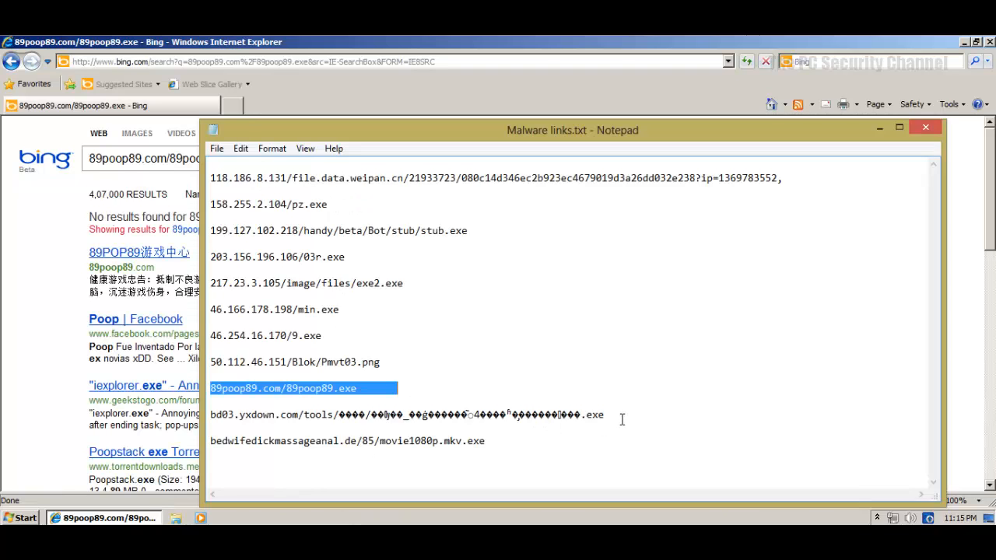
Select the next malware link in the Notepad list after the 89poop89.exe link yields no results.
left_click(924, 131)
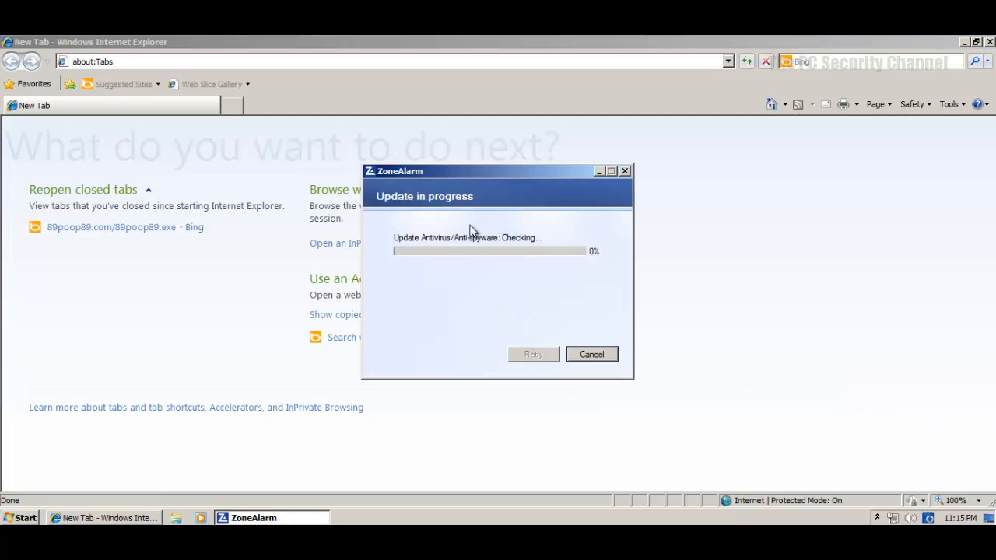
mouse_move(420, 247)
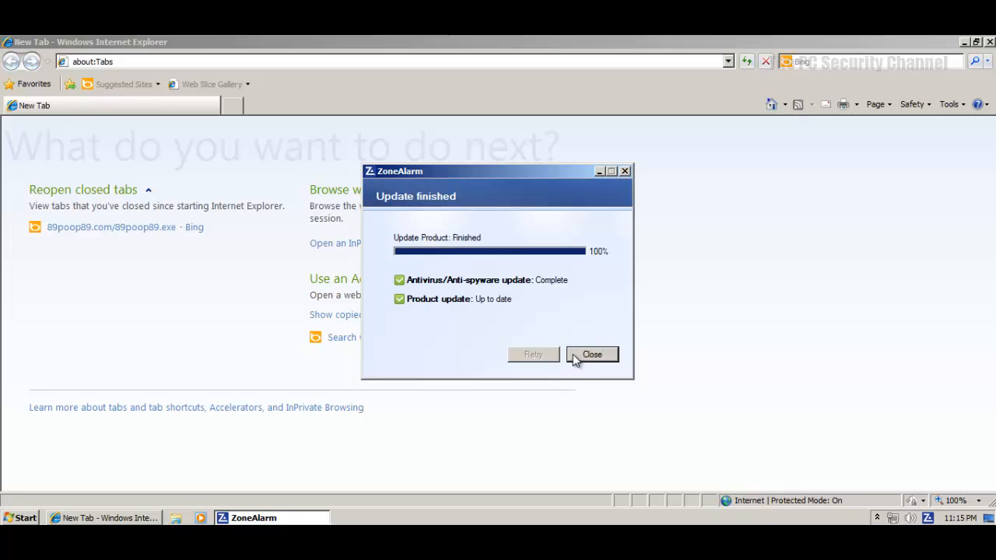
Close the finished ZoneAlarm antivirus update report once it reaches 100%.
left_click(591, 355)
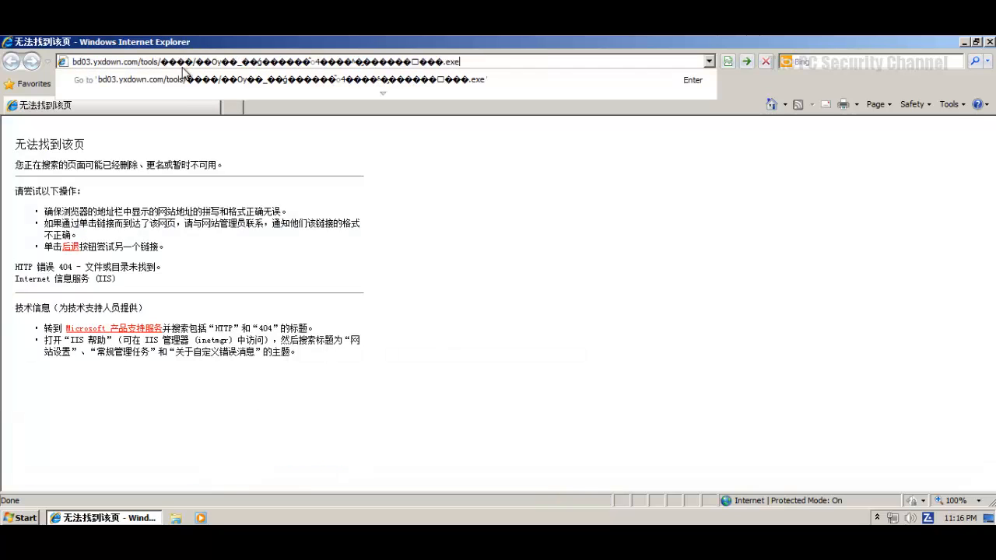
mouse_move(457, 232)
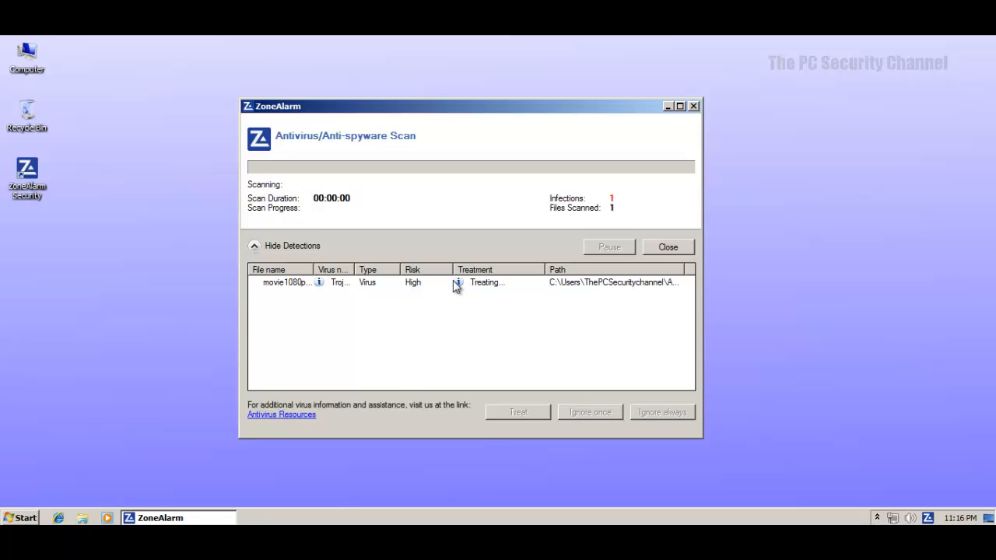
mouse_move(485, 291)
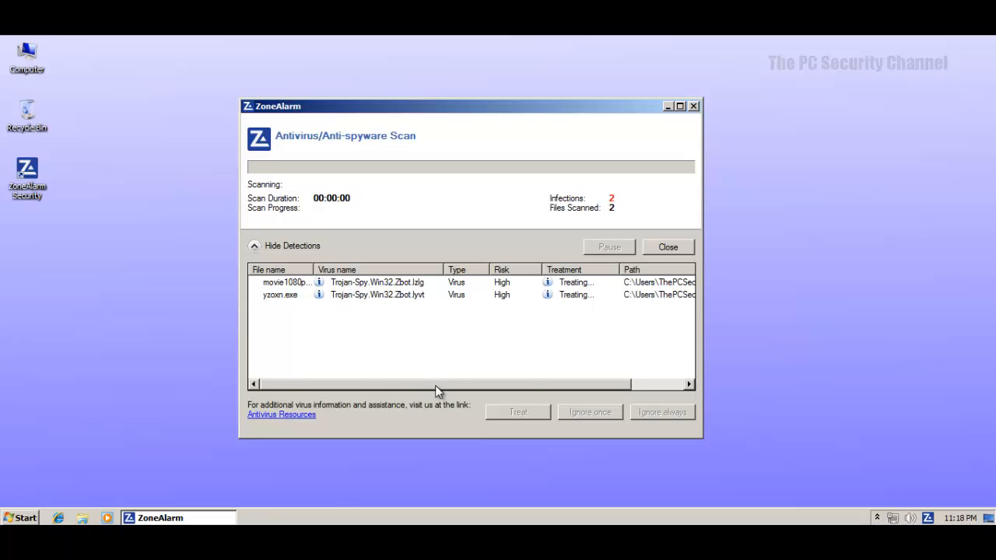
mouse_move(375, 247)
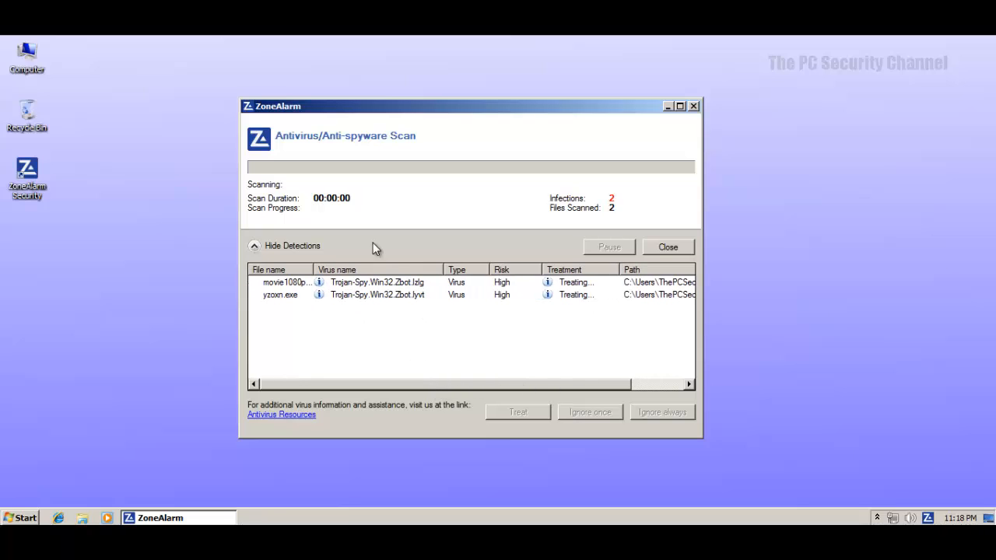
mouse_move(292, 246)
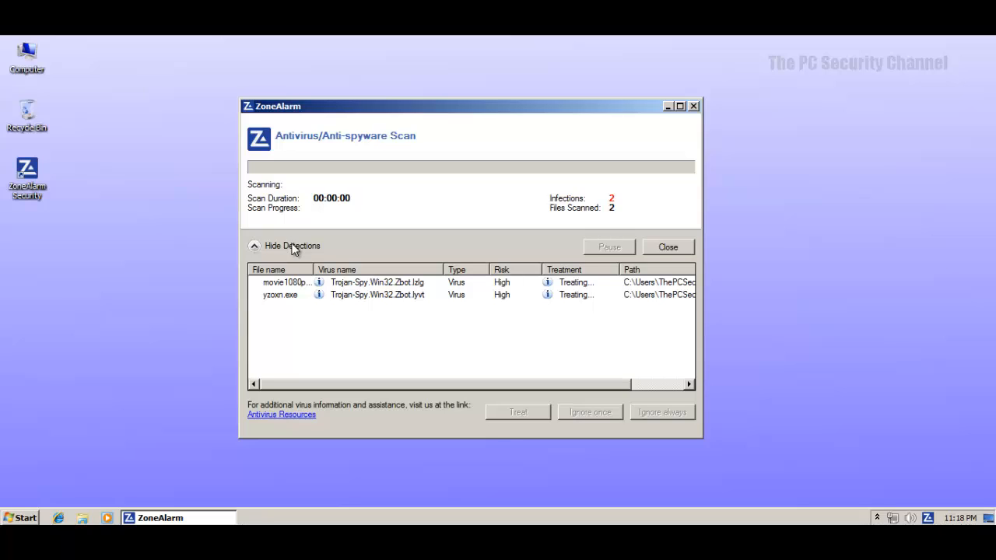
mouse_move(476, 303)
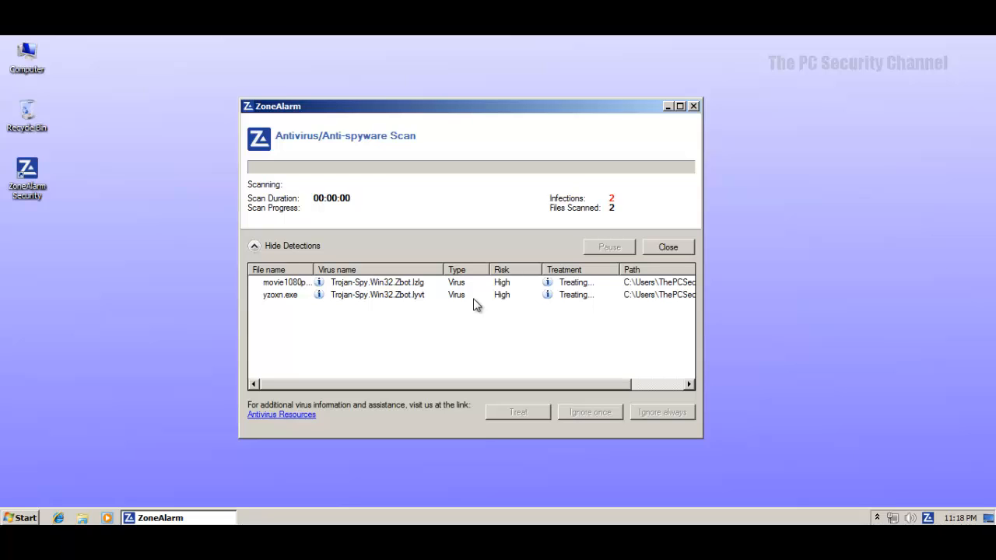
mouse_move(423, 387)
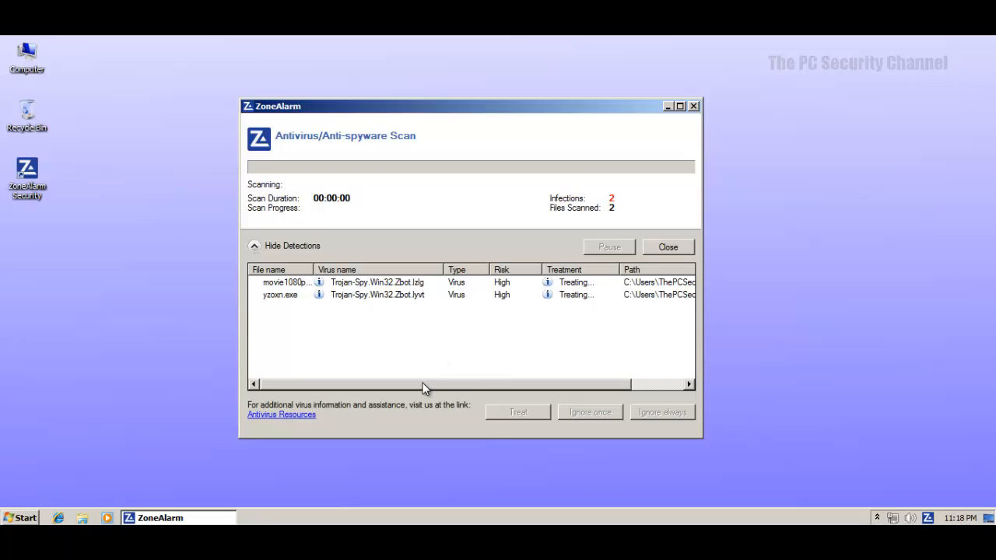
mouse_move(366, 303)
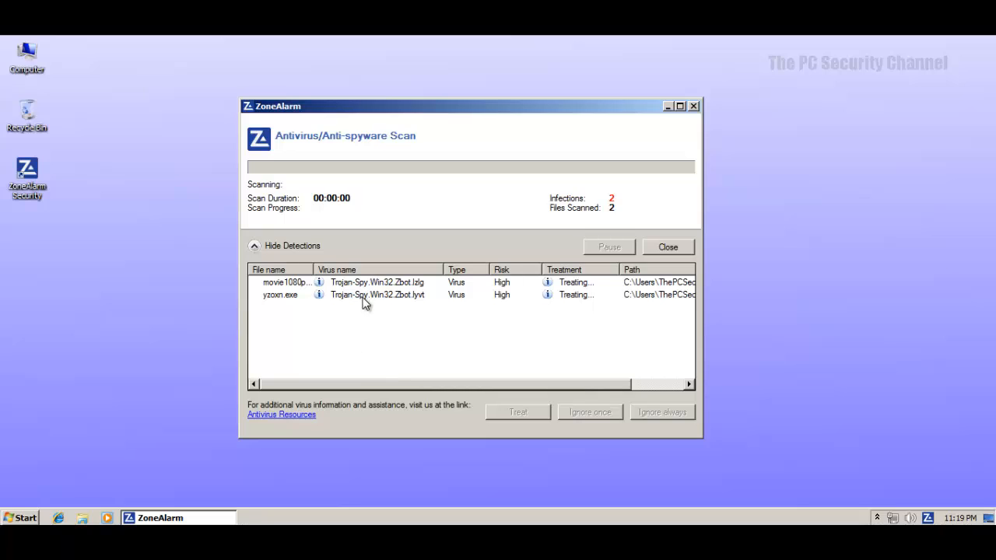
mouse_move(392, 426)
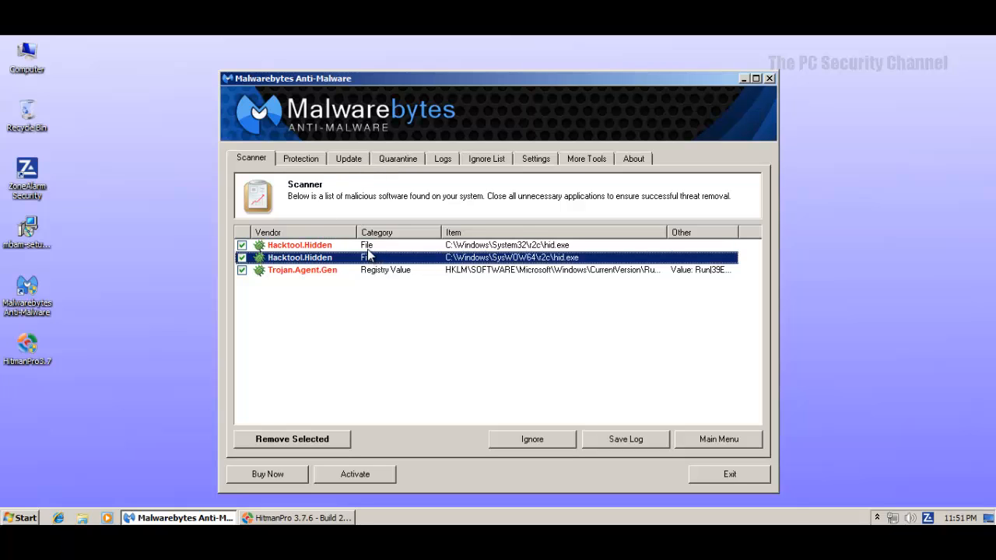
left_click(505, 246)
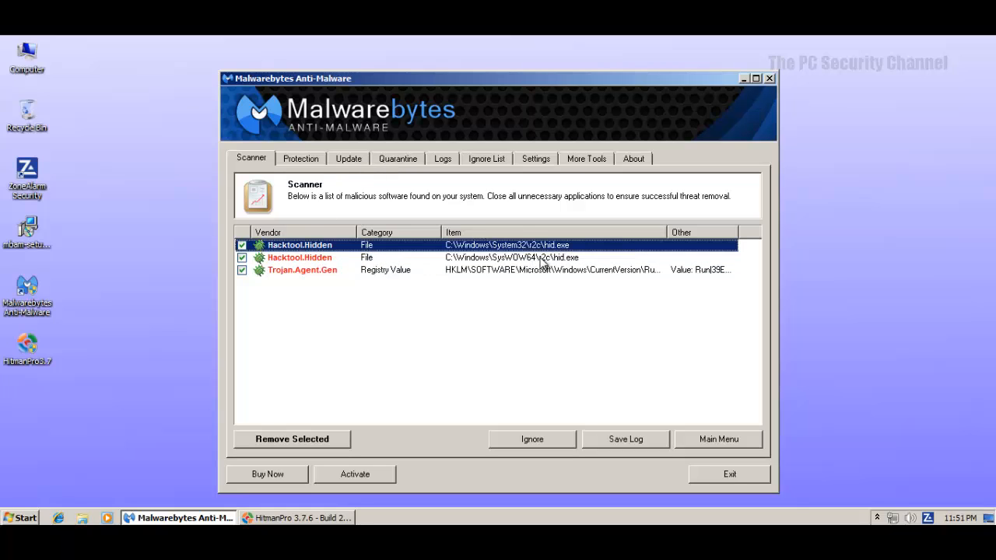
mouse_move(526, 252)
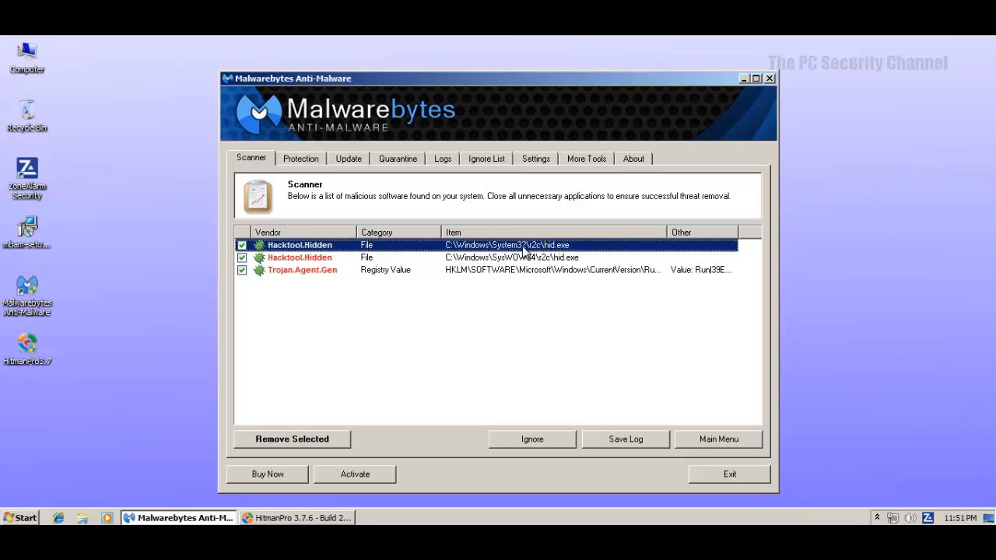
mouse_move(532, 252)
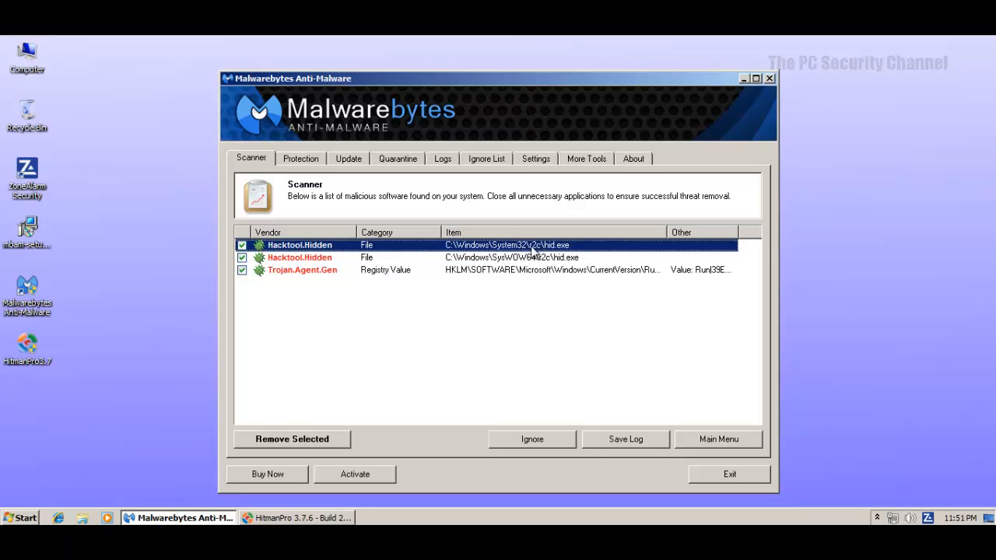
mouse_move(525, 258)
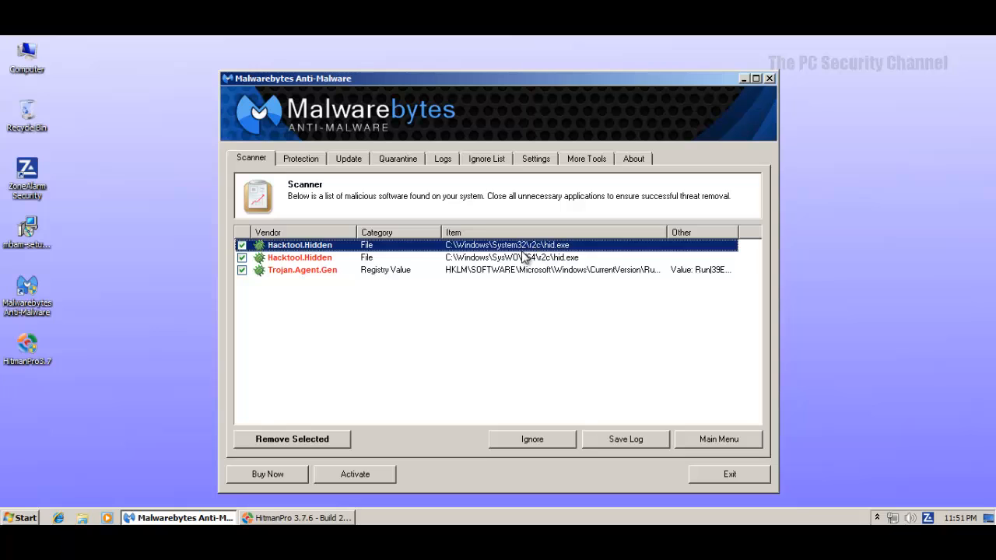
left_click(506, 259)
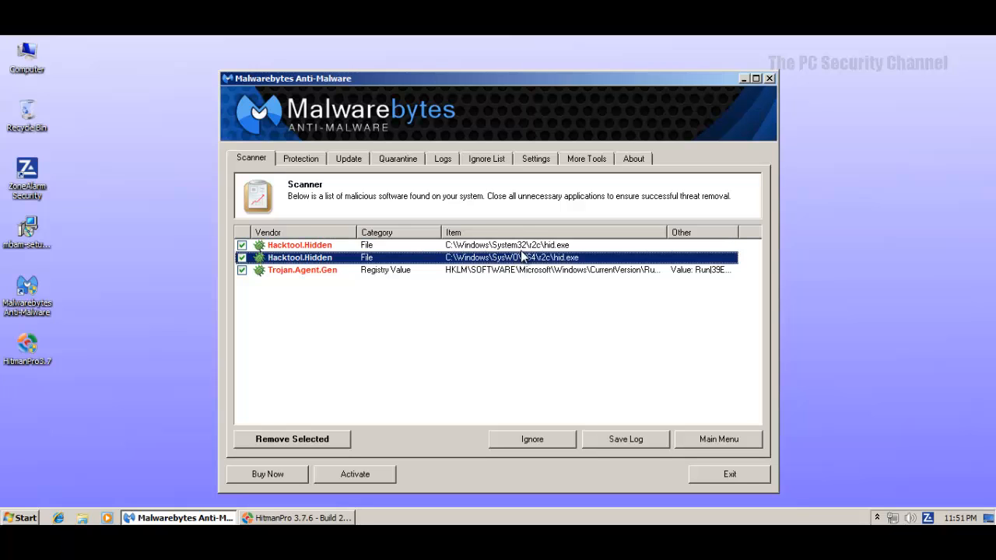
left_click(506, 246)
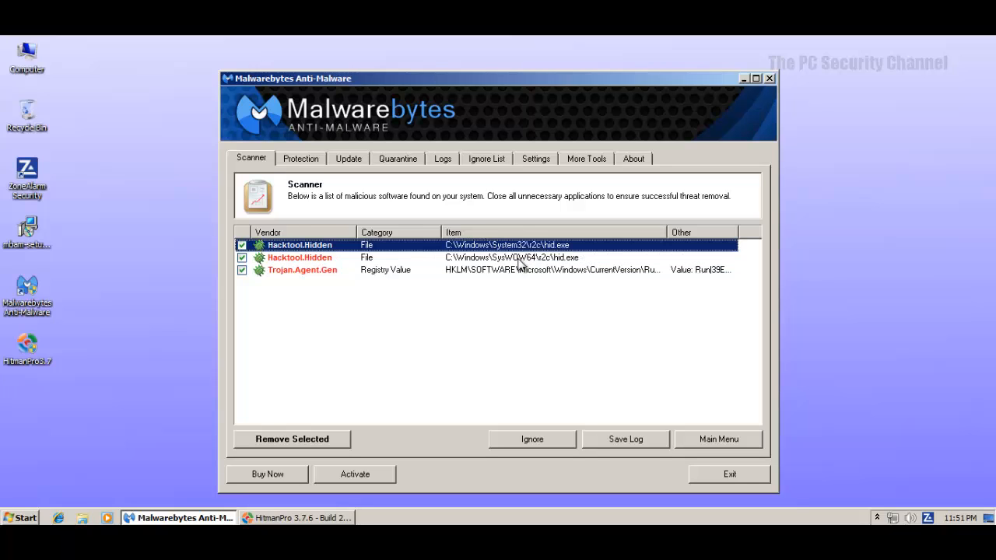
left_click(511, 258)
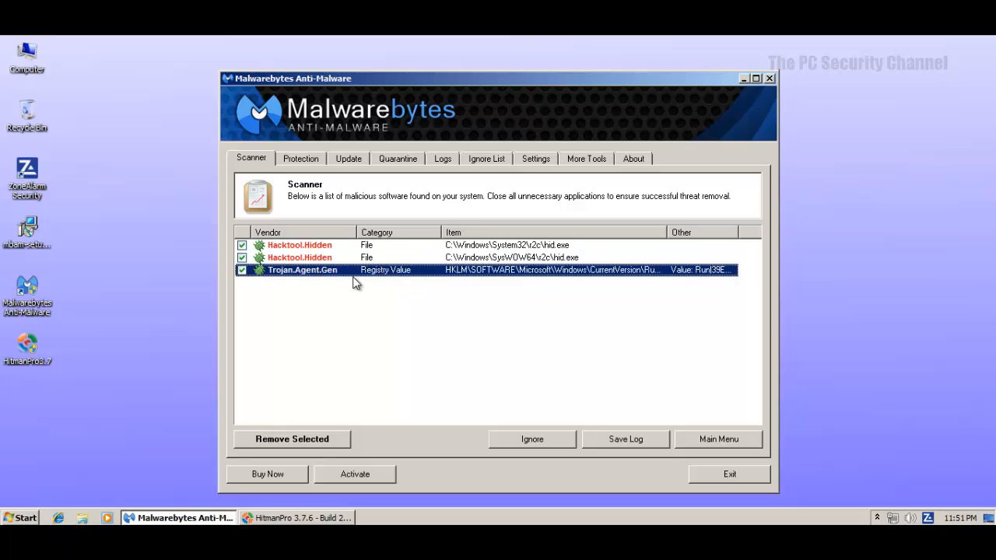
mouse_move(672, 249)
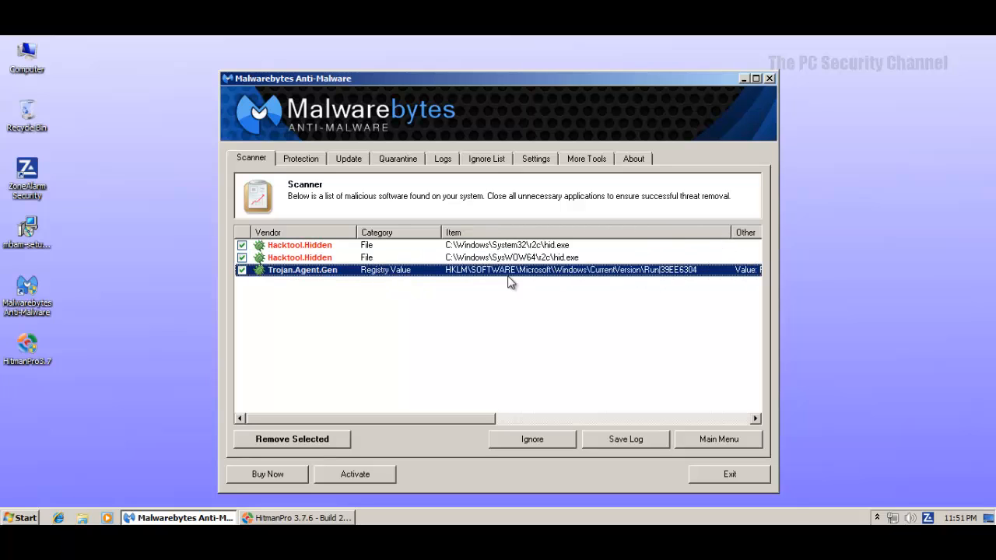
mouse_move(761, 143)
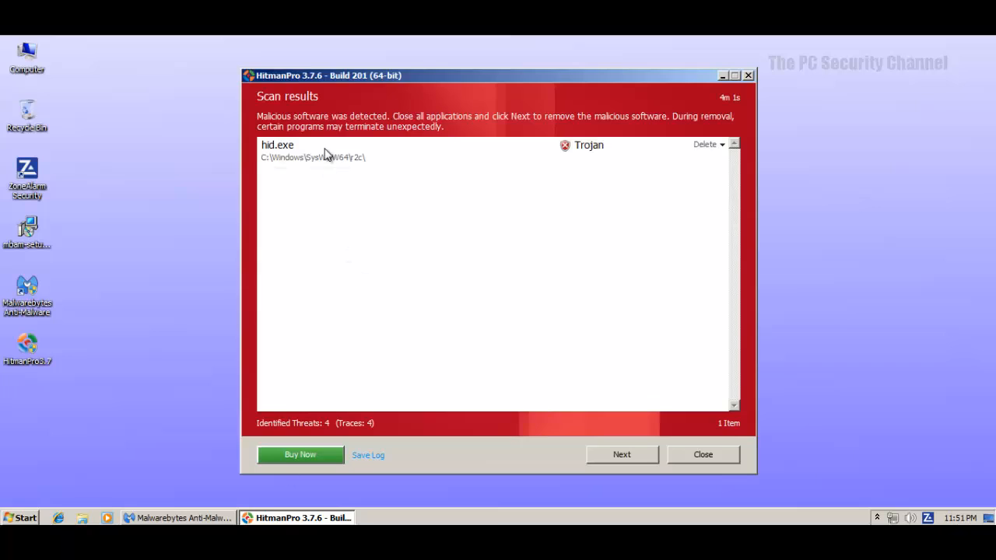
left_click(277, 151)
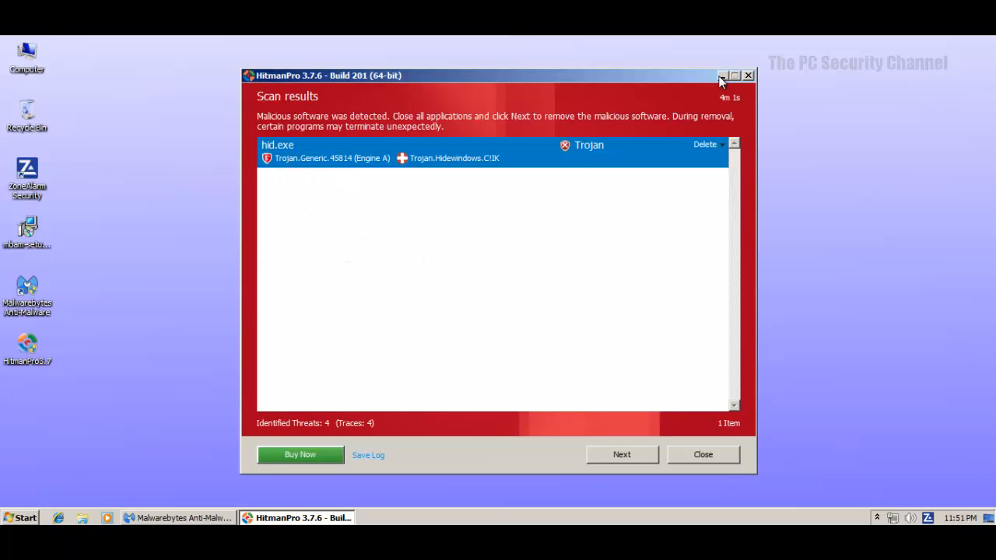
left_click(178, 516)
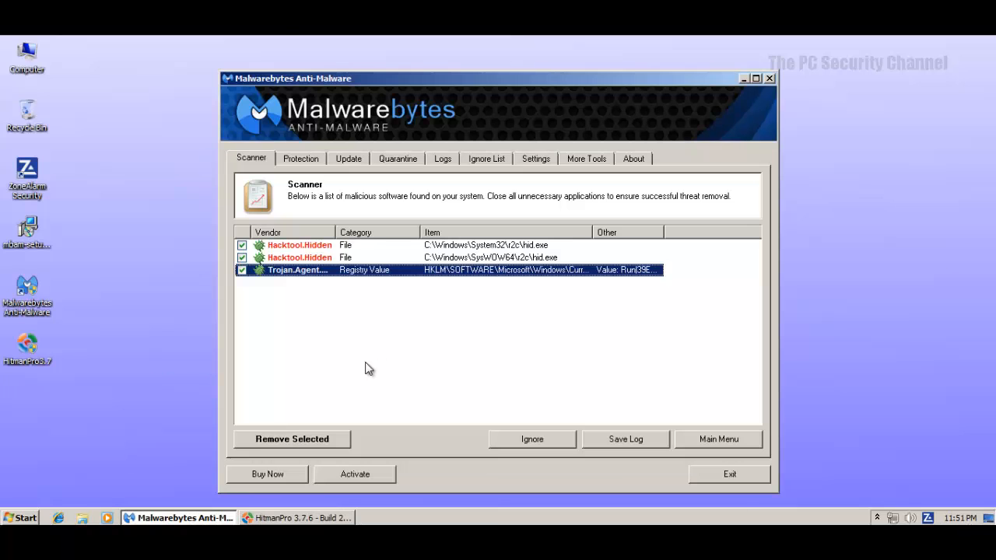
mouse_move(743, 81)
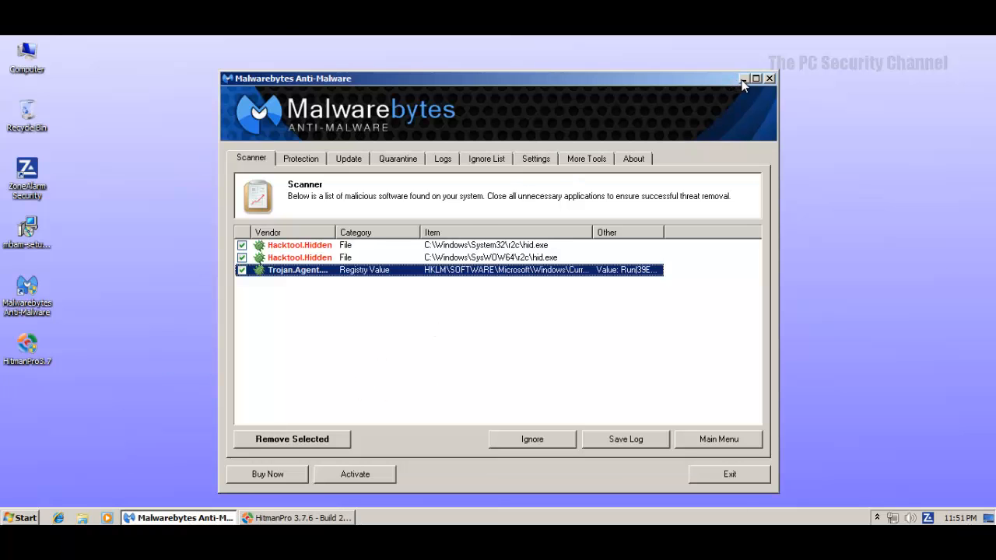
mouse_move(743, 78)
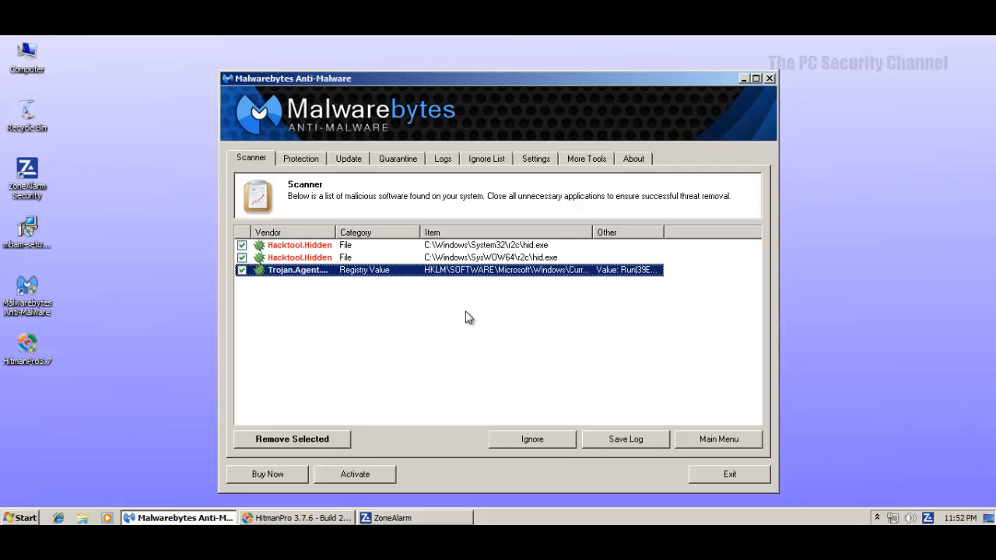
mouse_move(508, 317)
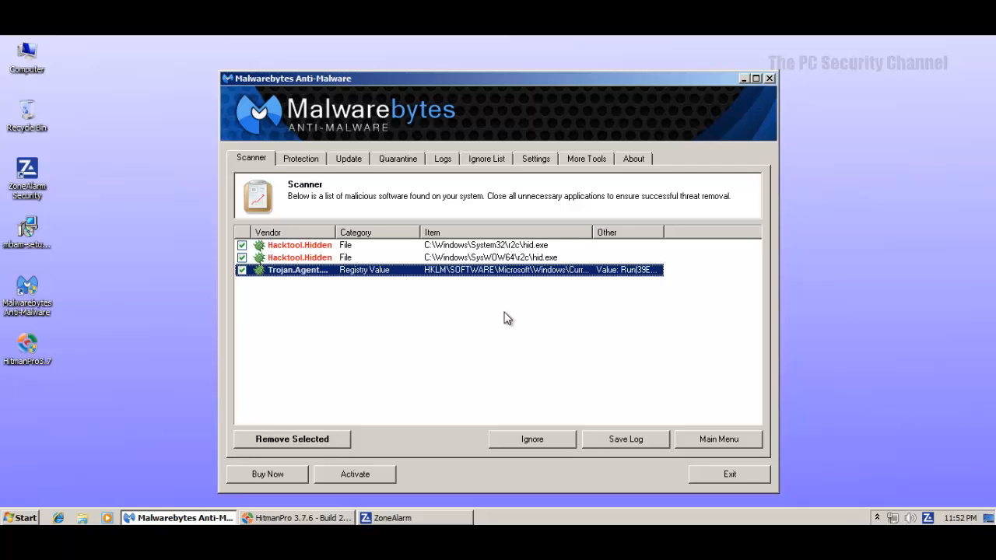
mouse_move(675, 303)
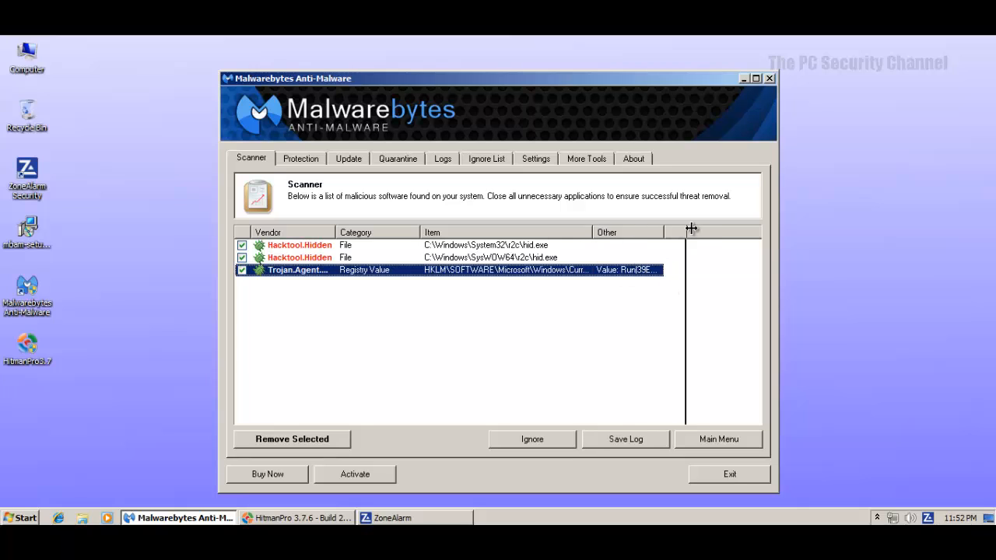
Widen the Item column, select the second Hacktool.Hidden detection, and minimize the results window.
left_click_drag(691, 232, 709, 232)
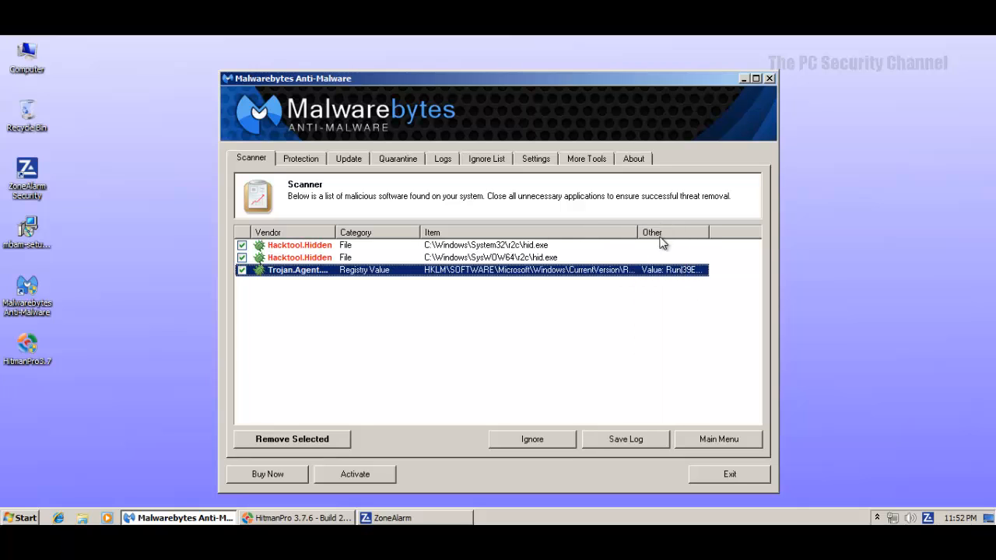
left_click(490, 258)
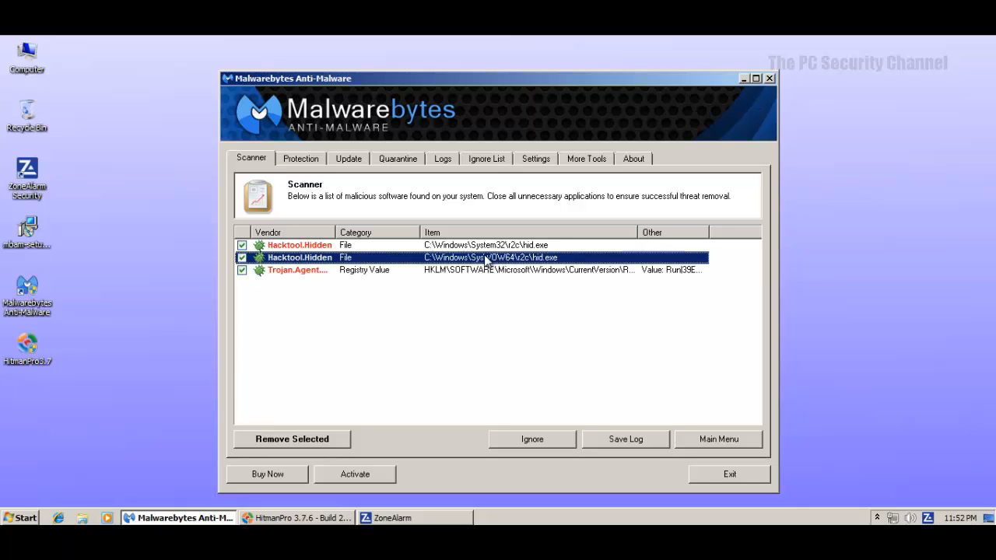
mouse_move(486, 268)
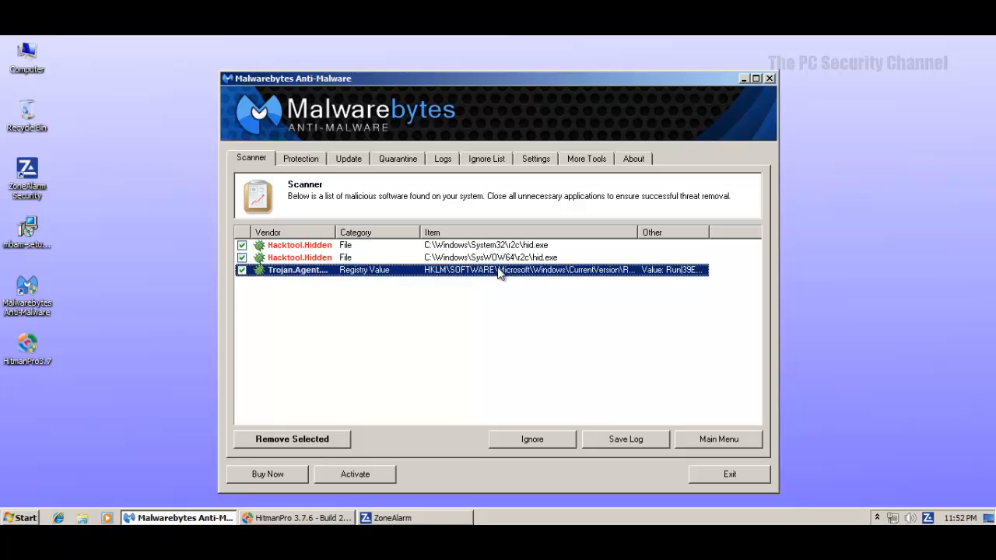
mouse_move(511, 339)
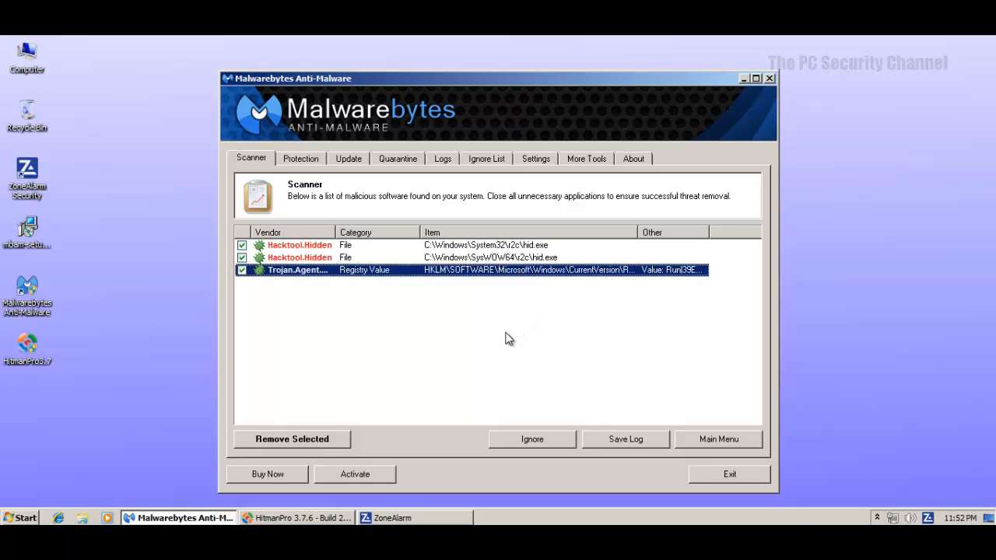
mouse_move(777, 103)
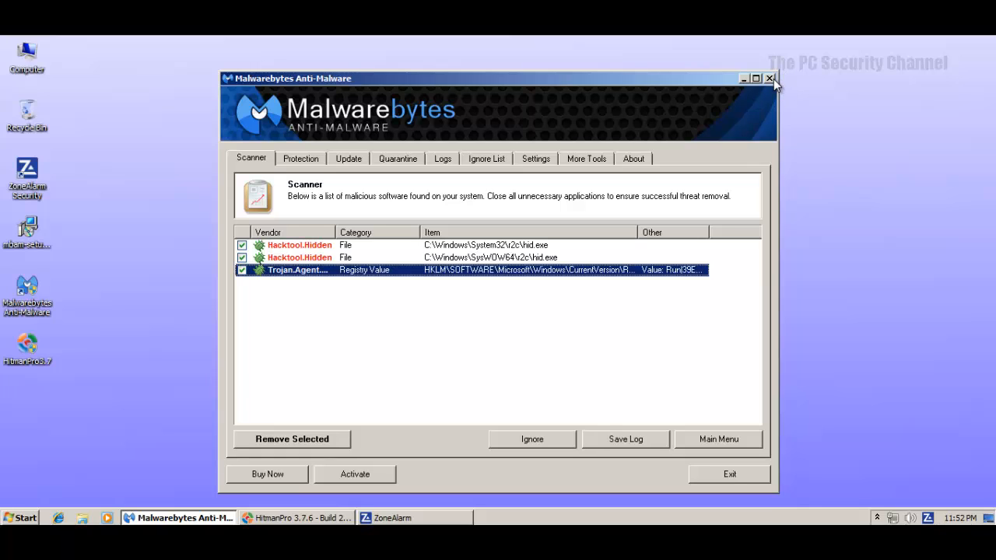
mouse_move(744, 77)
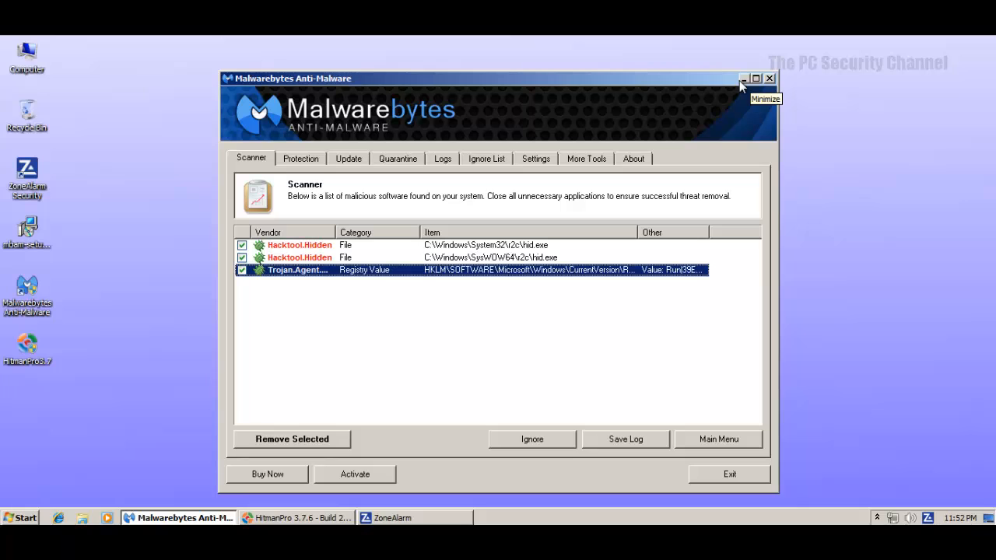
left_click(741, 78)
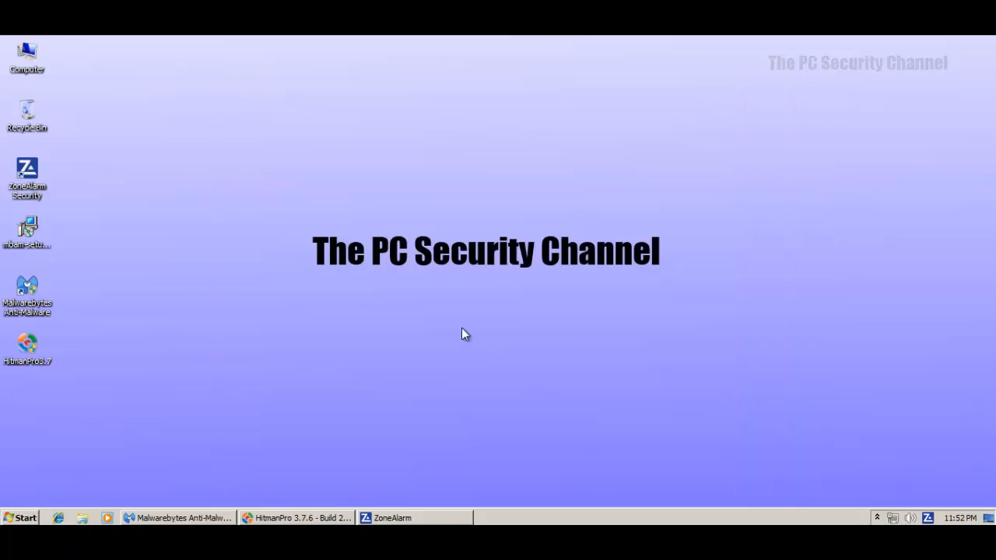
Restore the ZoneAlarm main window from the taskbar, showing the computer secure.
left_click(392, 516)
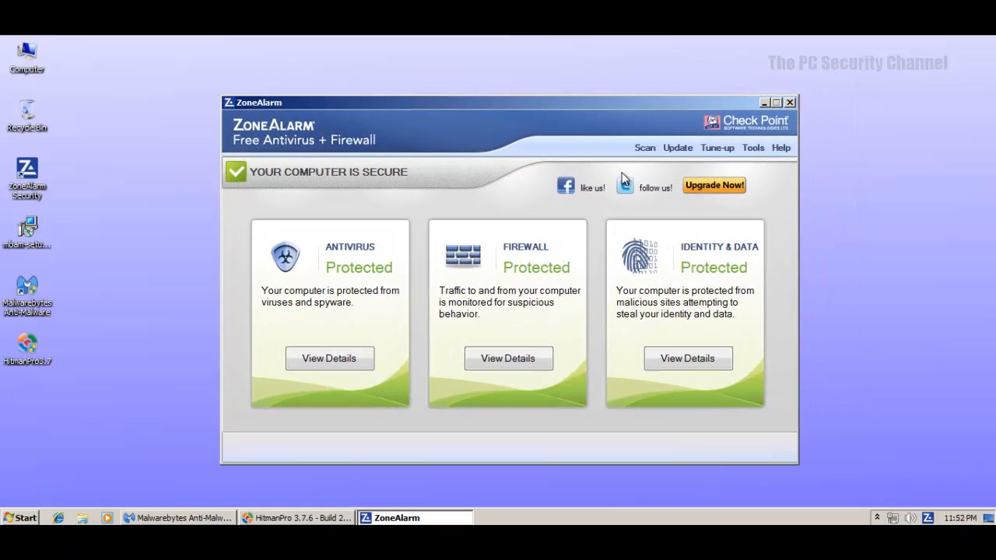
mouse_move(728, 146)
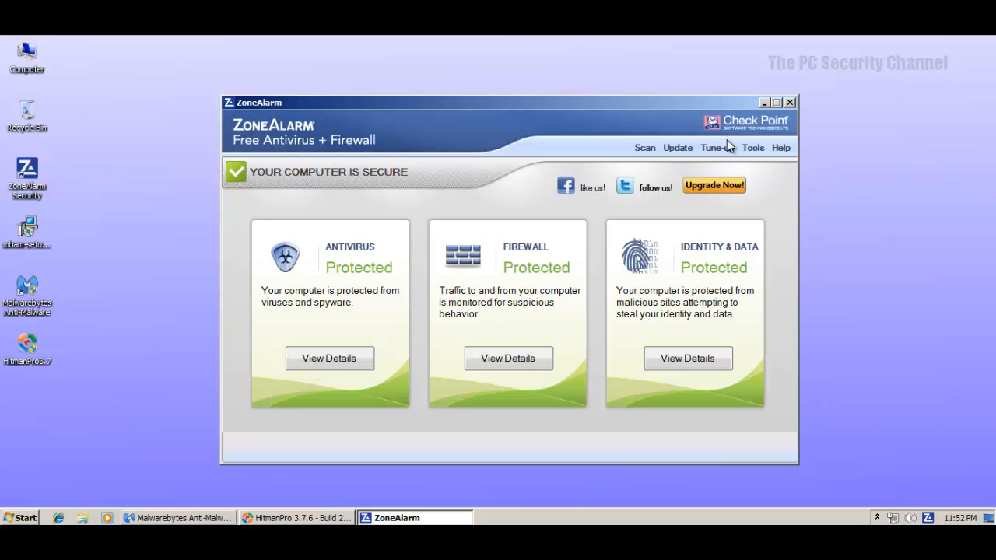
mouse_move(816, 149)
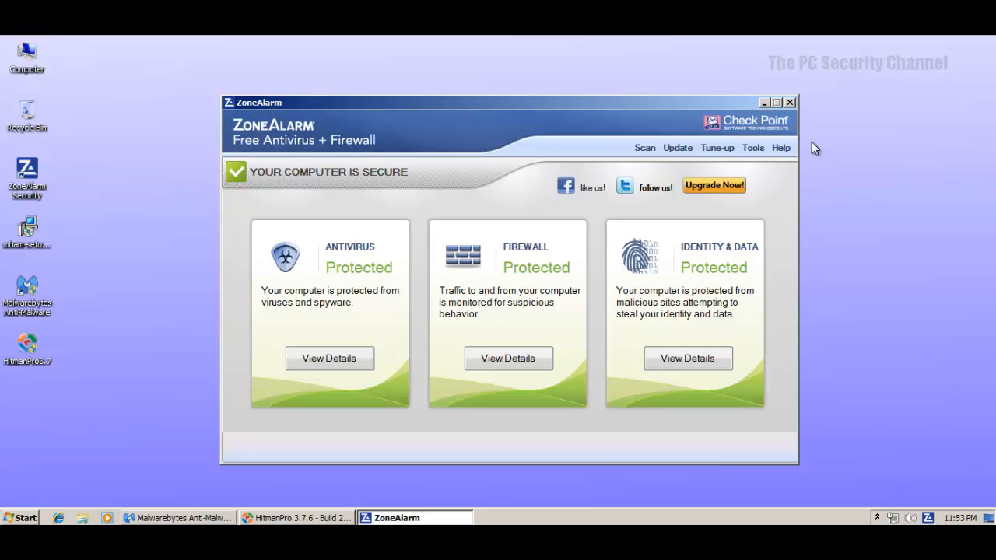
mouse_move(750, 143)
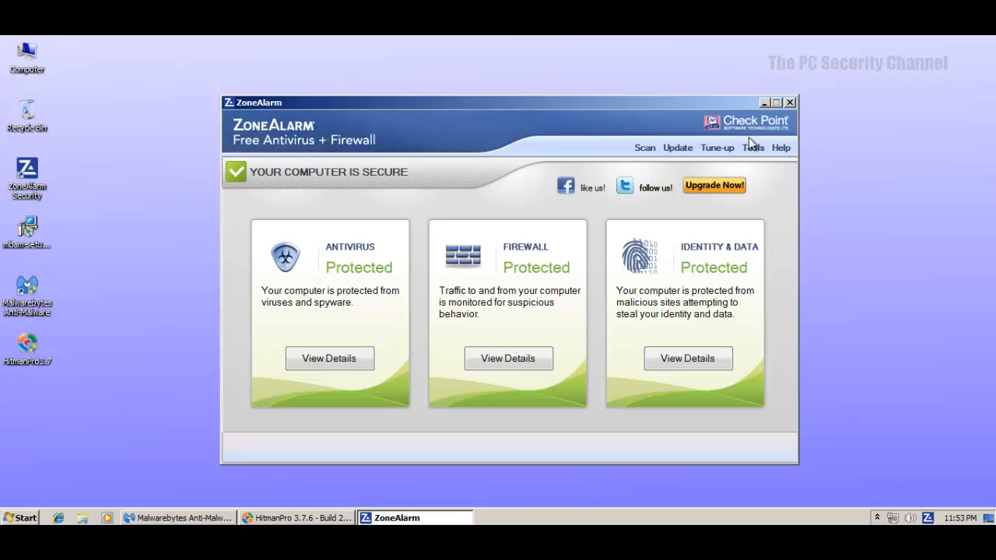
mouse_move(767, 113)
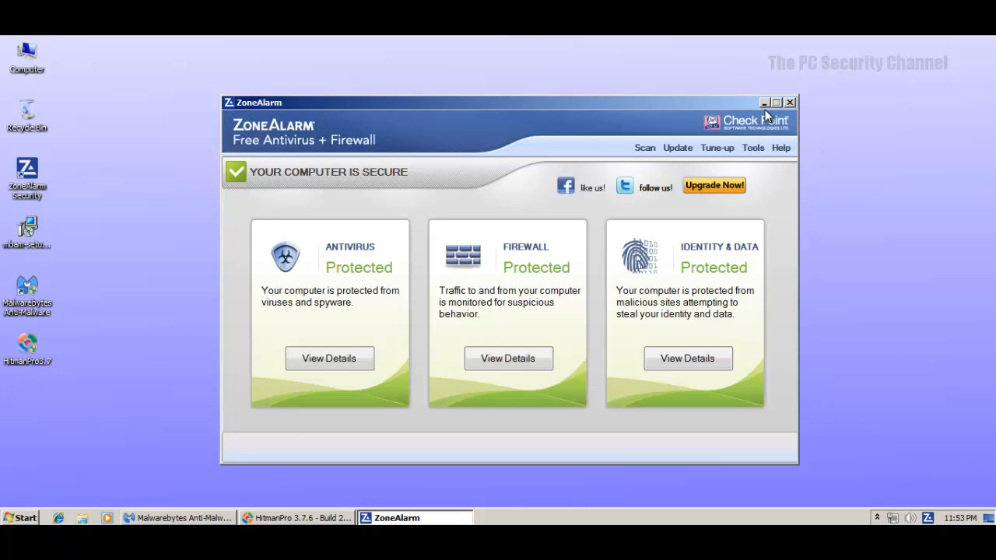